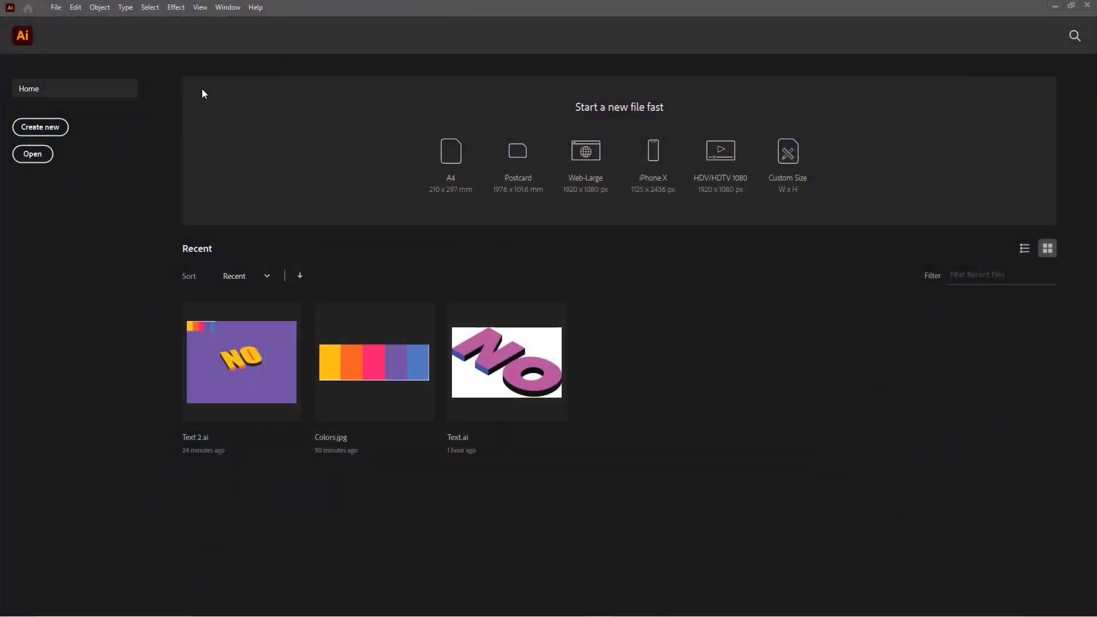
mouse_move(263, 80)
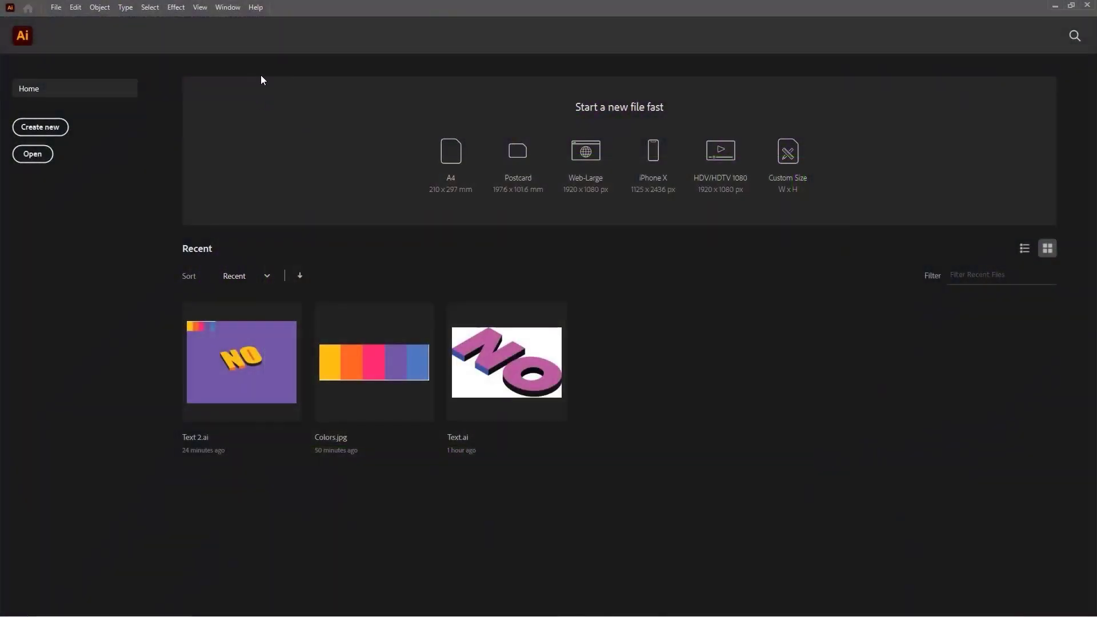
Create a new 1600×1200 px RGB document from the Home screen.
left_click(40, 127)
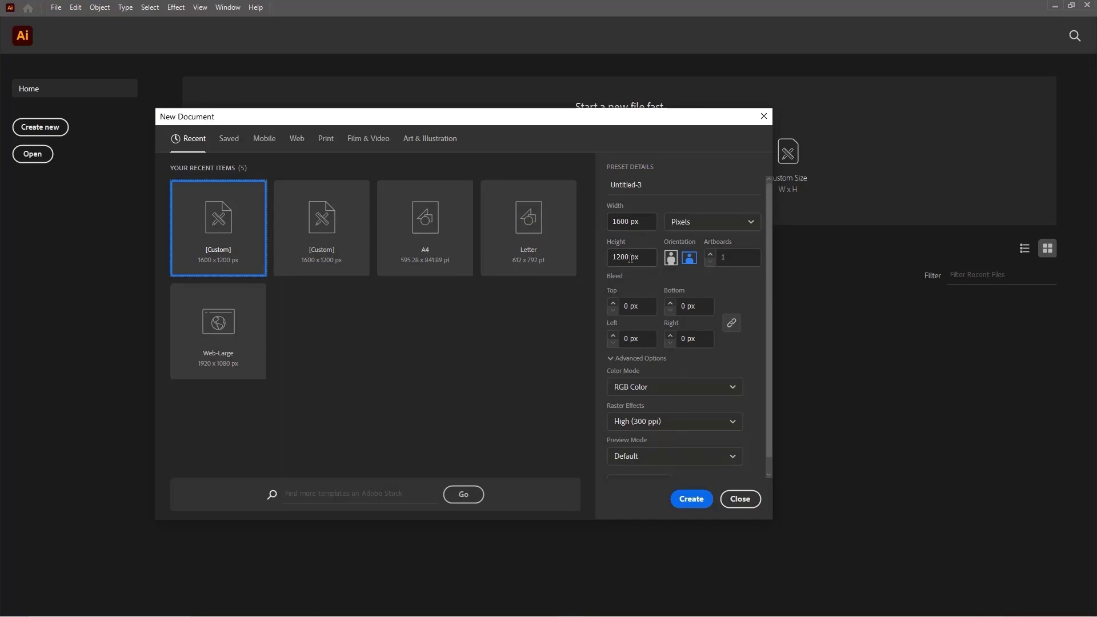
mouse_move(645, 407)
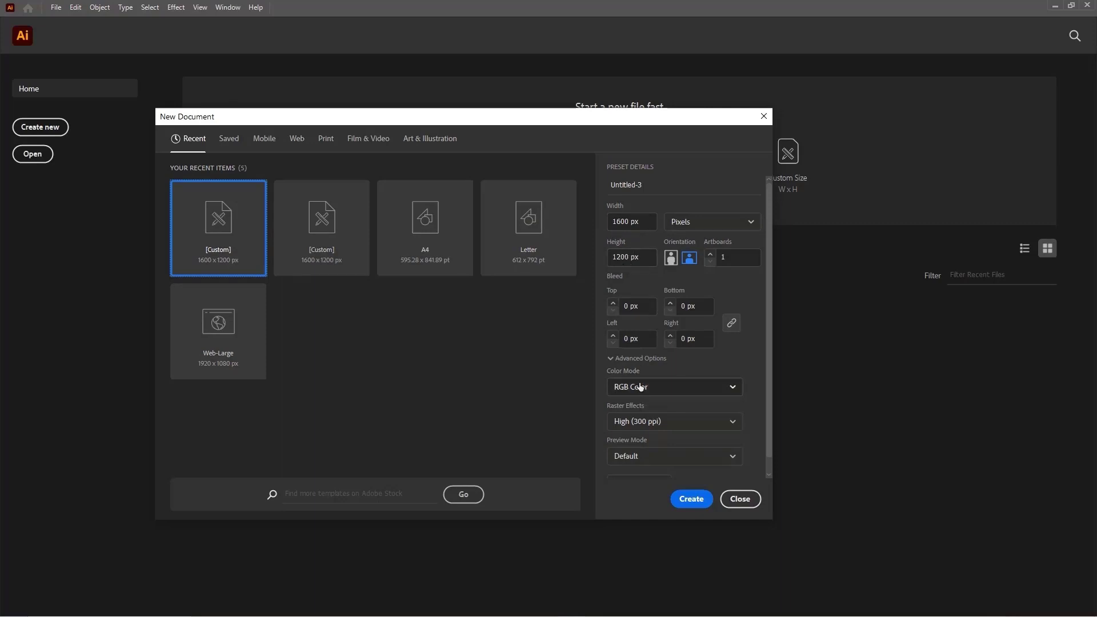
mouse_move(682, 492)
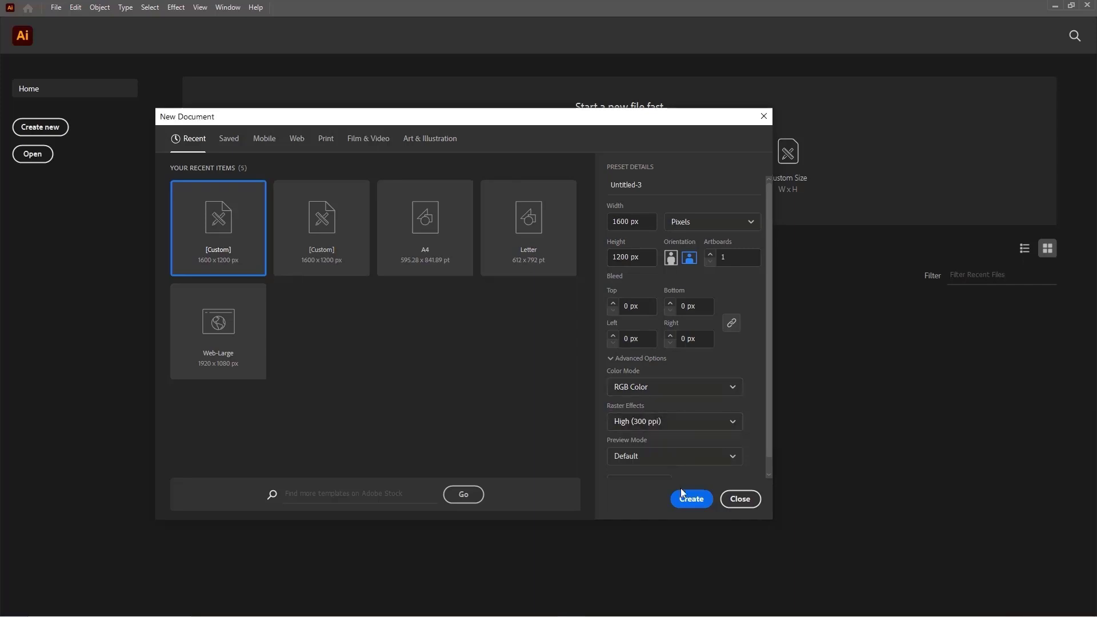
left_click(740, 499)
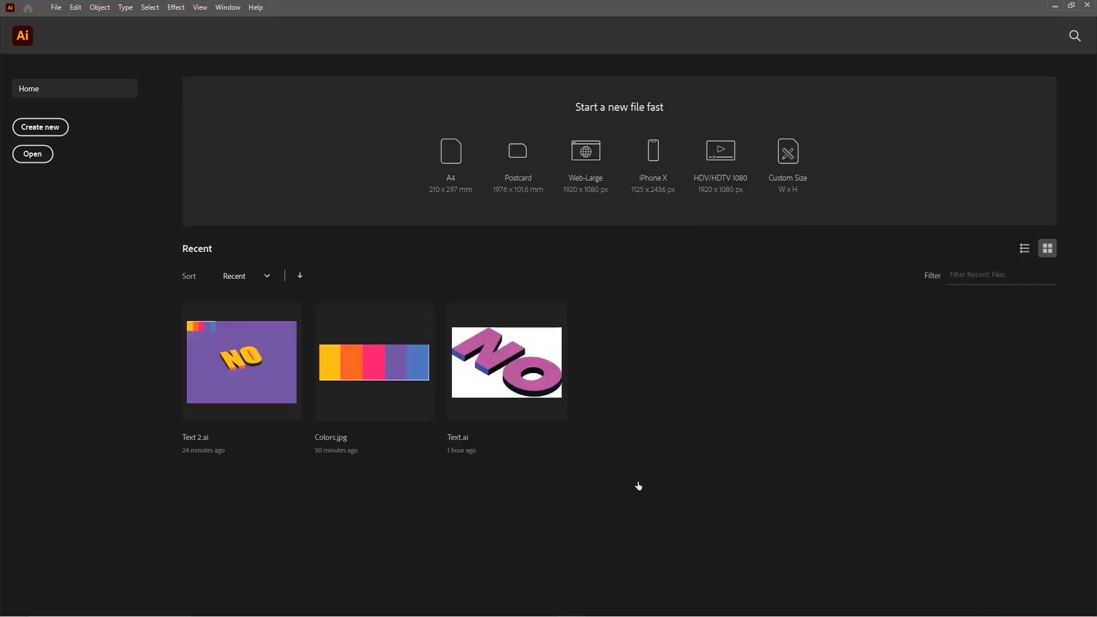
Reset the workspace to Essentials Classic and show the Layers panel.
left_click(40, 126)
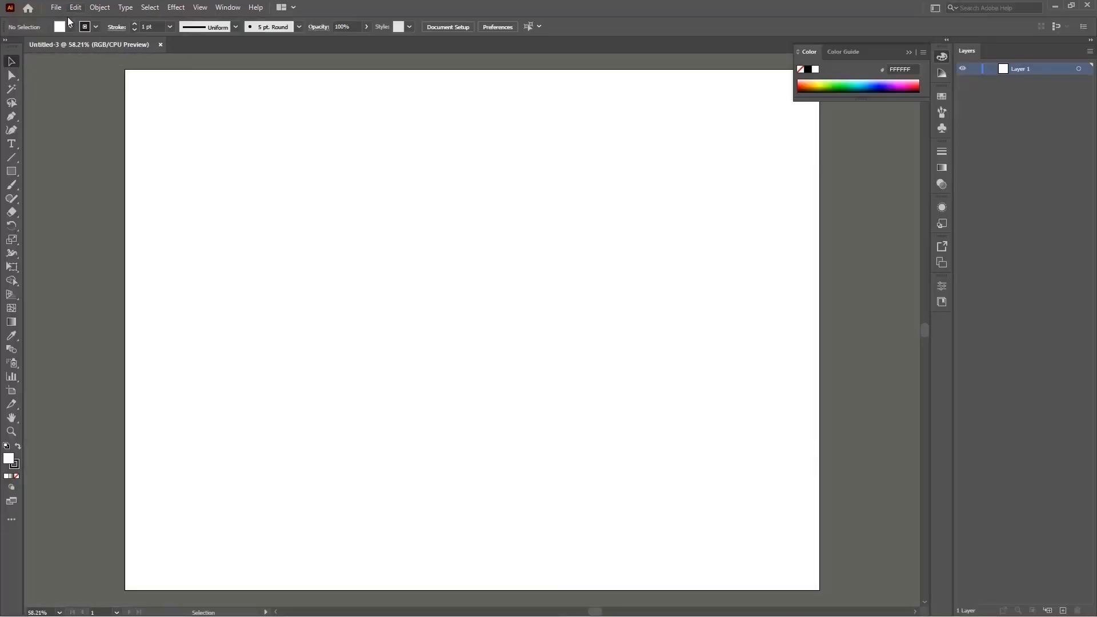
left_click(228, 7)
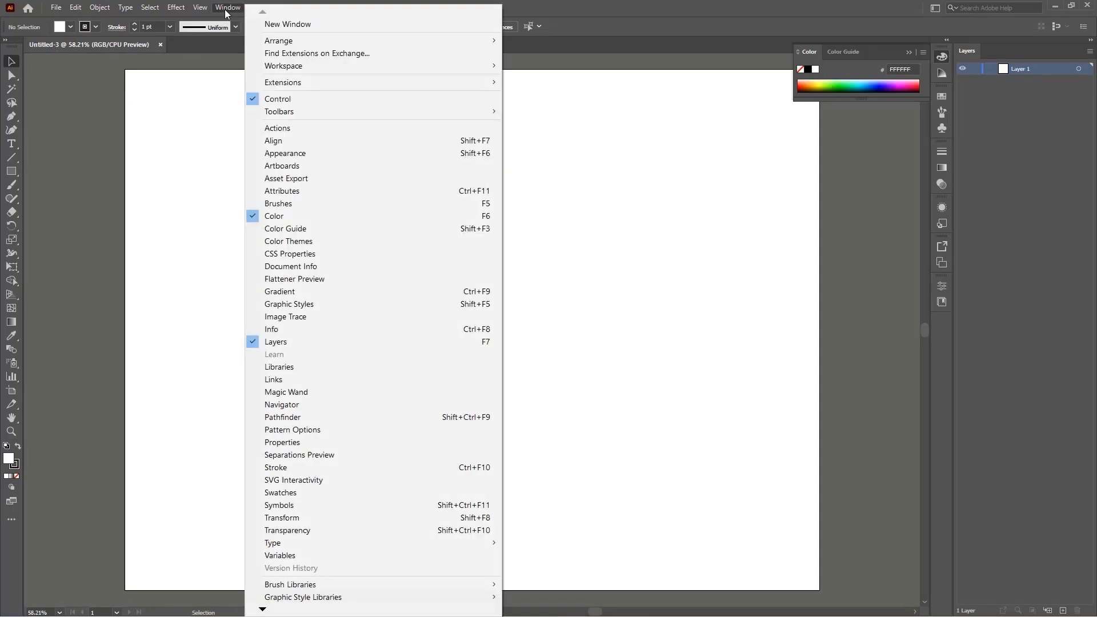
mouse_move(296, 69)
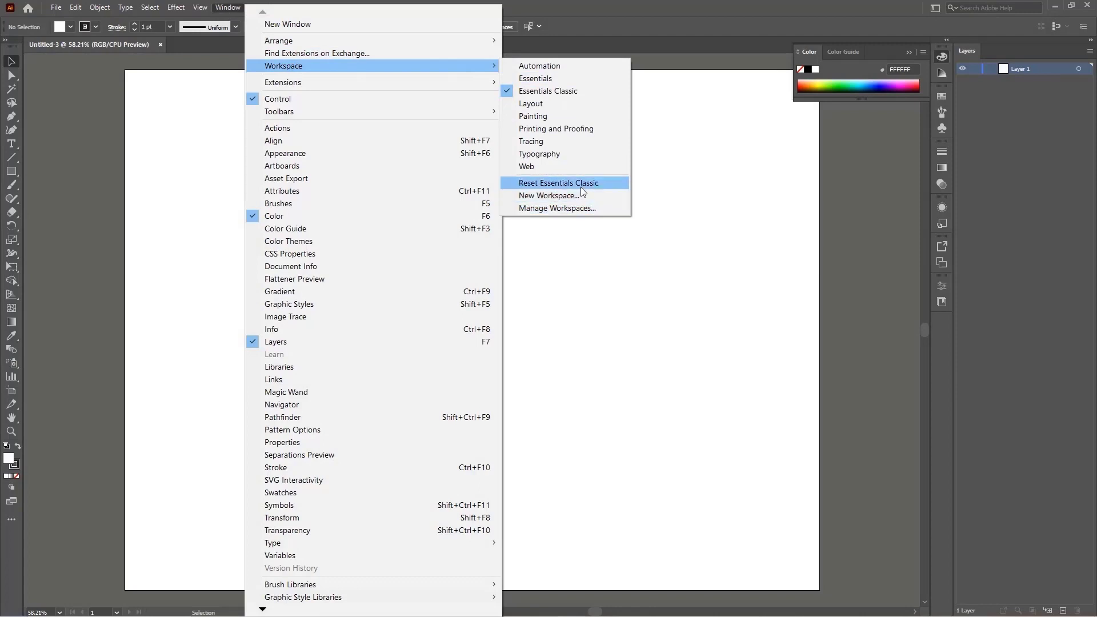
left_click(559, 182)
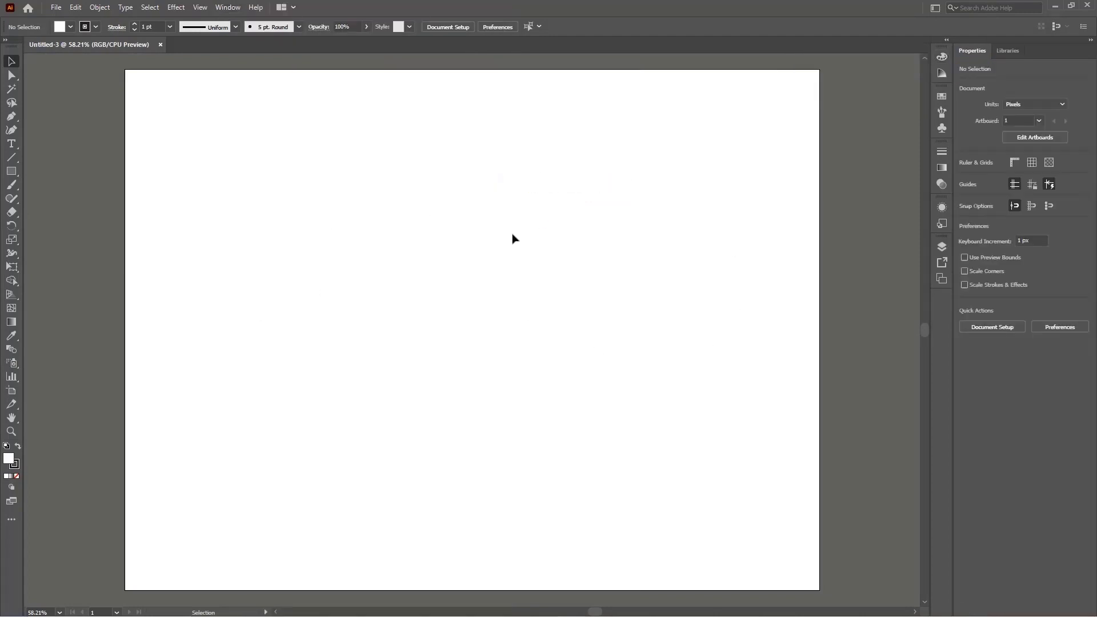
mouse_move(348, 189)
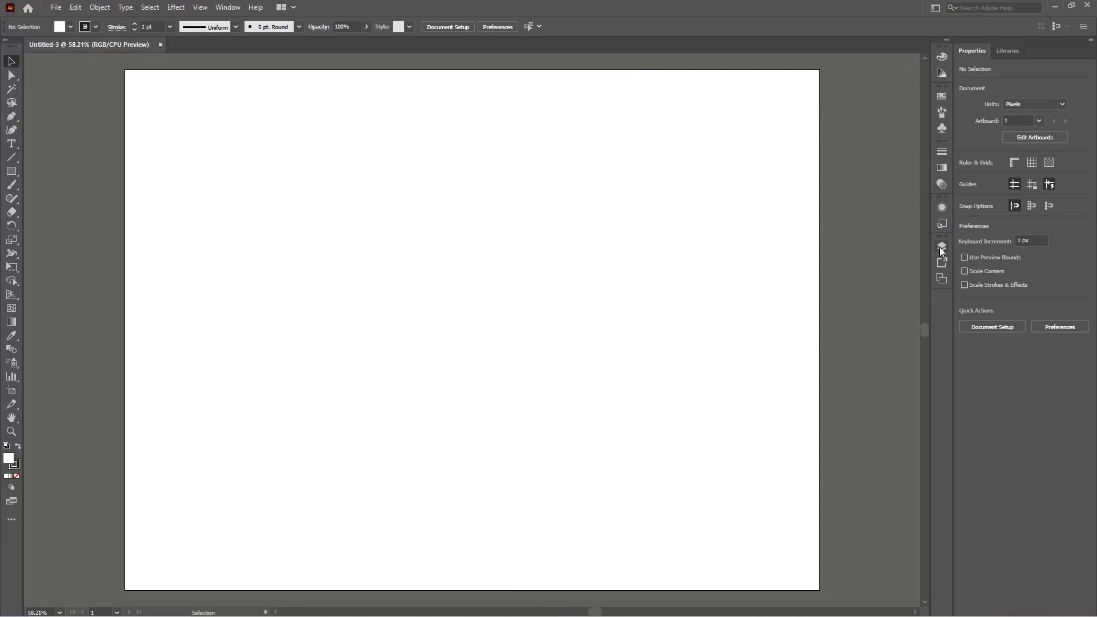
left_click(941, 247)
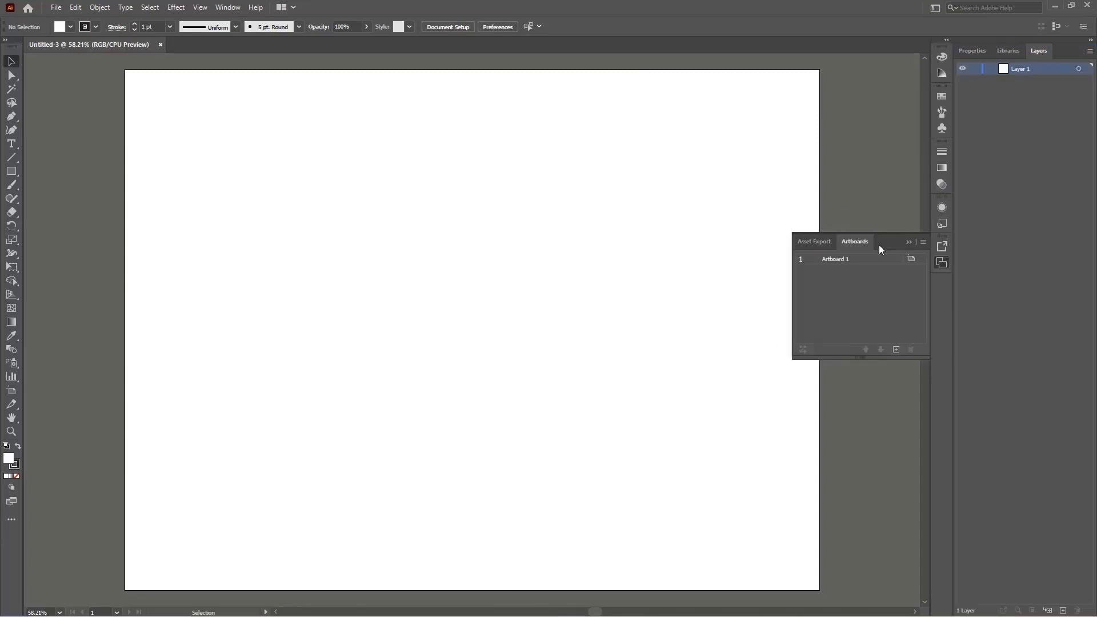
mouse_move(881, 240)
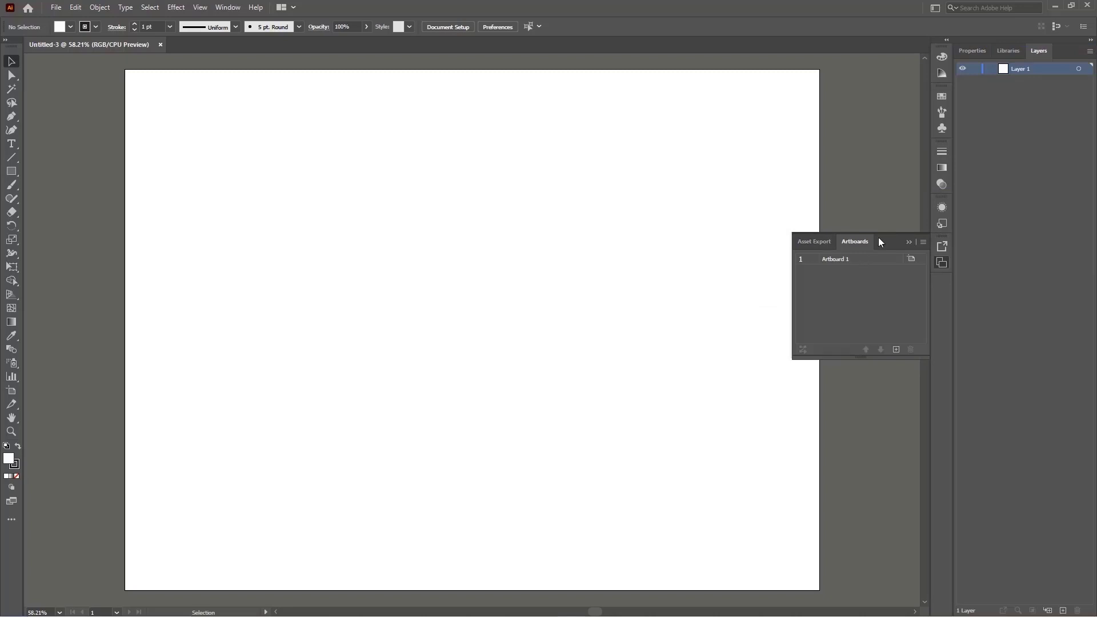
mouse_move(183, 287)
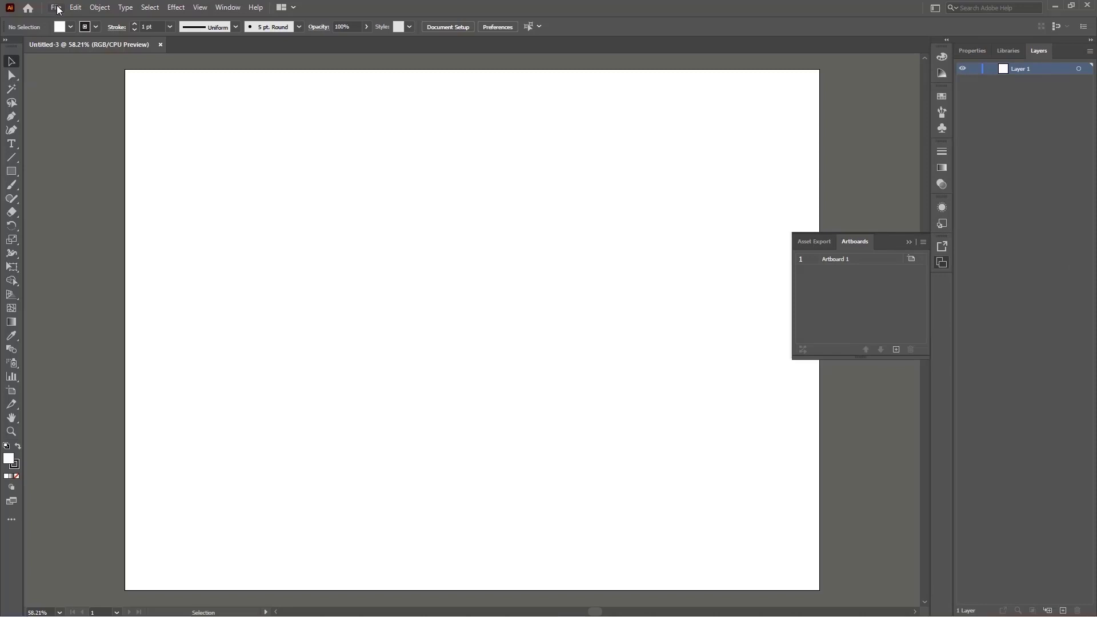
Place Colors.jpg at the artboard's top-left and rename its layer Color Guide.
left_click(57, 8)
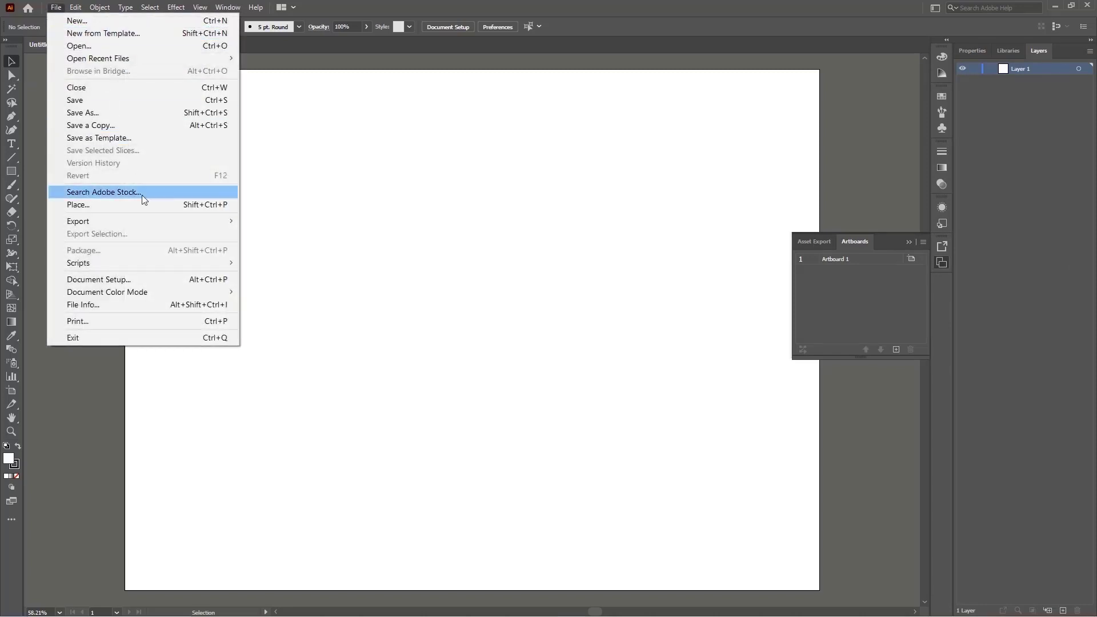
left_click(77, 205)
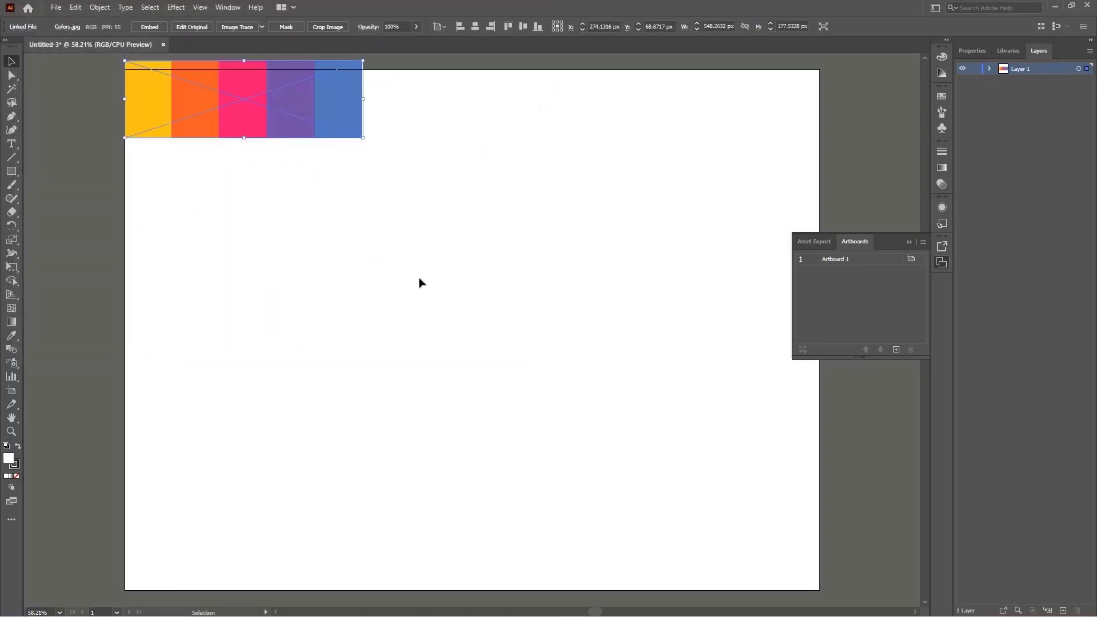
double_click(1025, 68)
type("Color Guide")
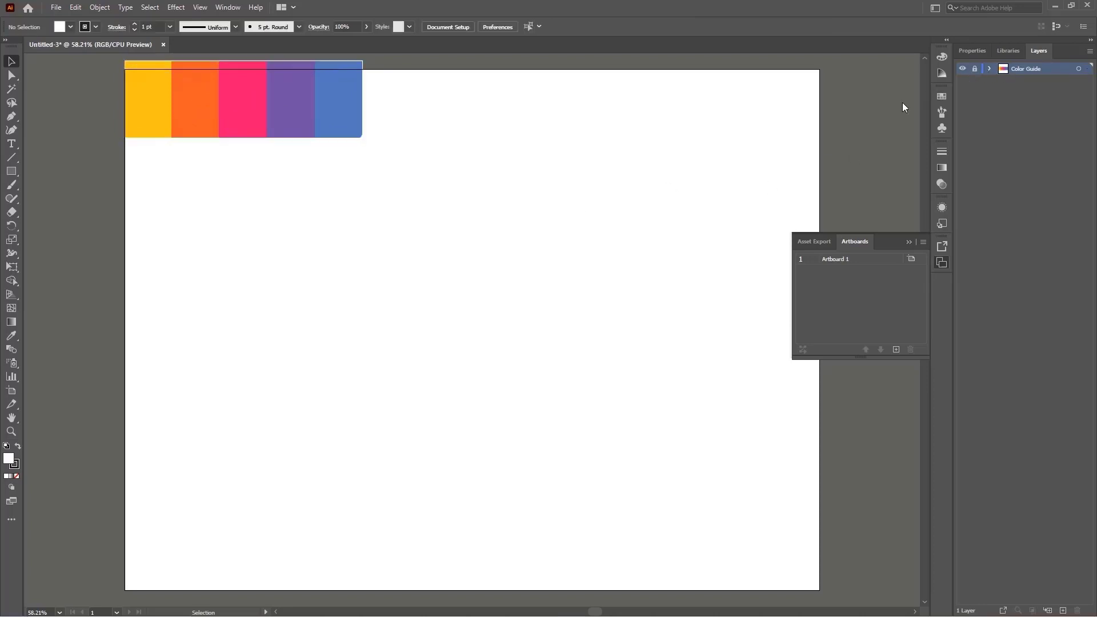
mouse_move(555, 153)
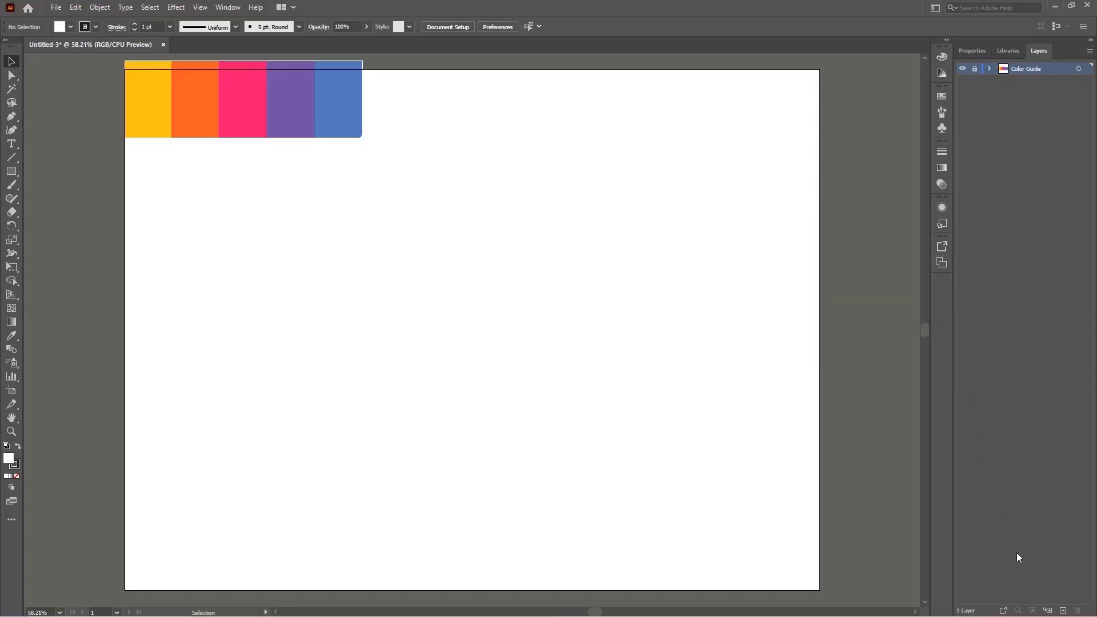
mouse_move(1064, 611)
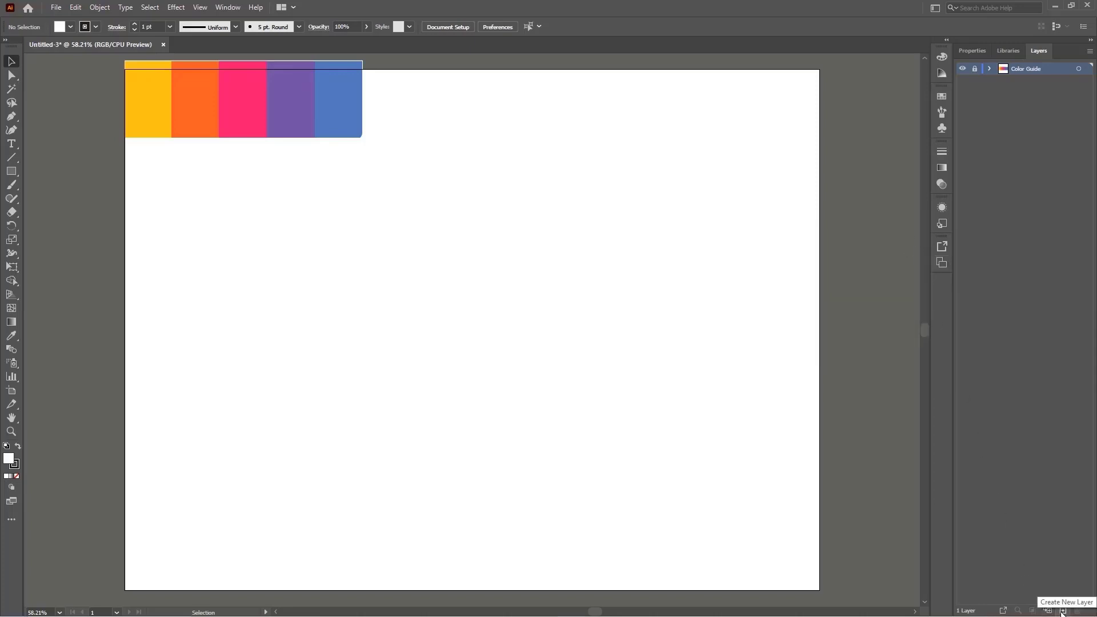
On a new layer, draw a full-artboard rectangle filled with the sampled purple swatch.
left_click(1064, 610)
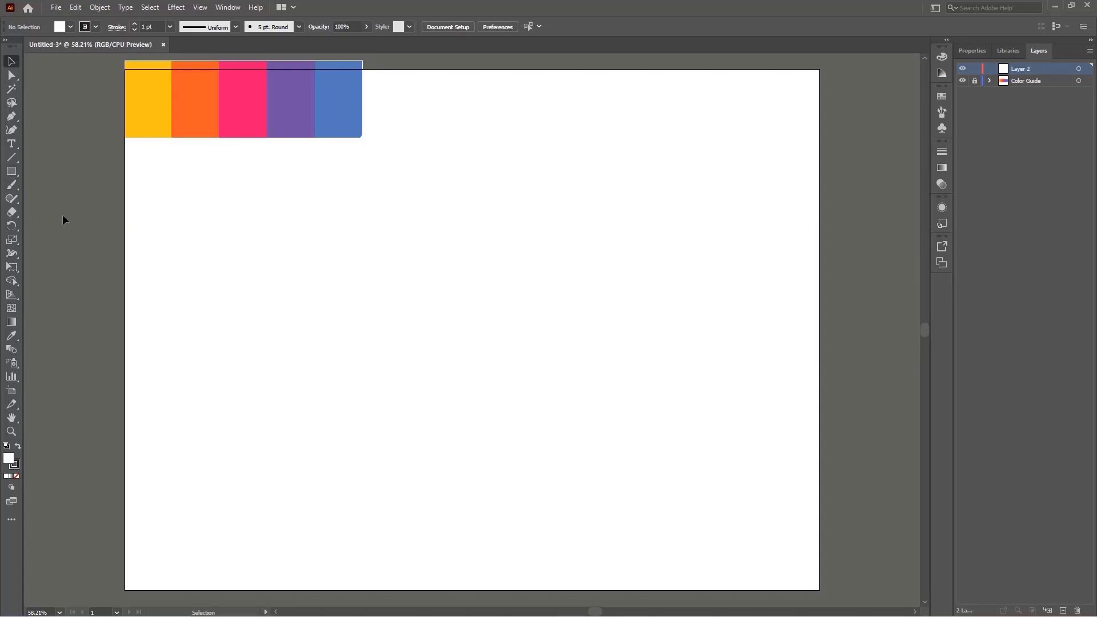
mouse_move(9, 172)
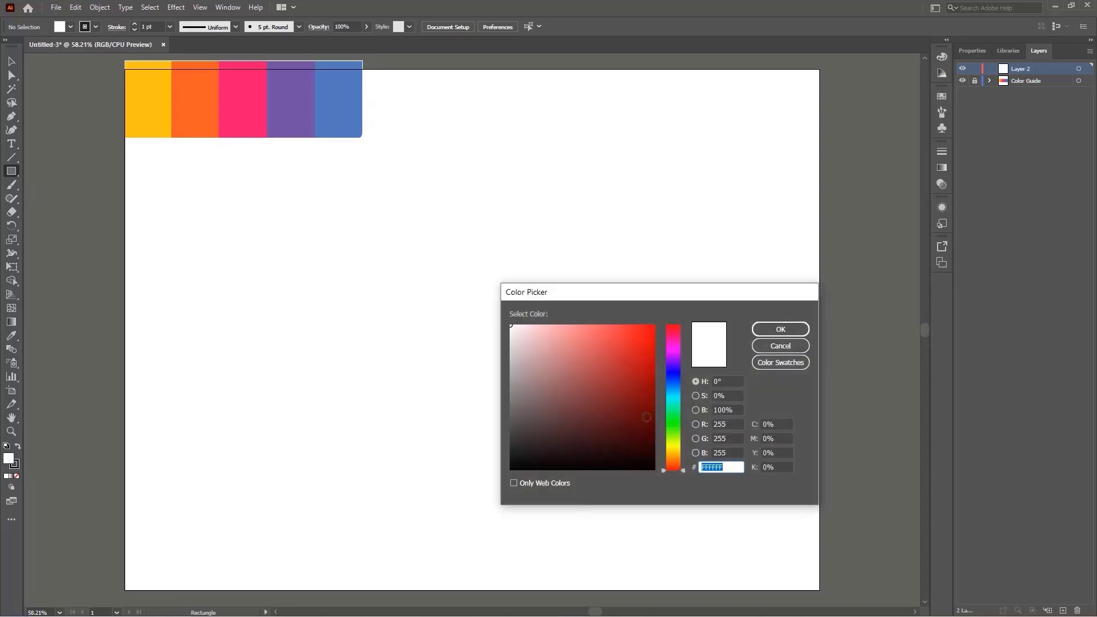
left_click(780, 345)
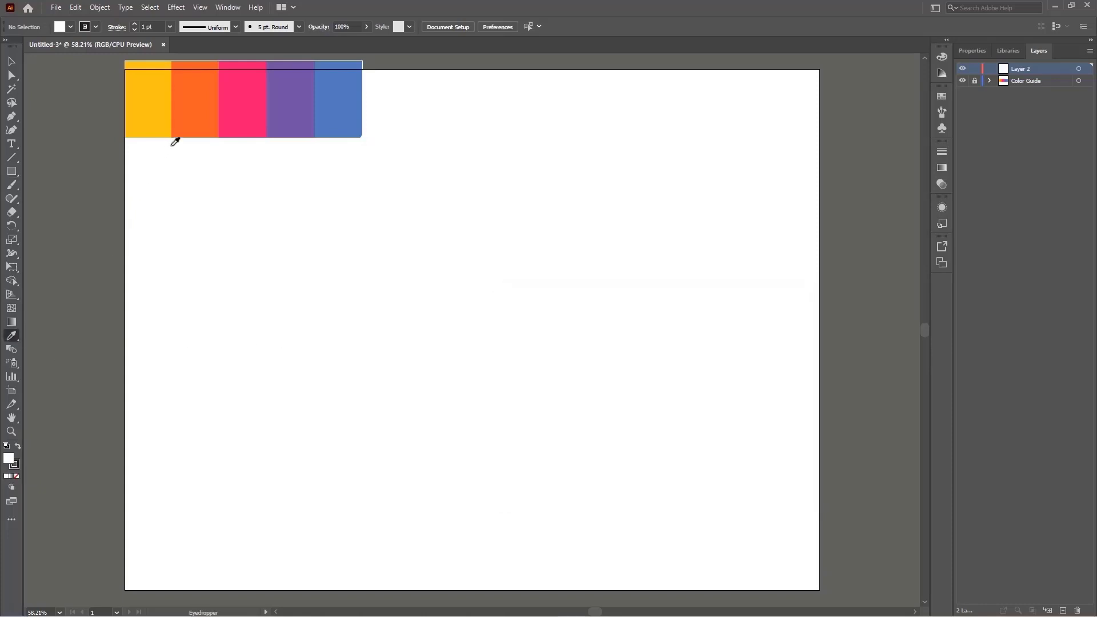
left_click(287, 103)
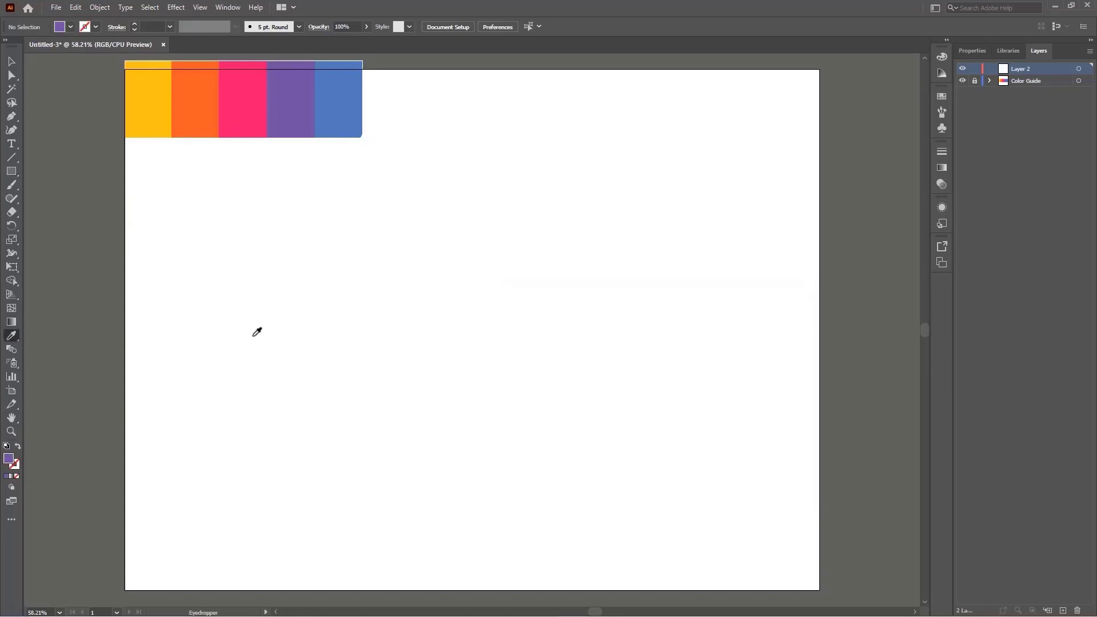
left_click(9, 61)
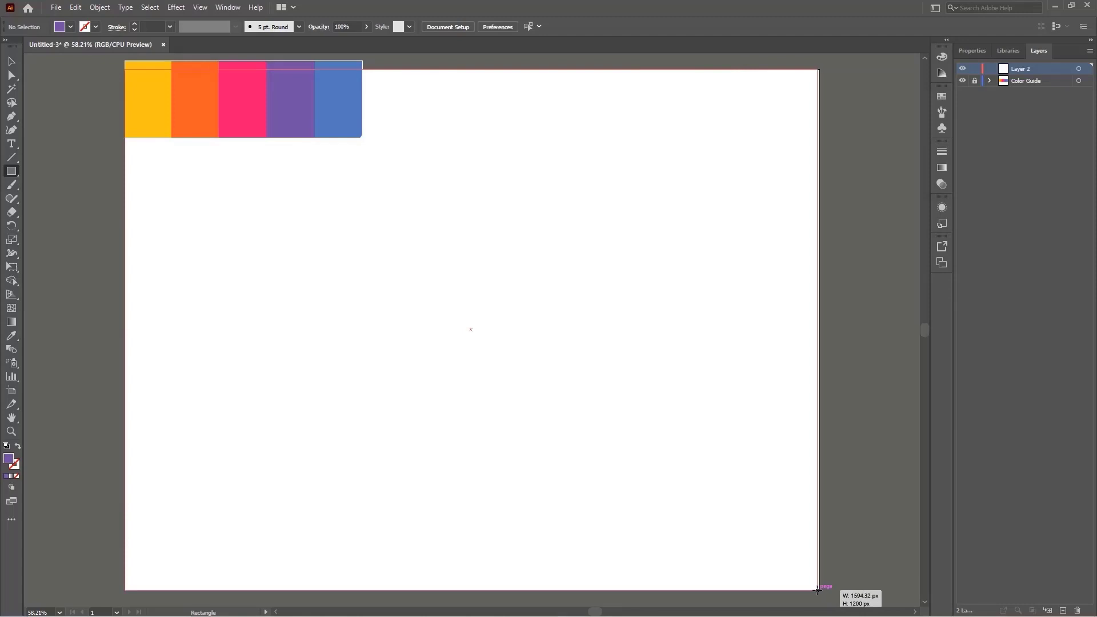
left_click_drag(125, 67, 819, 588)
type("BackGround")
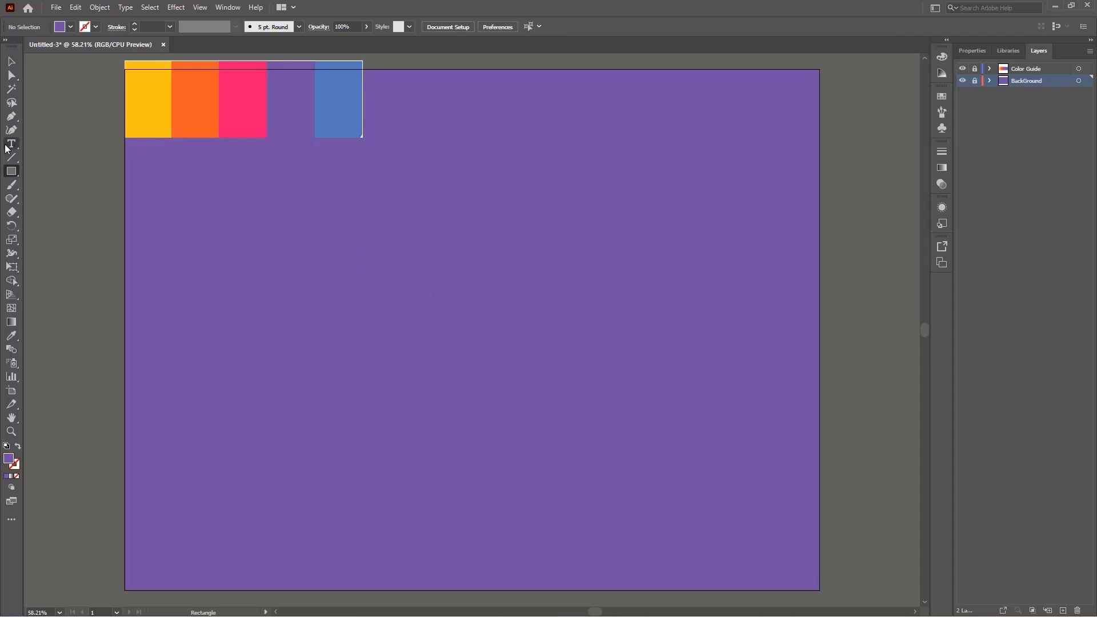
On a new layer, type NO at the artboard centre in Impact, sizing it to 500 pt.
left_click(10, 144)
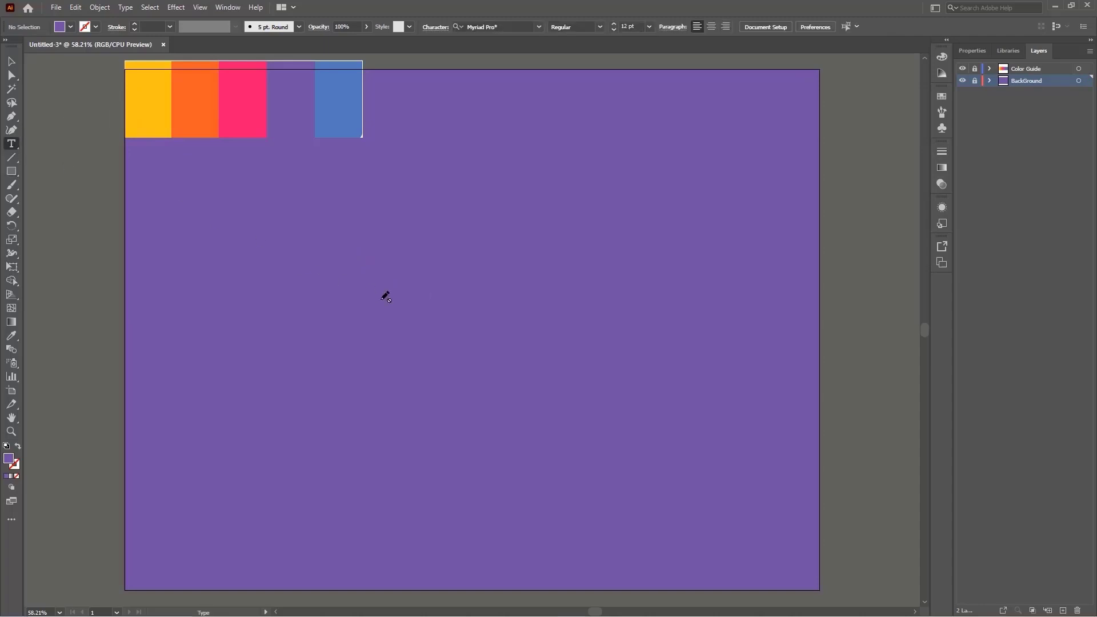
left_click(1064, 609)
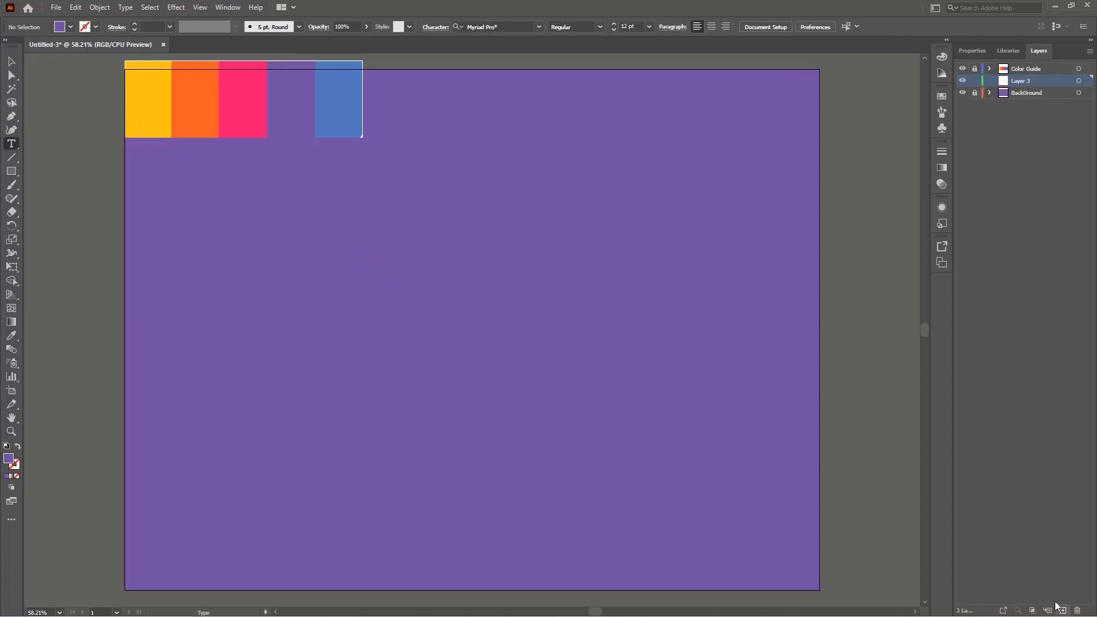
left_click(415, 307)
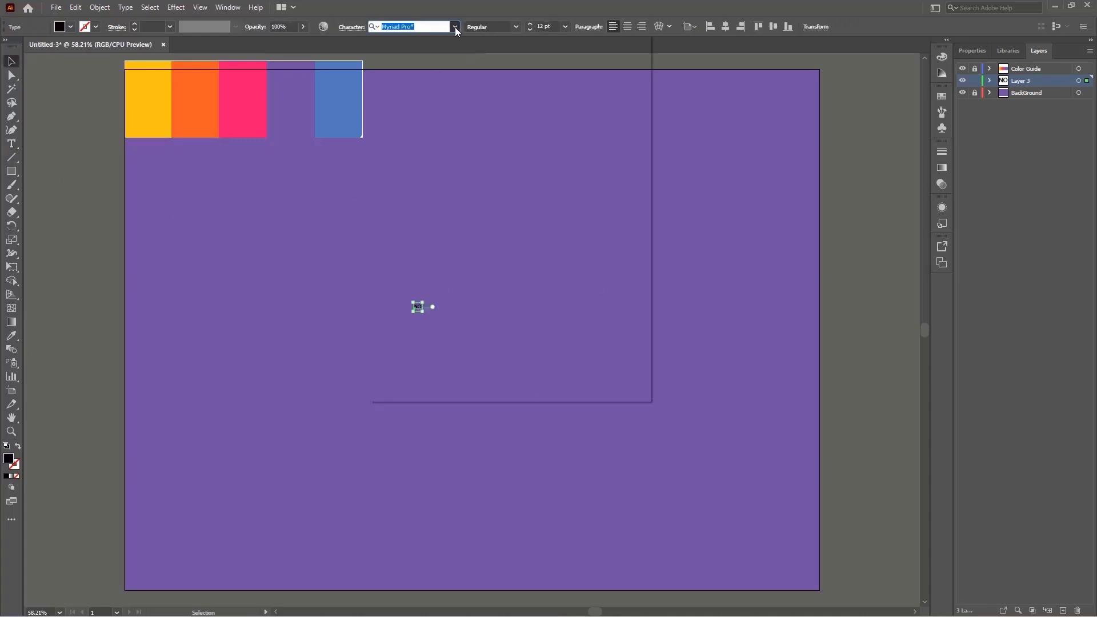
left_click(454, 27)
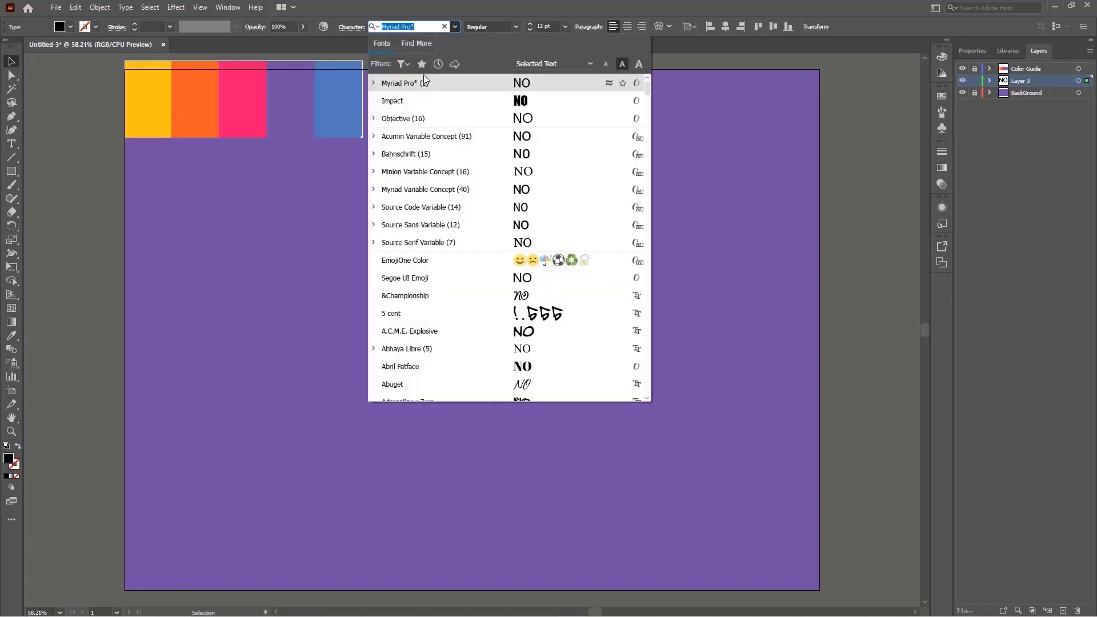
type("in")
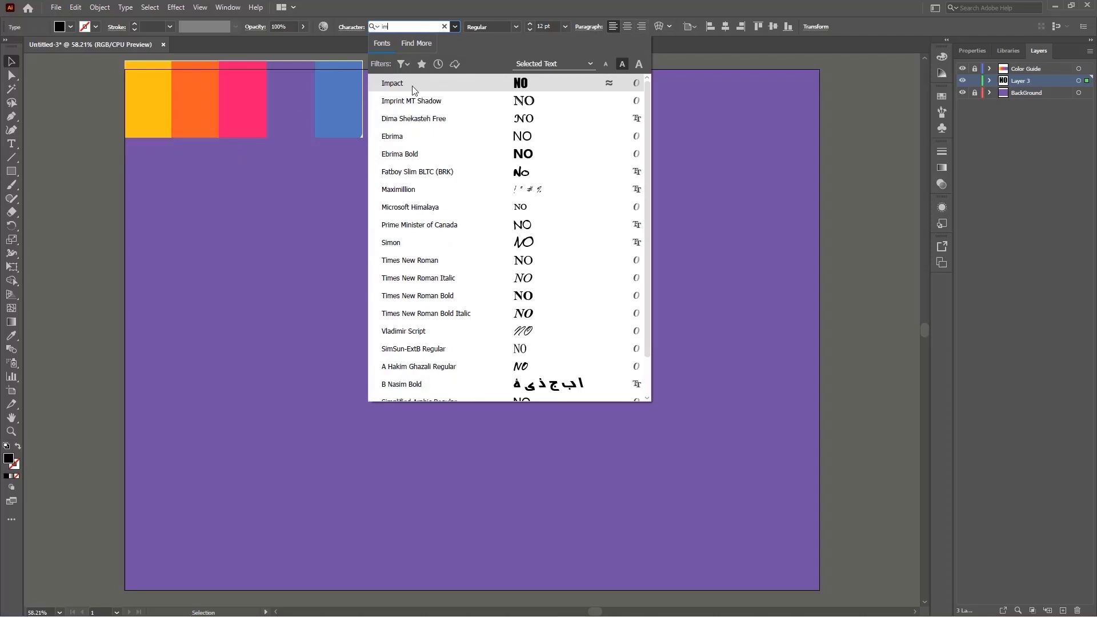
left_click(392, 83)
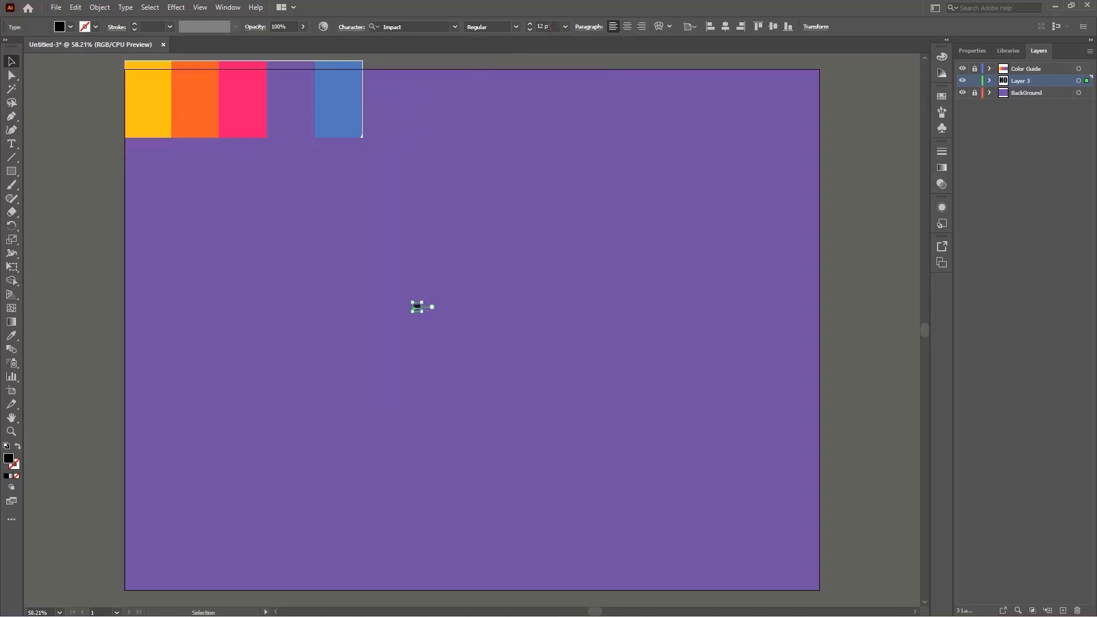
left_click(548, 26)
type("500")
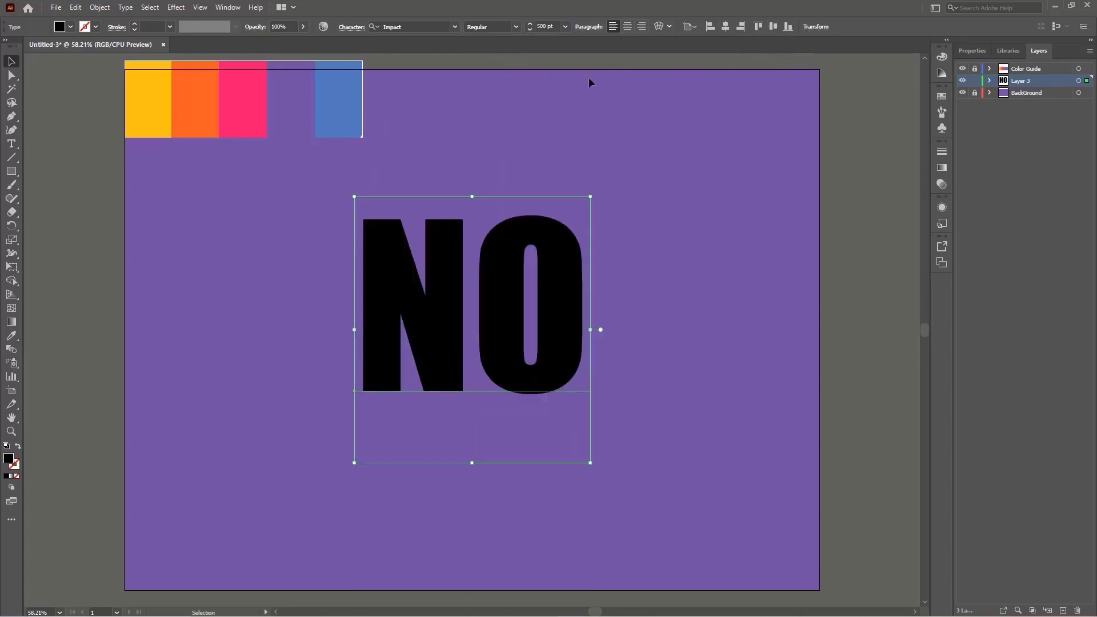
mouse_move(227, 11)
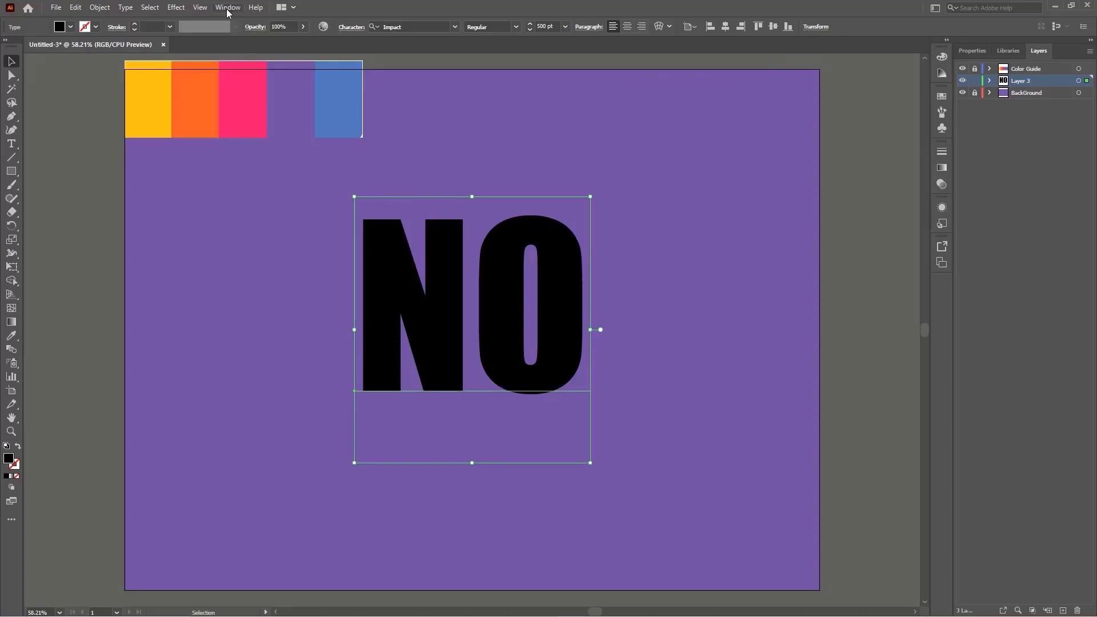
Fill the NO text with grey 7C7474 and rename its layer Text.
left_click(228, 7)
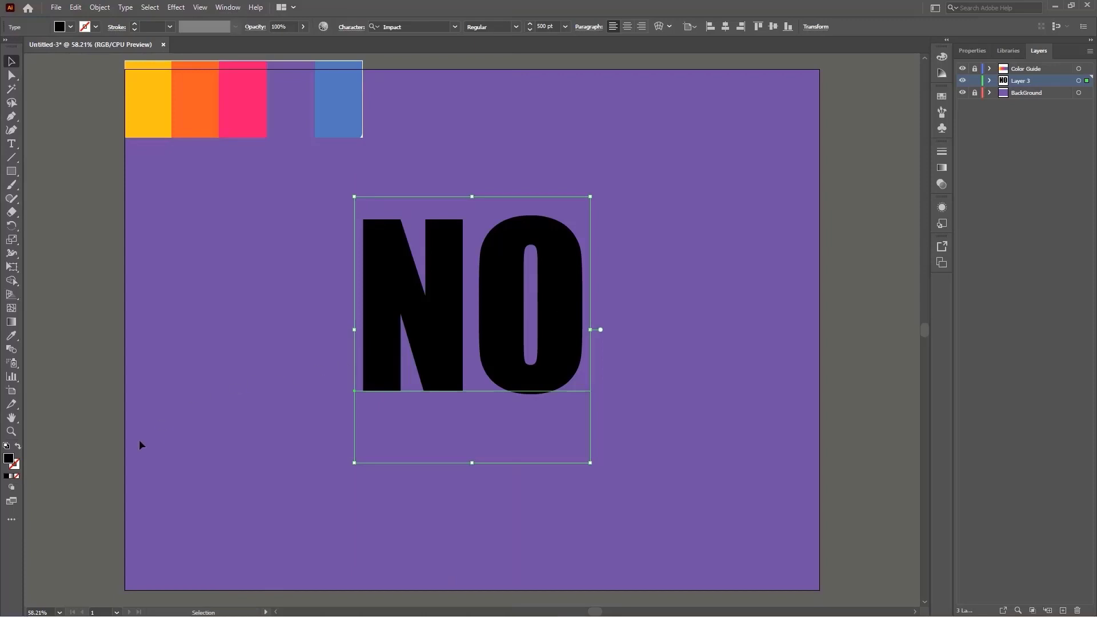
mouse_move(15, 465)
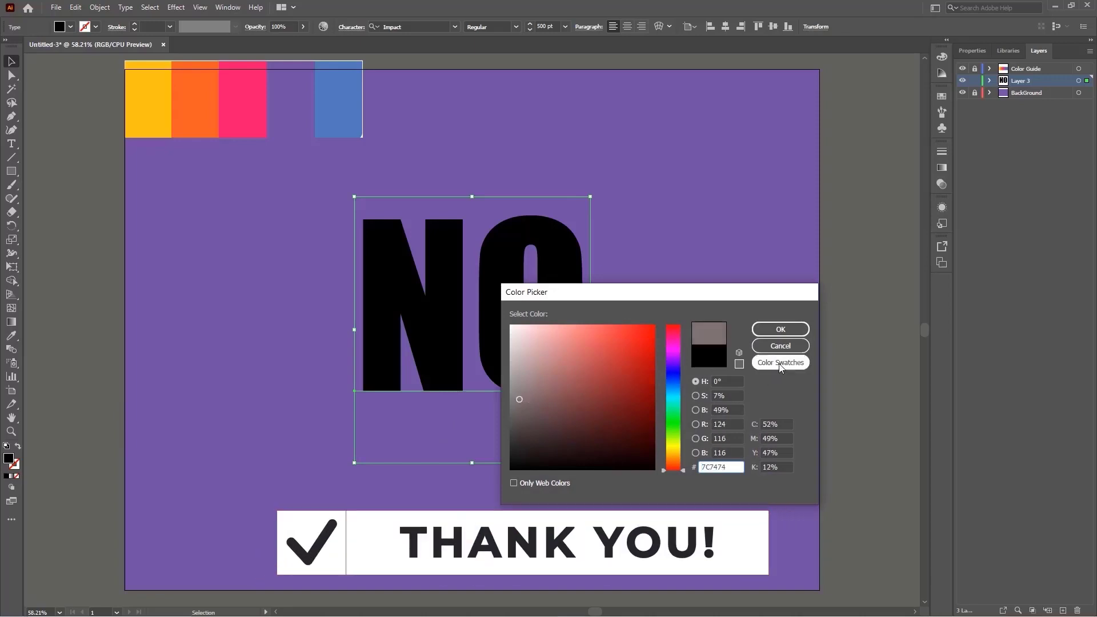
left_click(780, 329)
type("Text")
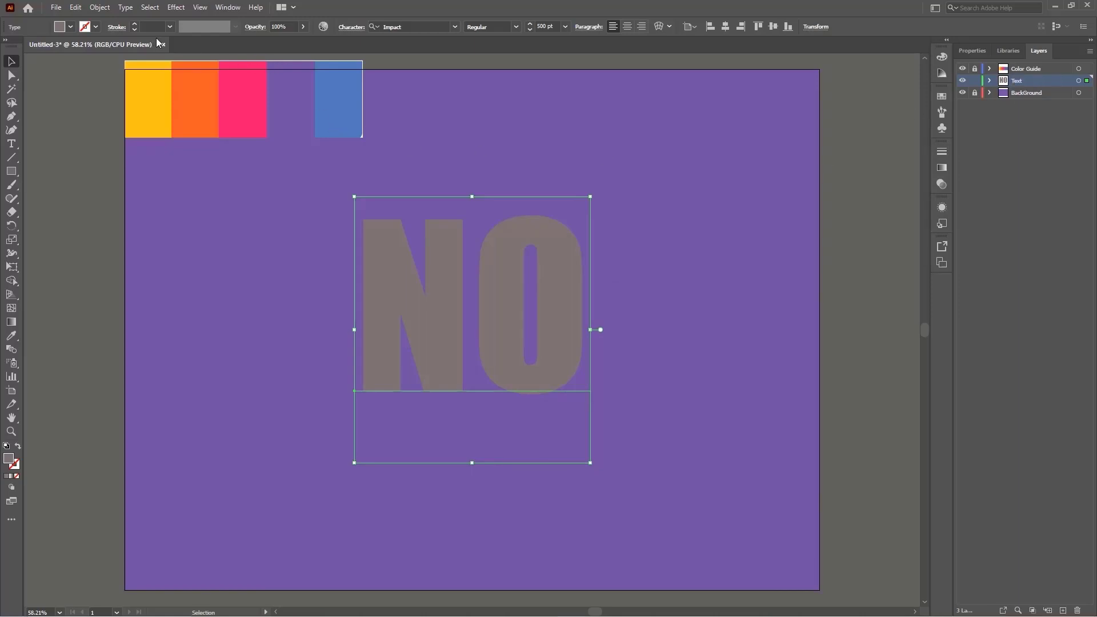
Apply Extrude & Bevel to NO, previewing presets before settling on a custom rotation.
left_click(176, 7)
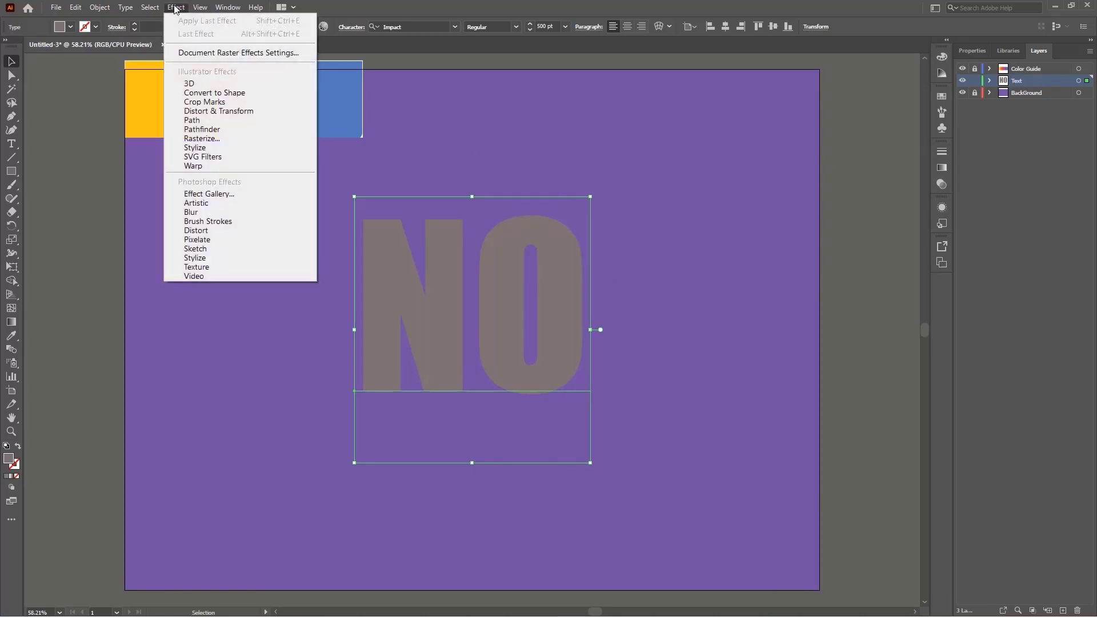
mouse_move(188, 83)
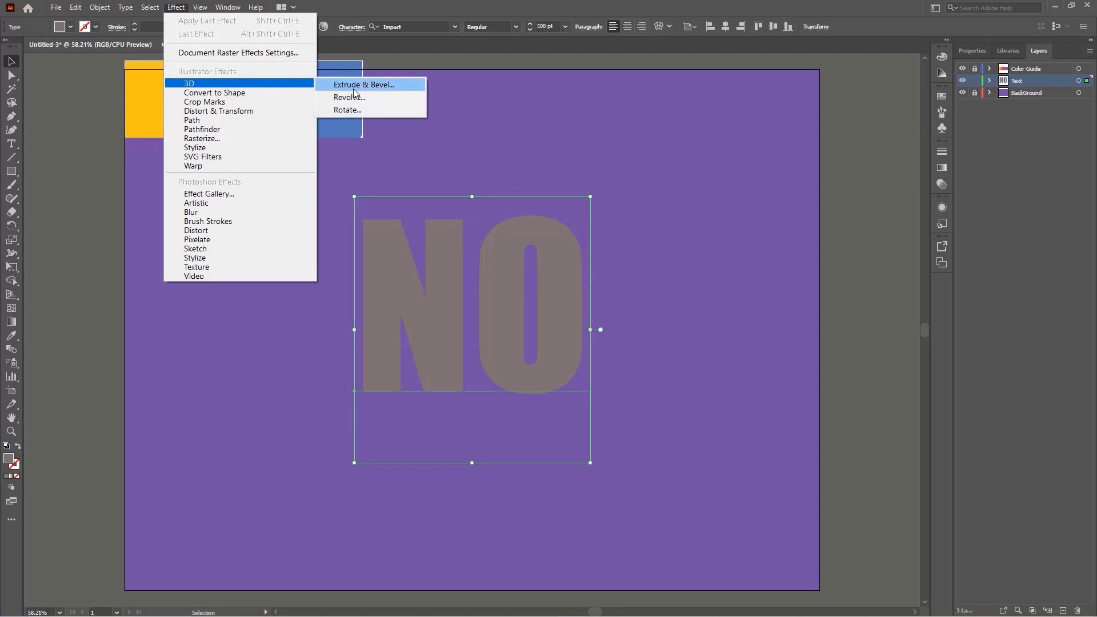
left_click(364, 85)
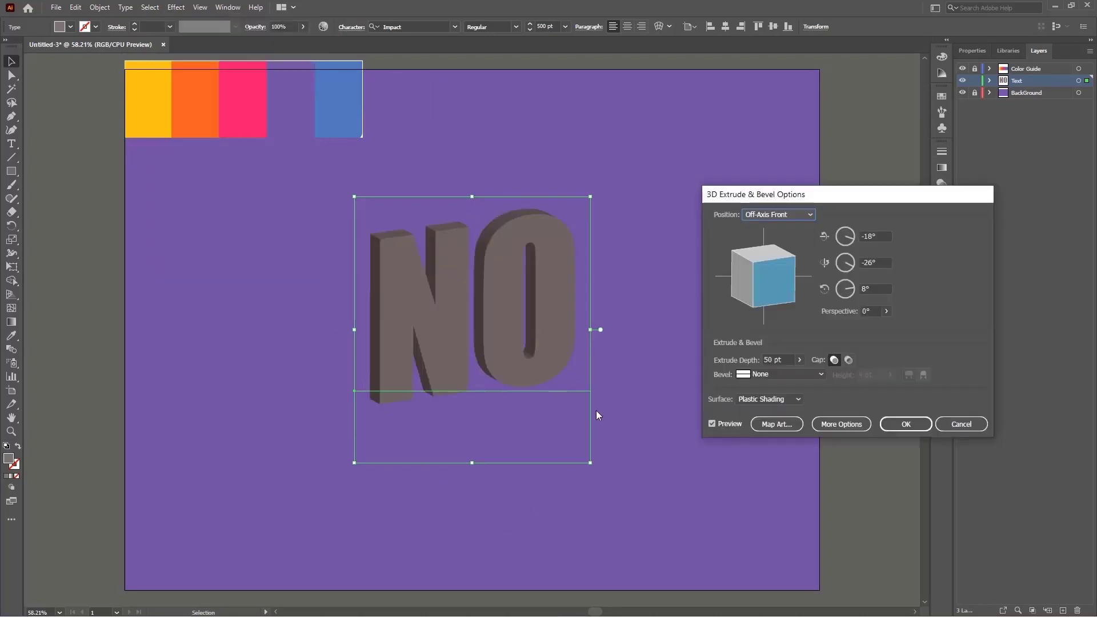
mouse_move(734, 396)
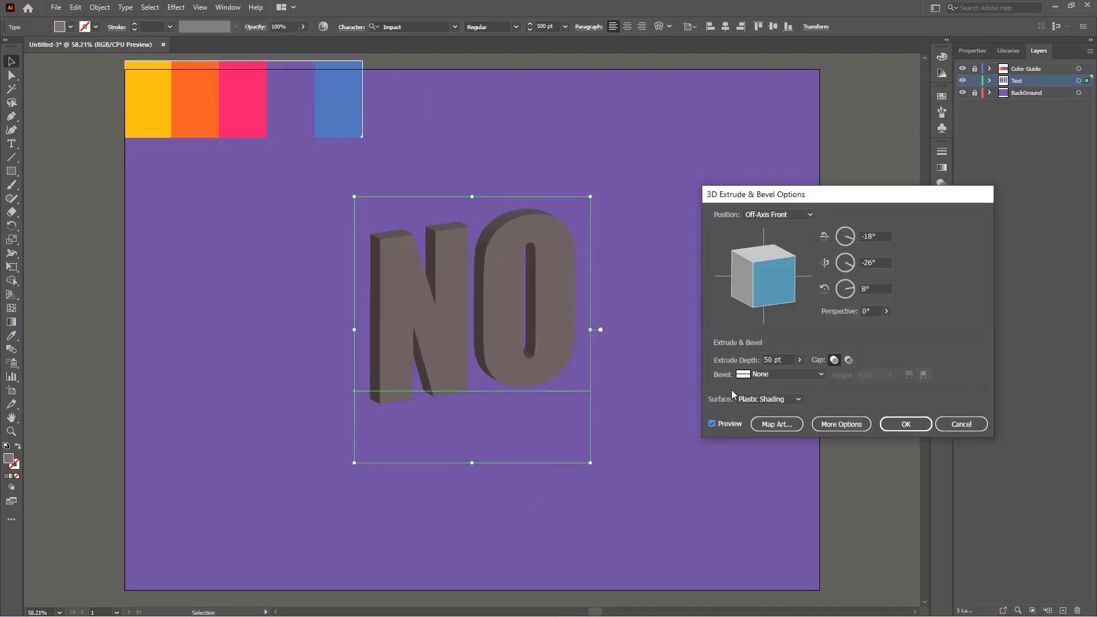
left_click(777, 215)
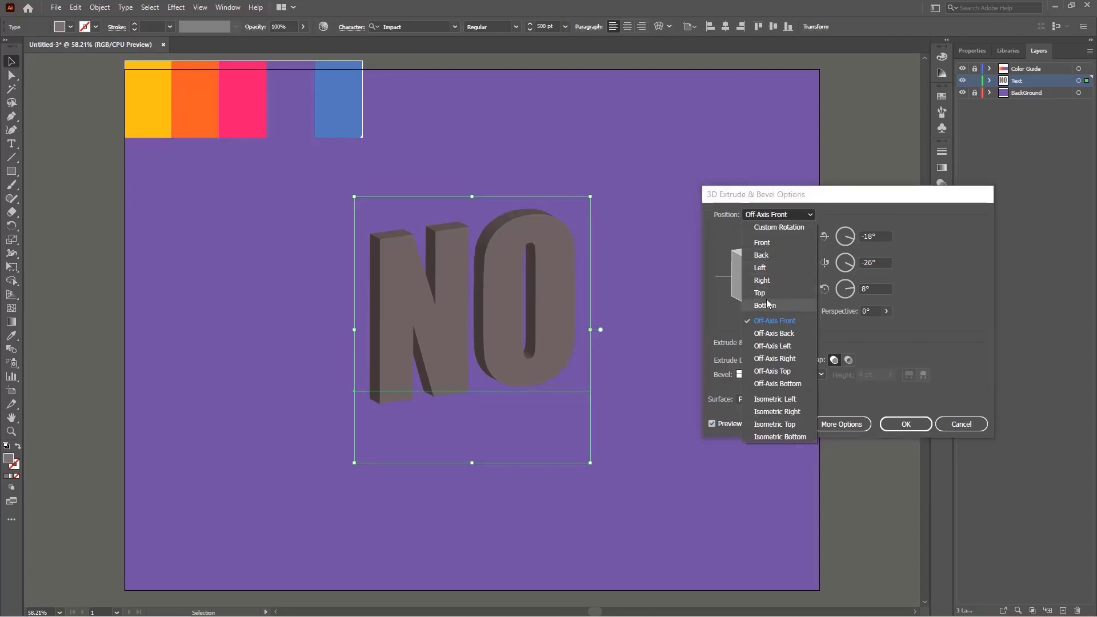
mouse_move(778, 274)
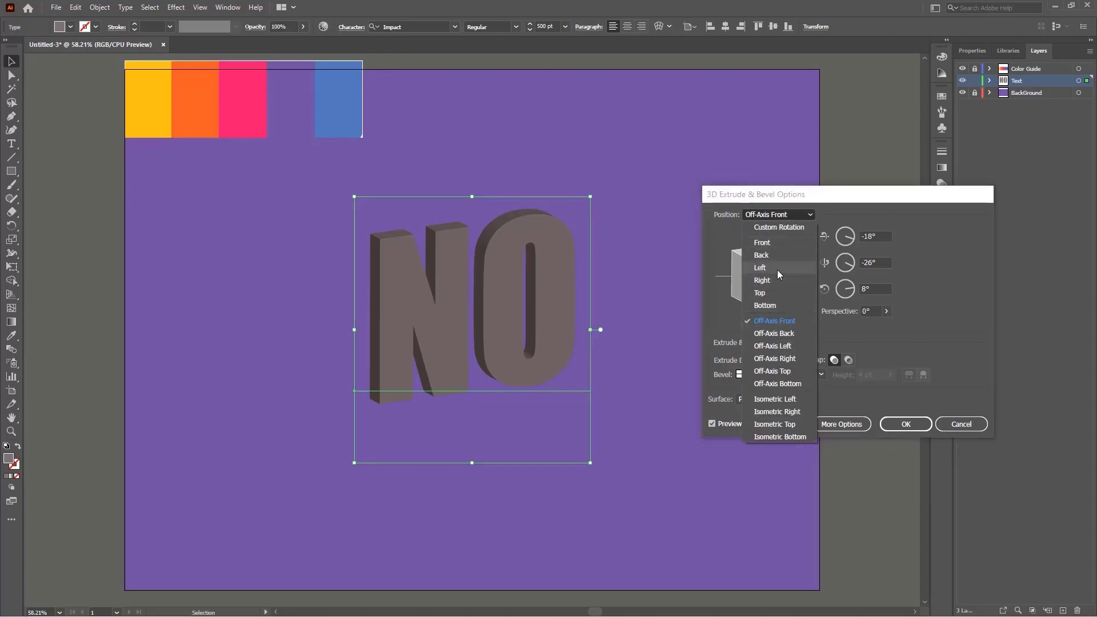
left_click(760, 268)
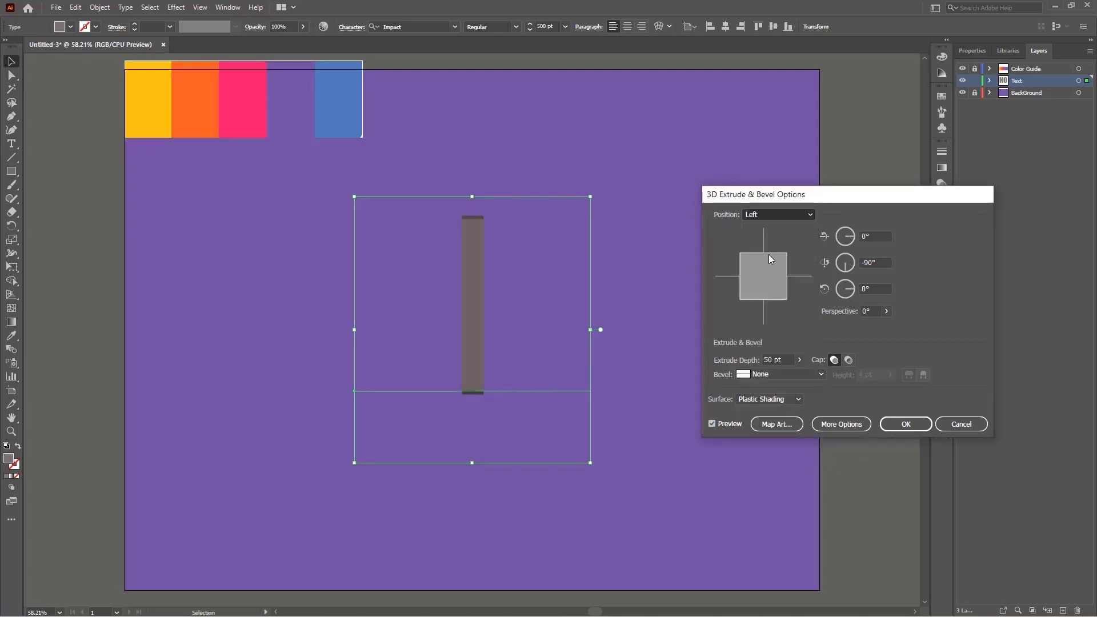
left_click(778, 214)
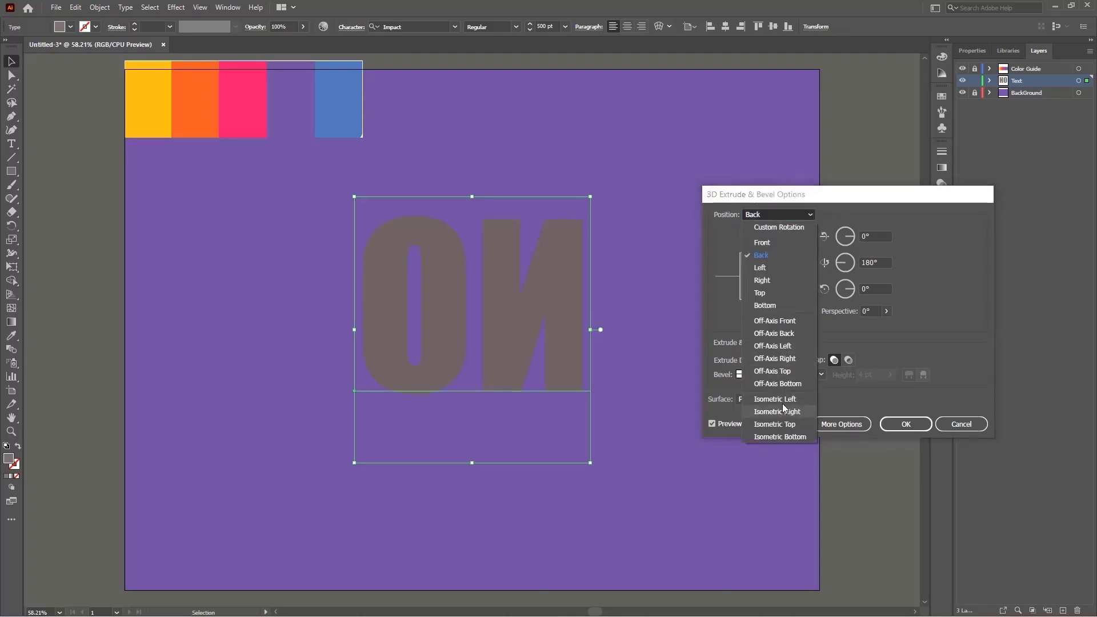
mouse_move(777, 424)
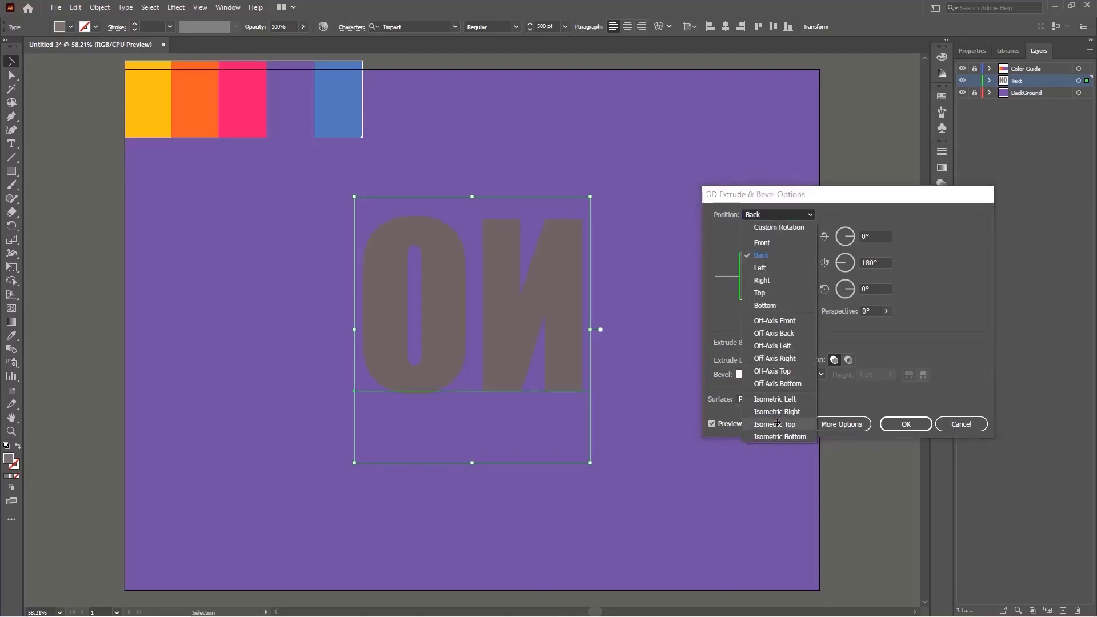
left_click(775, 424)
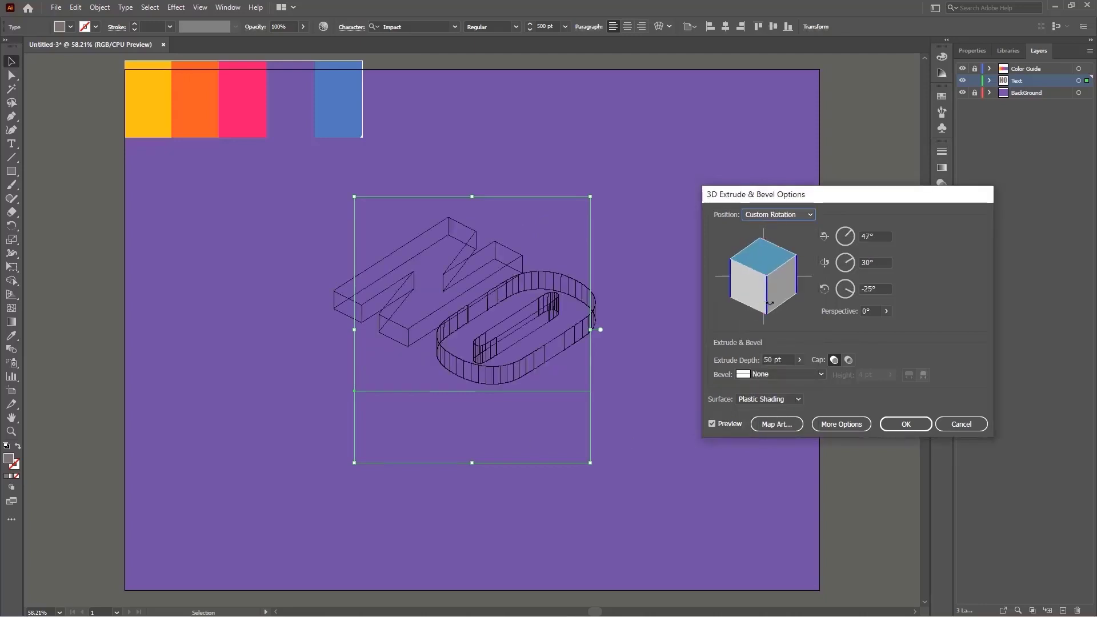
left_click_drag(763, 273, 776, 284)
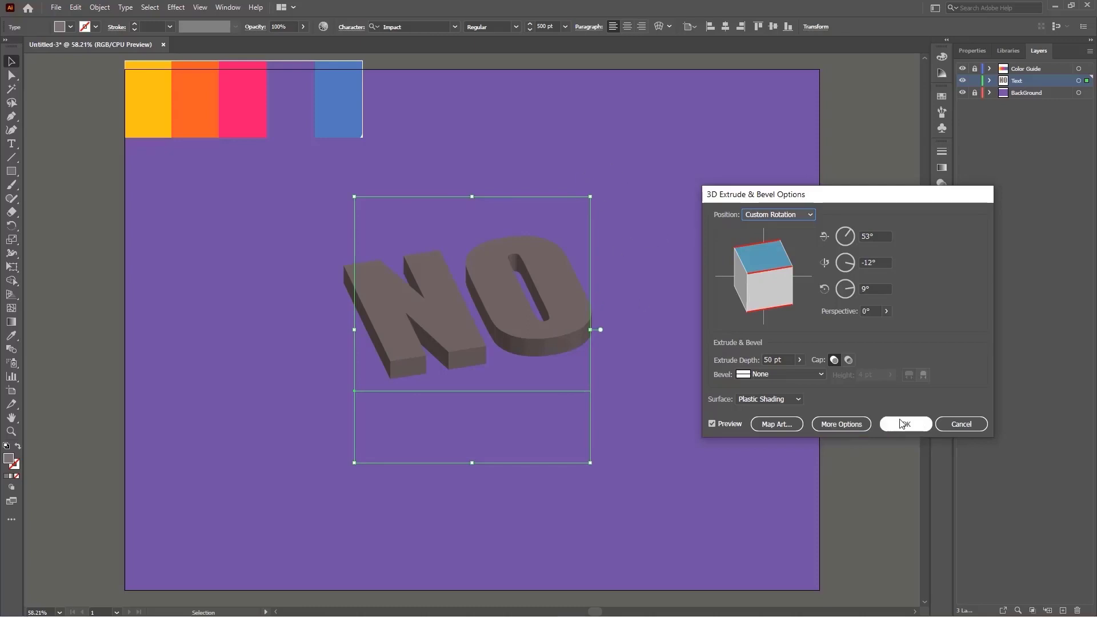
left_click(905, 424)
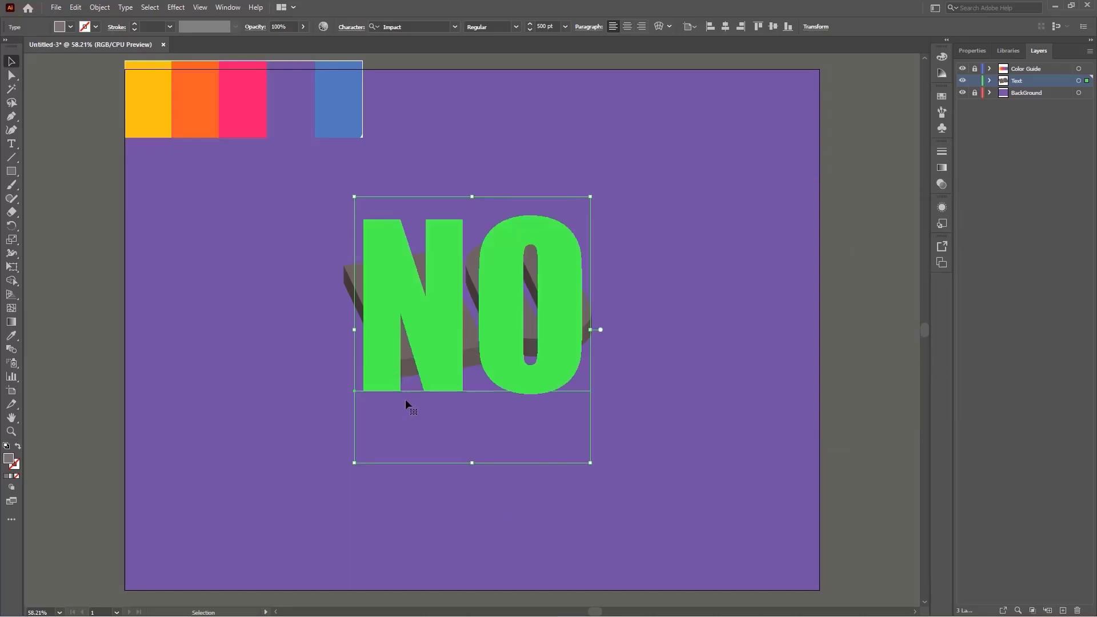
mouse_move(483, 305)
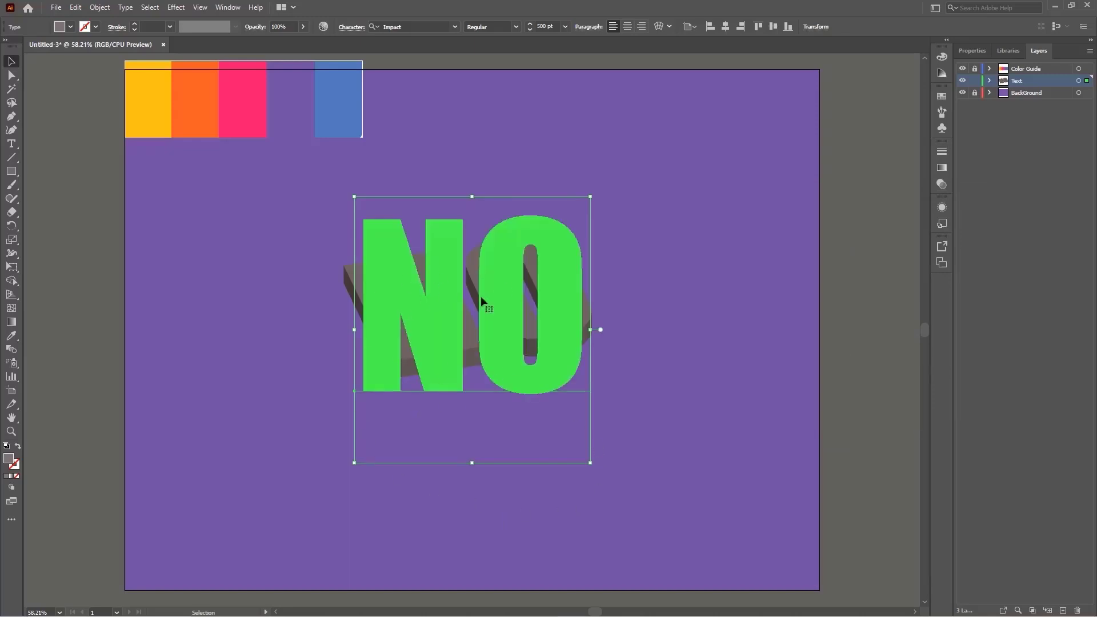
mouse_move(447, 337)
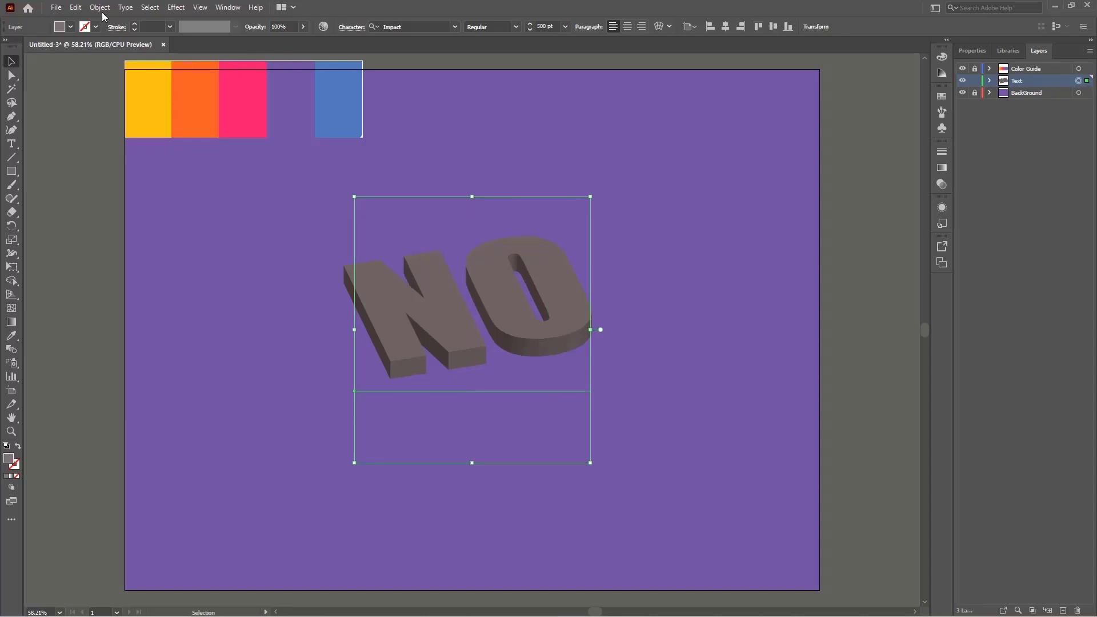
Expand the 3D NO appearance and reveal its group under the Text layer.
left_click(99, 7)
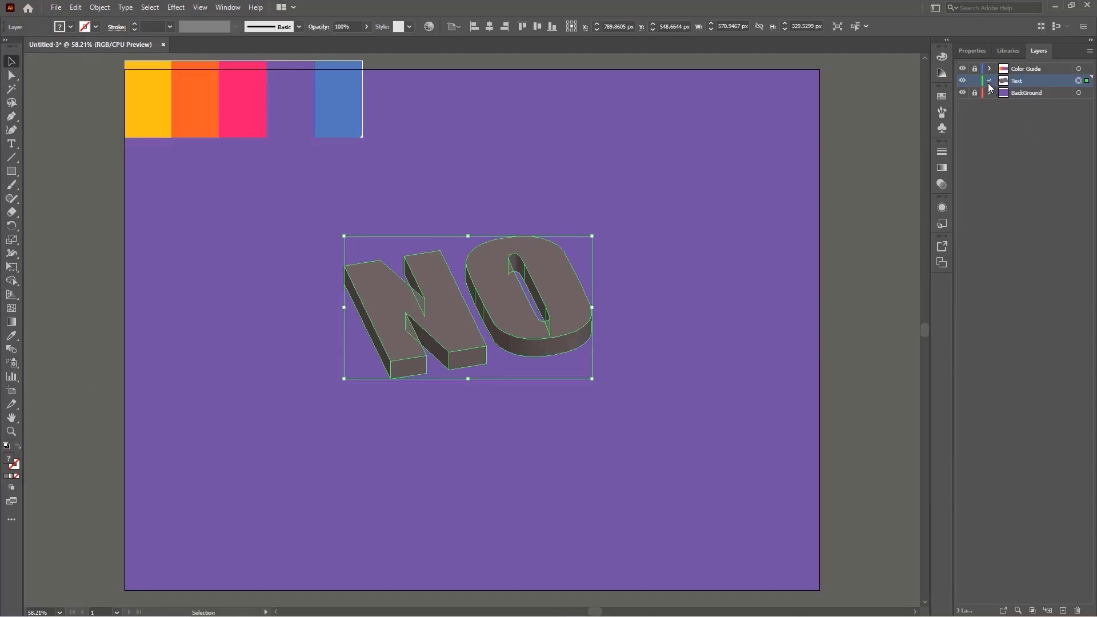
left_click(990, 84)
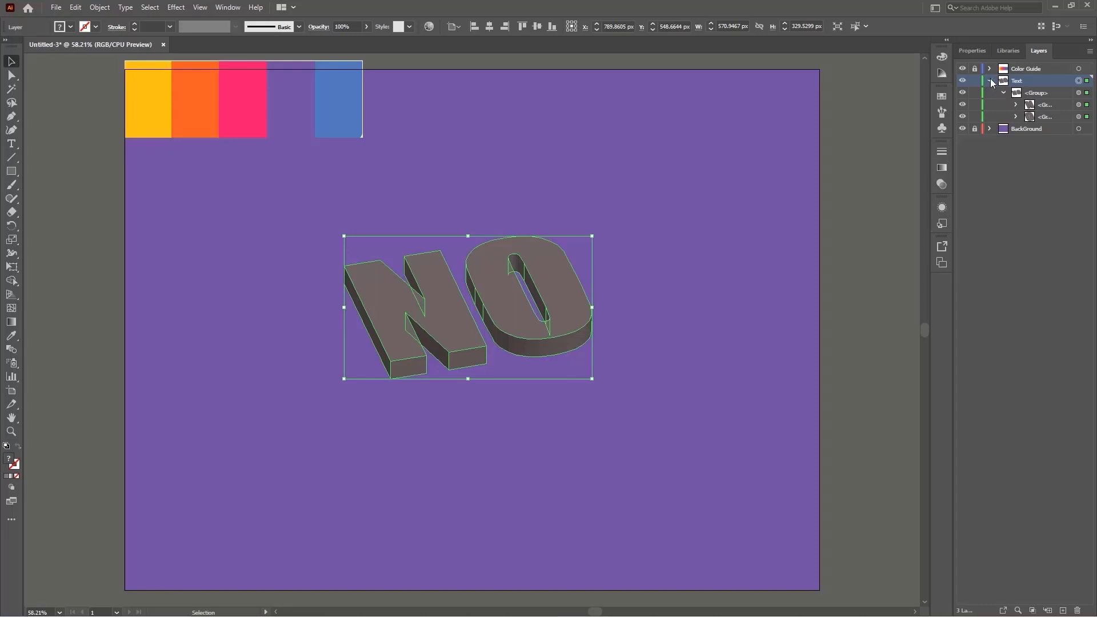
Ungroup the expanded NO artwork twice and expand its listing in the Layers panel.
right_click(446, 308)
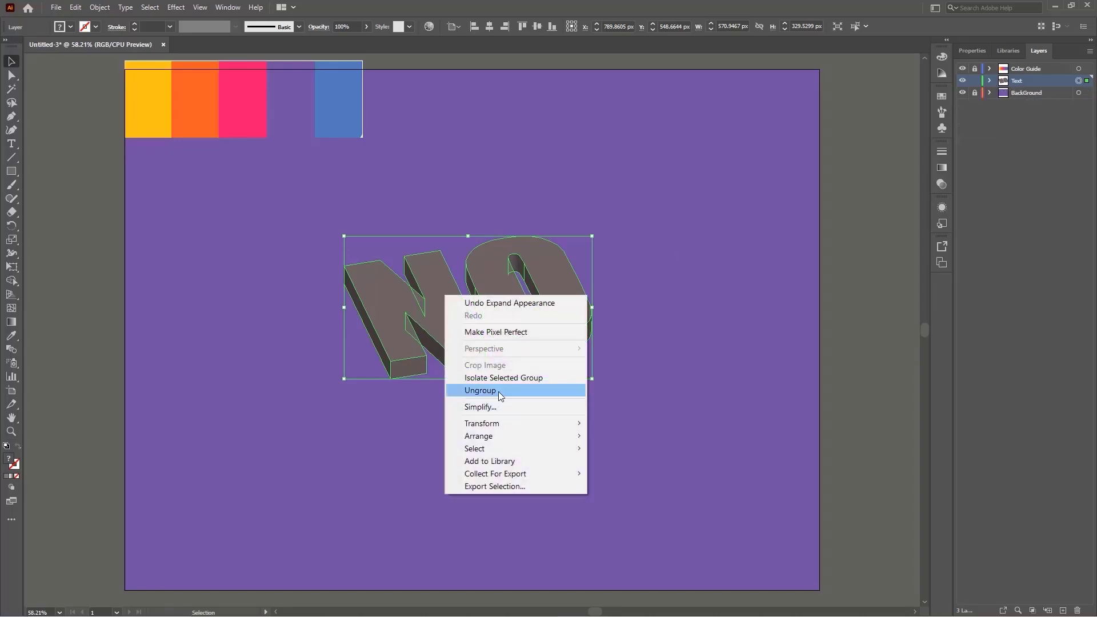
left_click(480, 390)
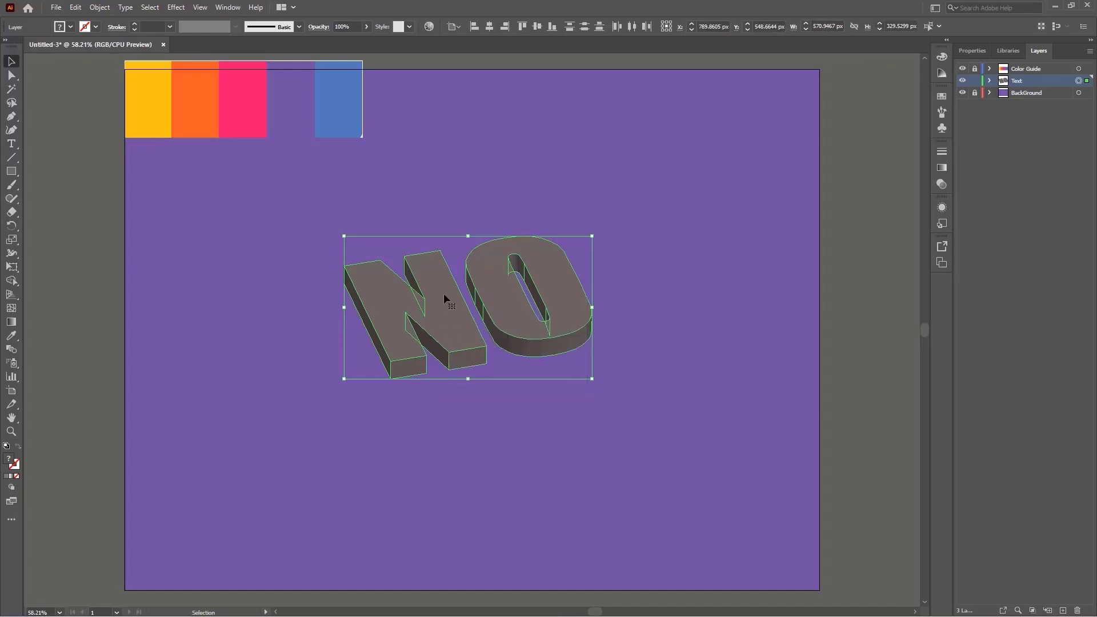
right_click(446, 299)
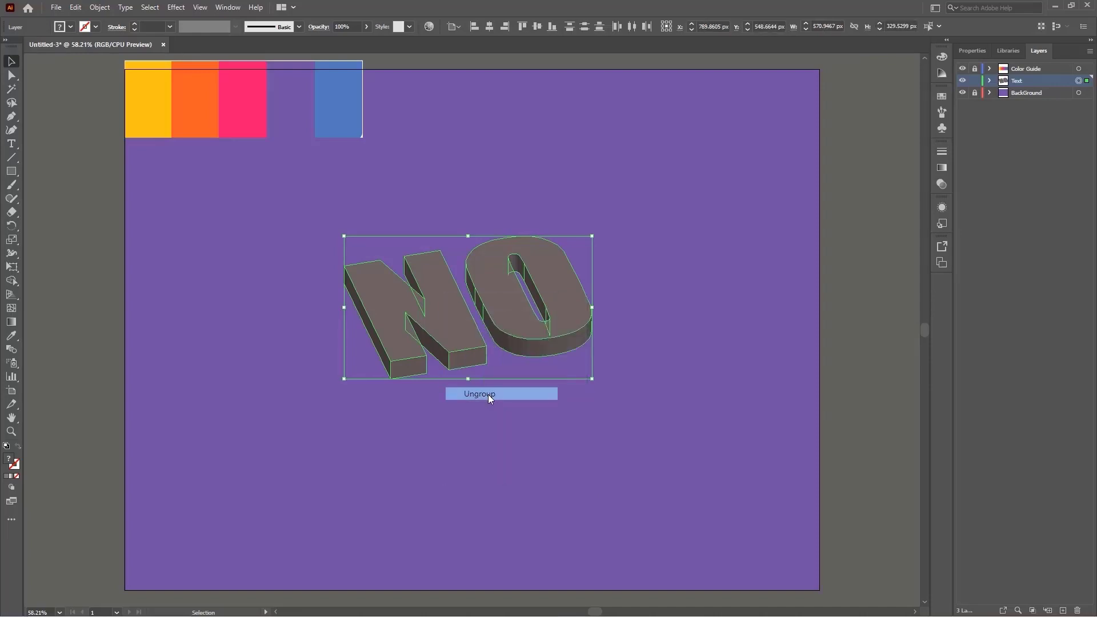
left_click(489, 394)
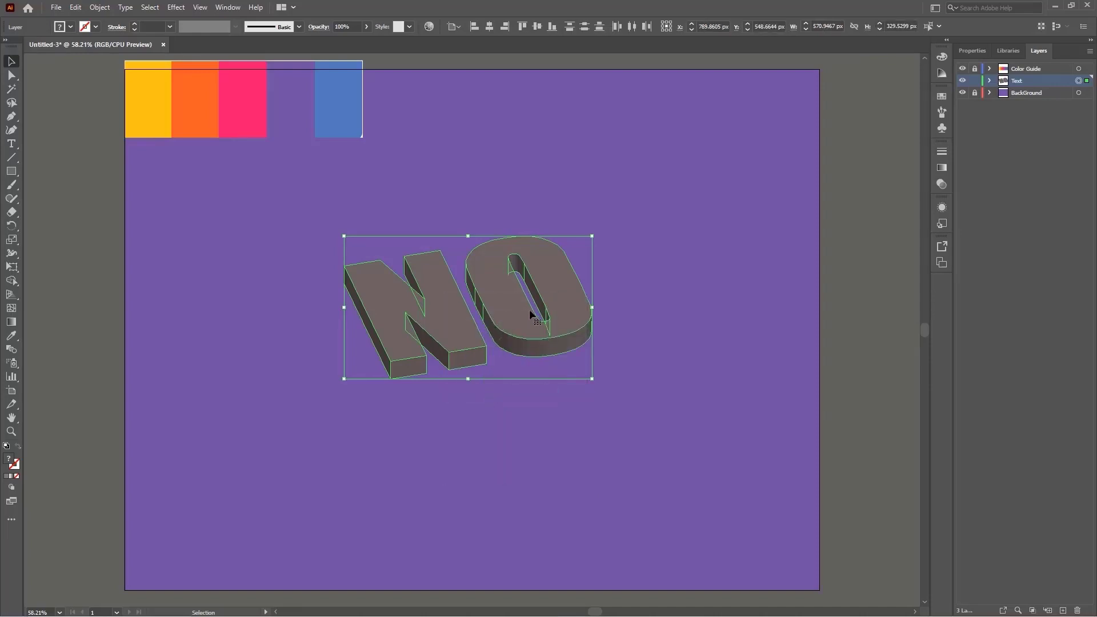
left_click(989, 81)
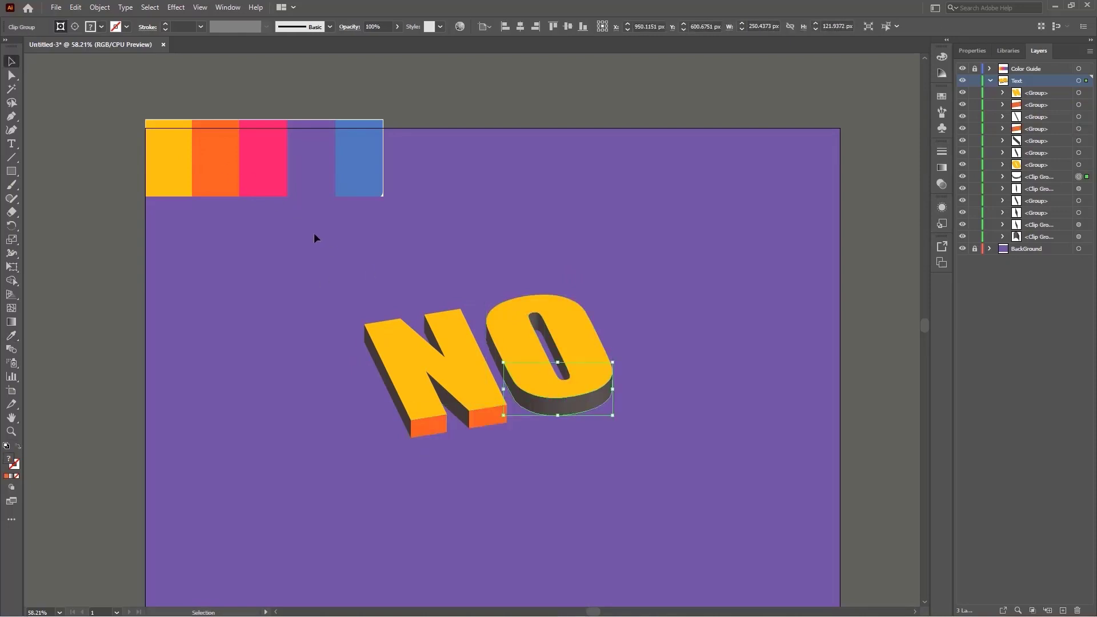
Colour the O's side orange and rename the top released layers N_Front and N_Shadow.
left_click(230, 166)
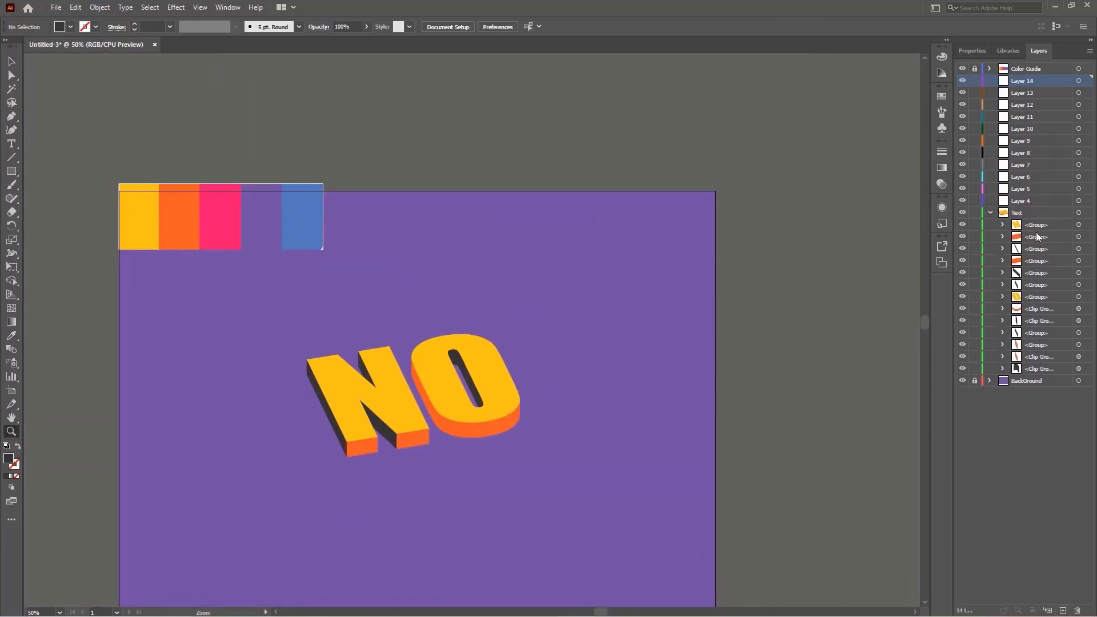
double_click(1031, 80)
type("N_Front")
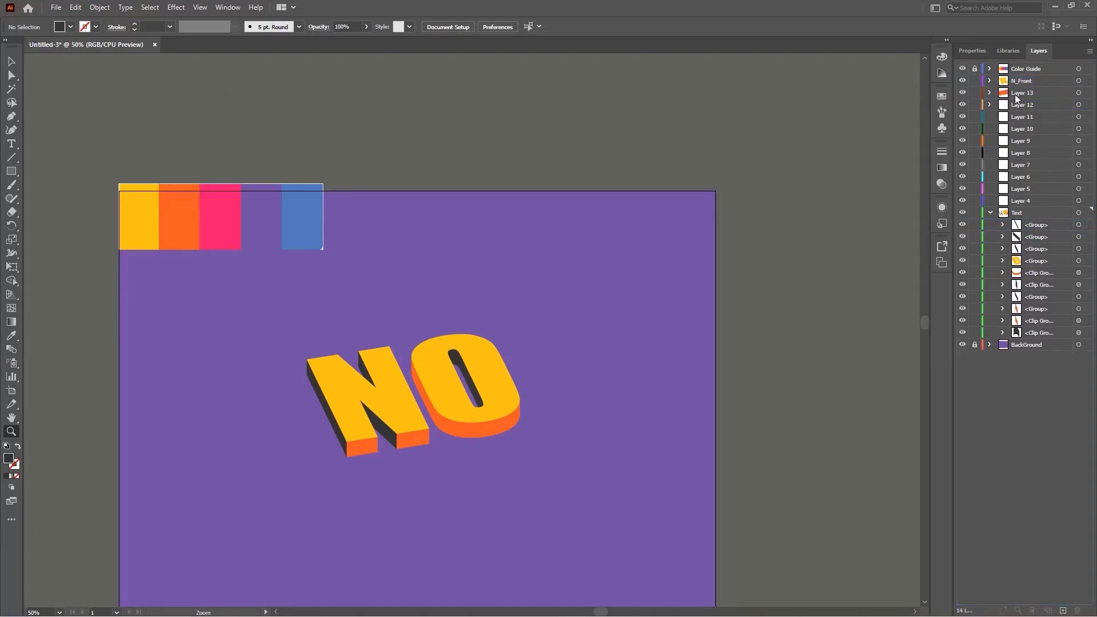
double_click(1027, 93)
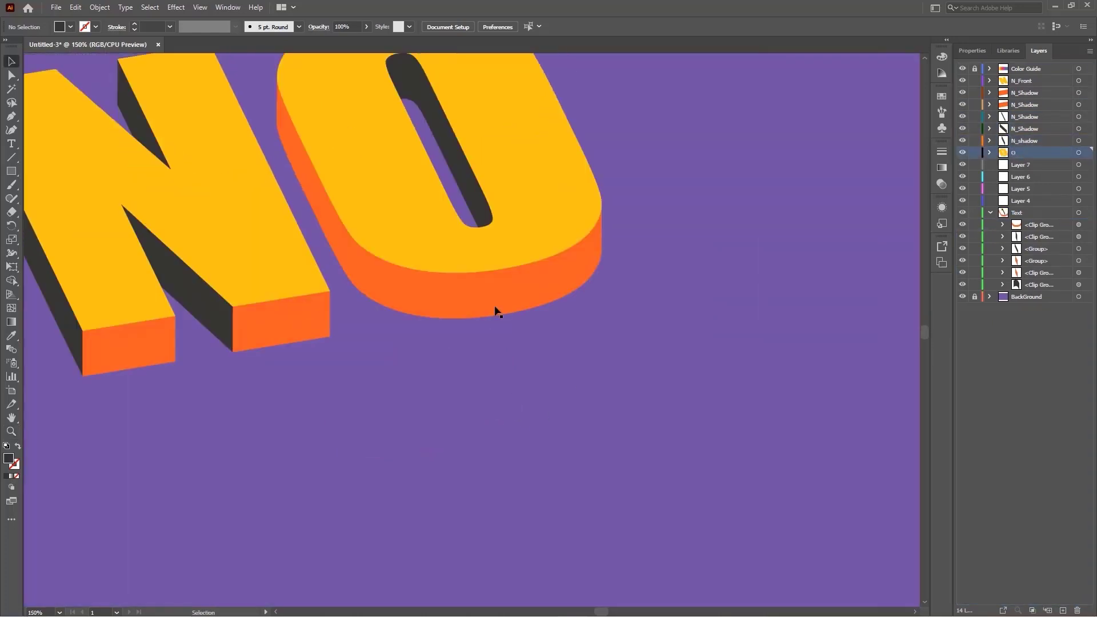
Move the N's clip group, group and path from the Text layer into Layer 6.
left_click(477, 311)
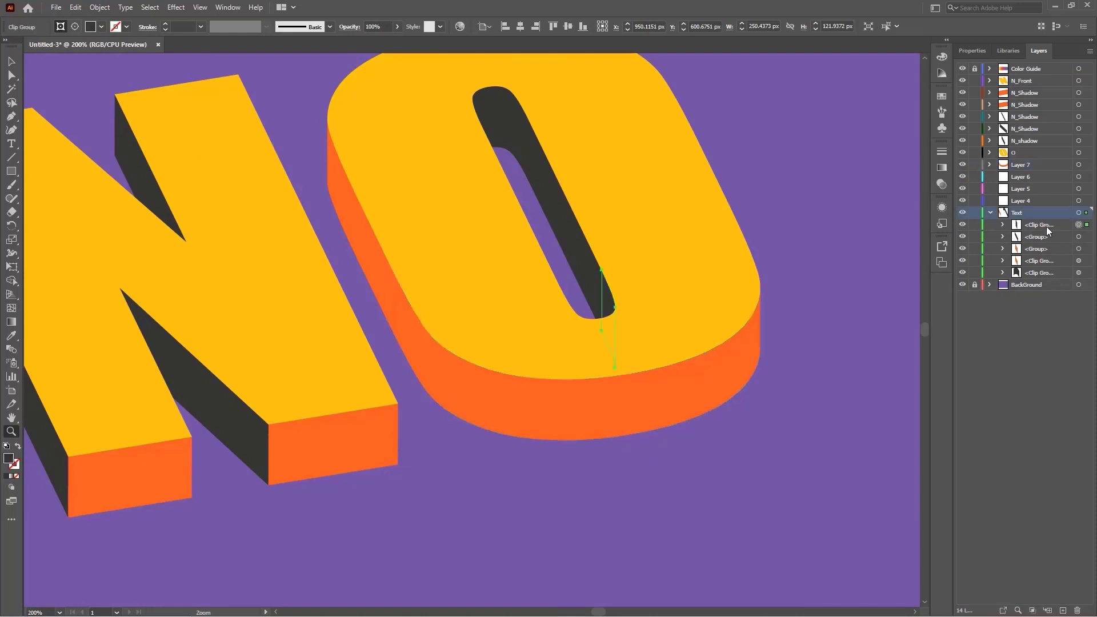
left_click(1002, 225)
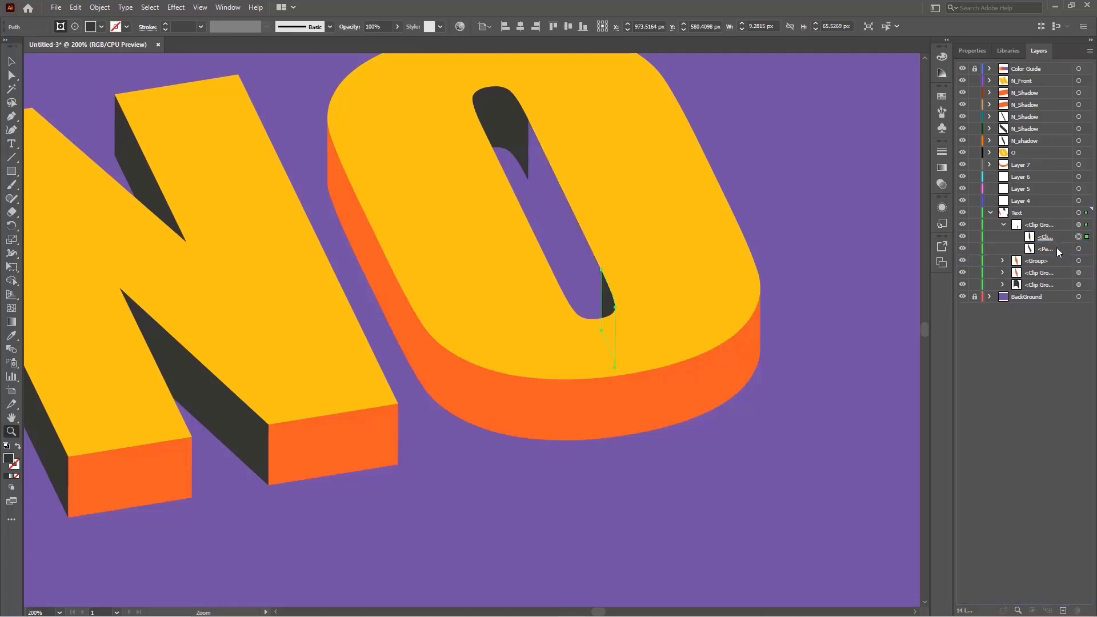
left_click(1045, 237)
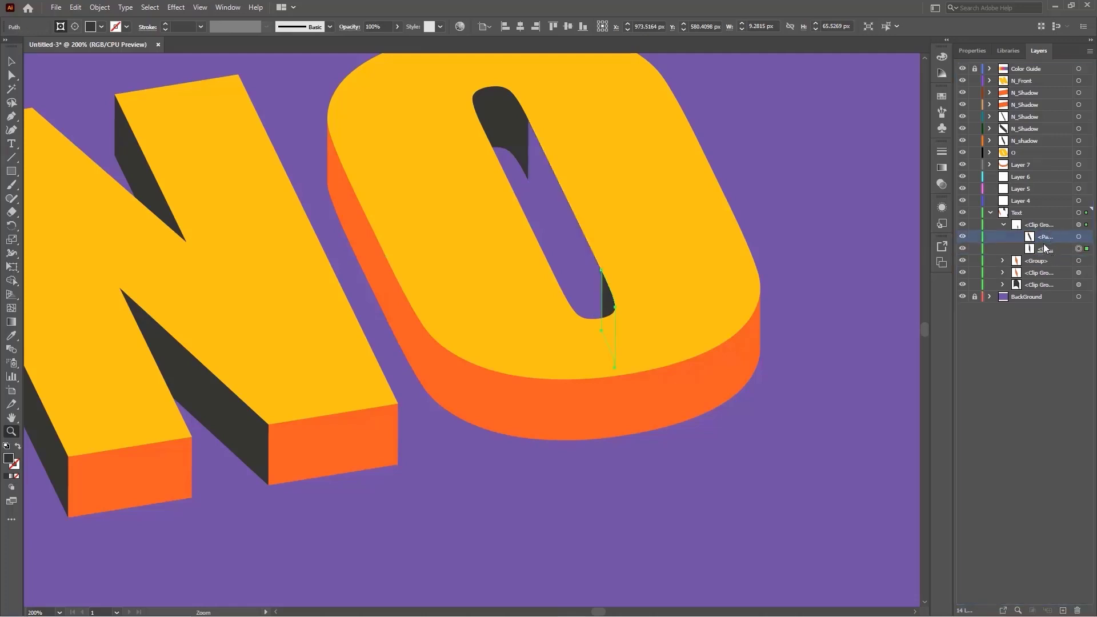
left_click(1004, 225)
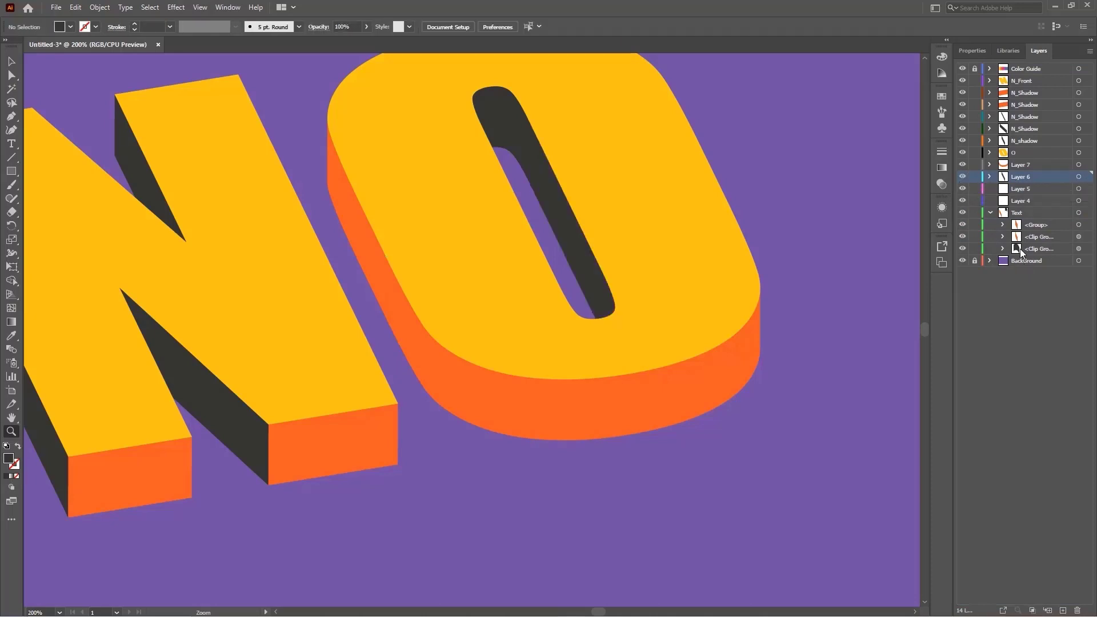
left_click(1003, 249)
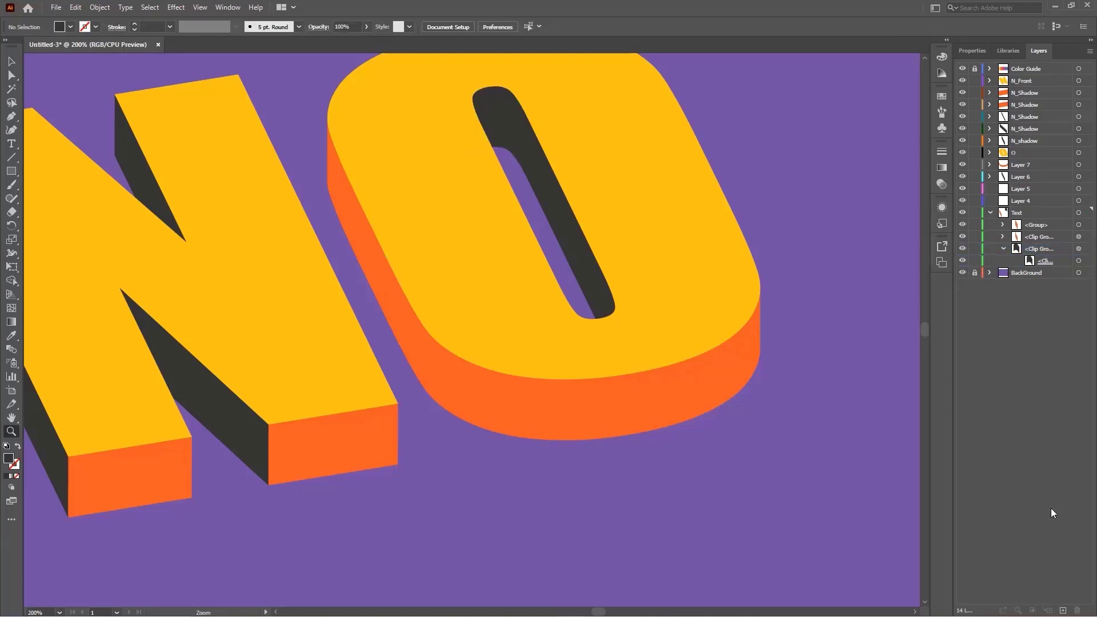
left_click(1025, 176)
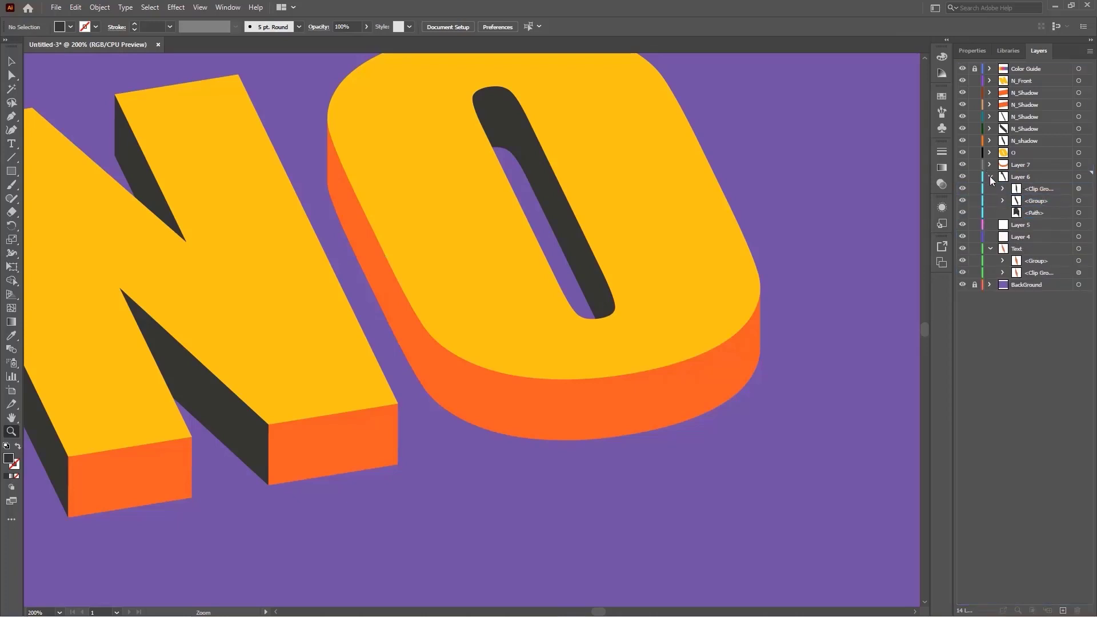
Rename Layer 6 and Layer 7 to O_Shadow and O_shadow in Layer Options.
double_click(1022, 176)
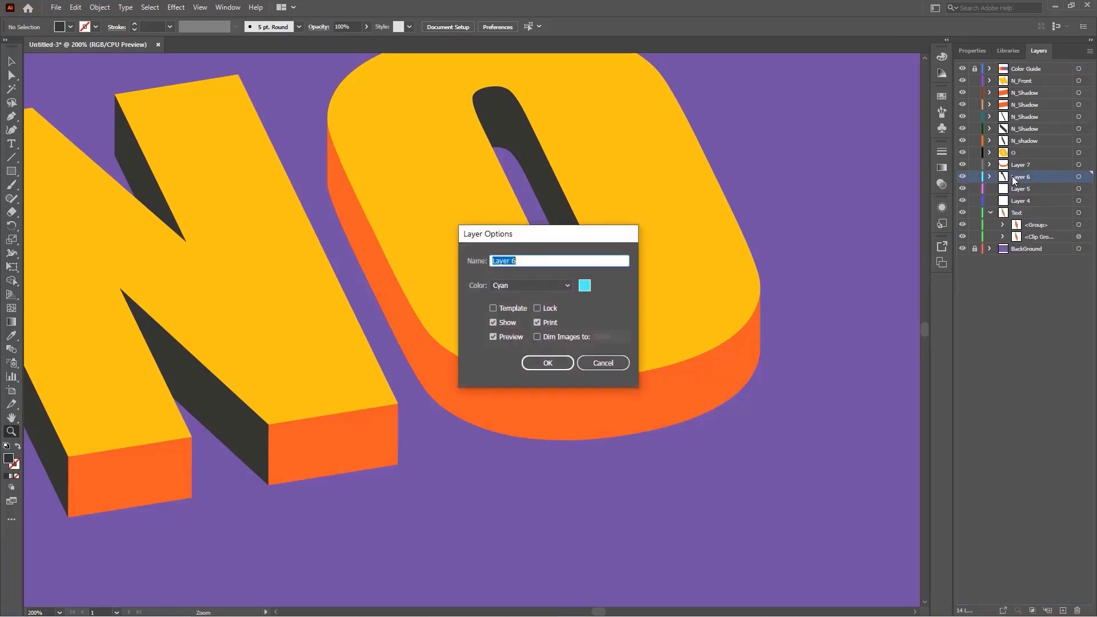
left_click(548, 363)
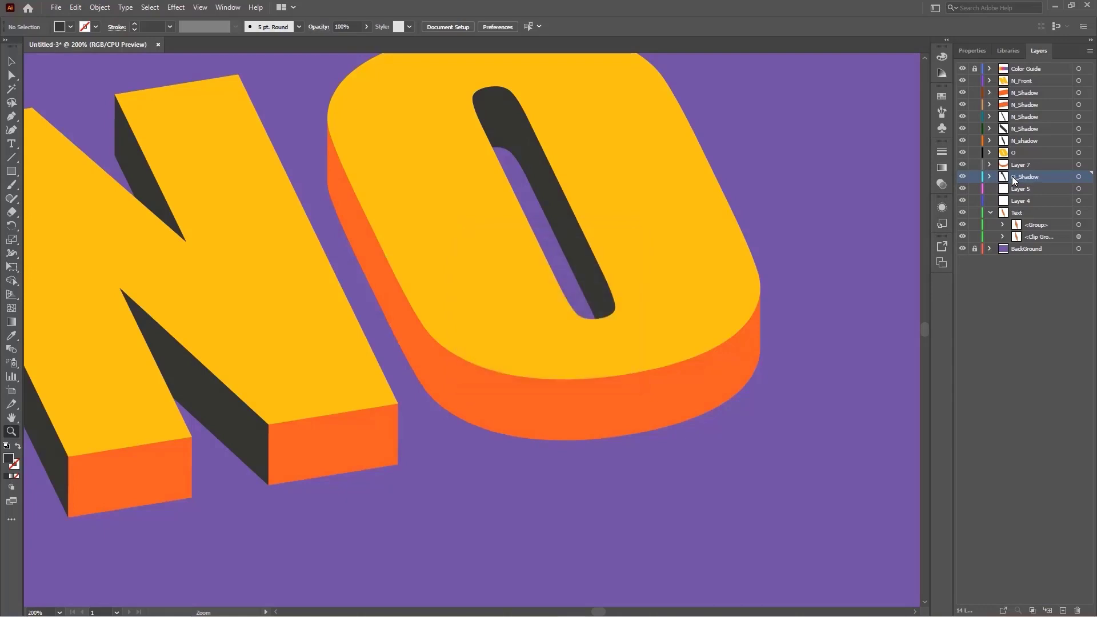
left_click(1024, 164)
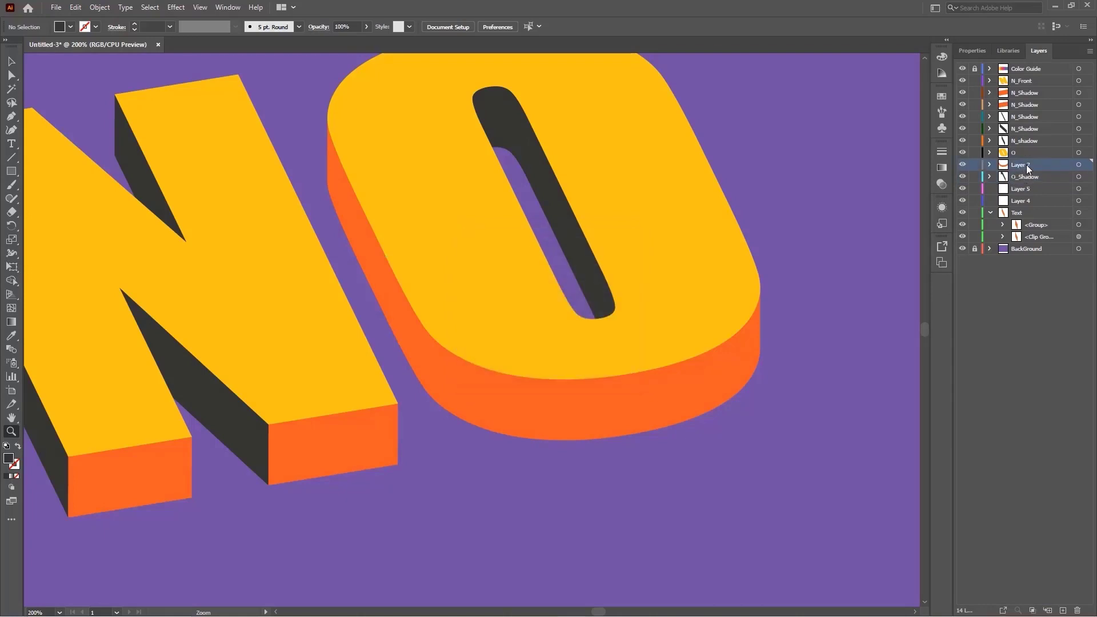
double_click(1026, 164)
type("O_shadow")
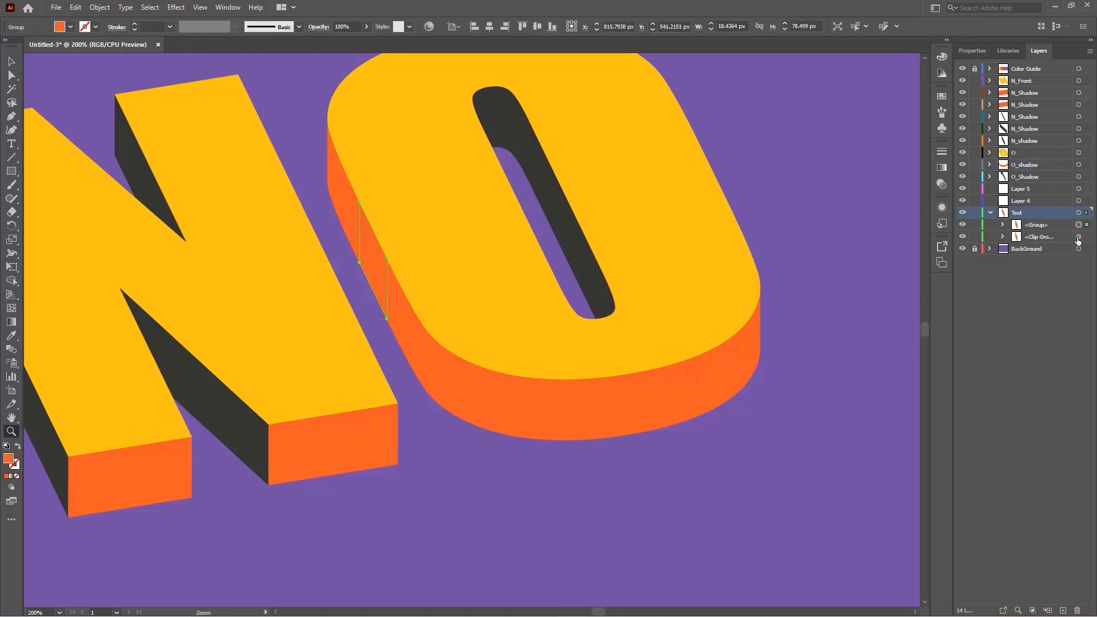
Expand and collapse the Text layer's groups to inspect their contents.
left_click(1002, 224)
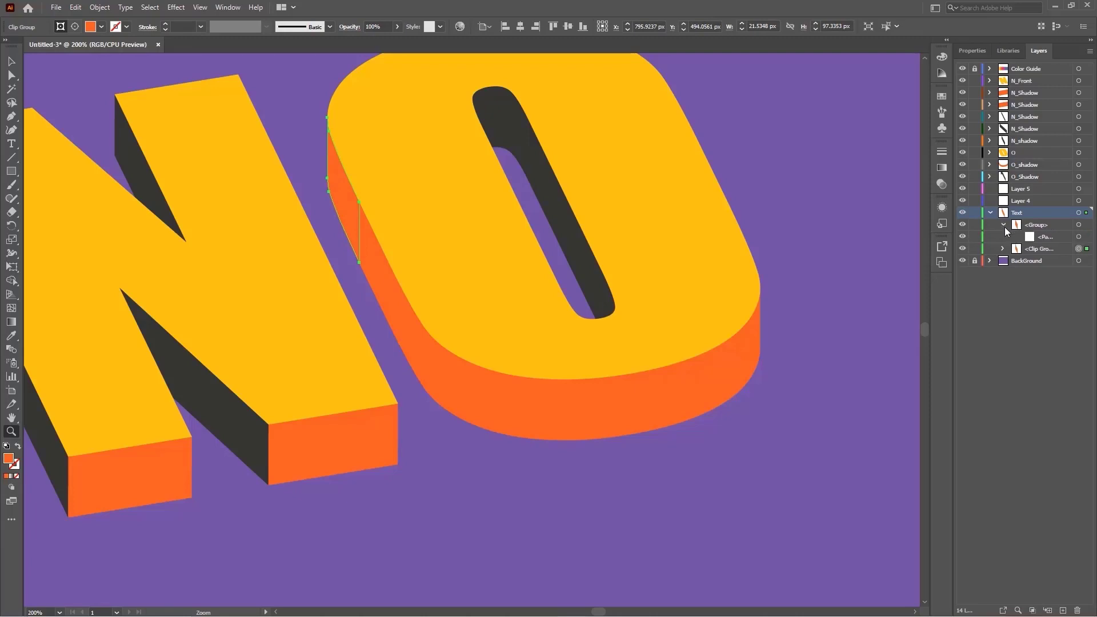
left_click(1002, 248)
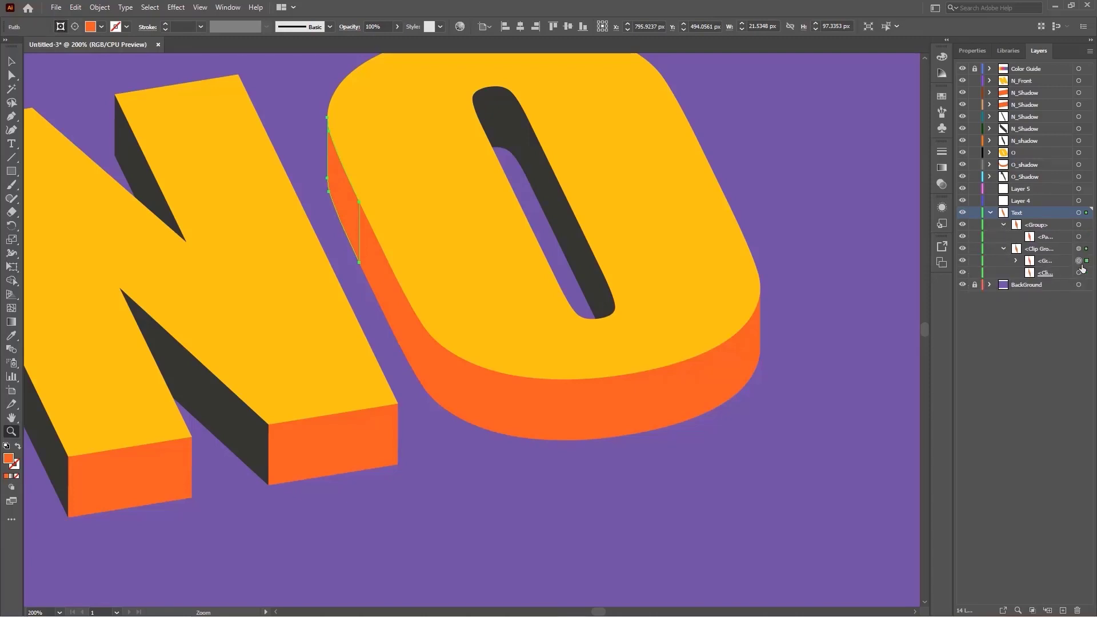
left_click(990, 213)
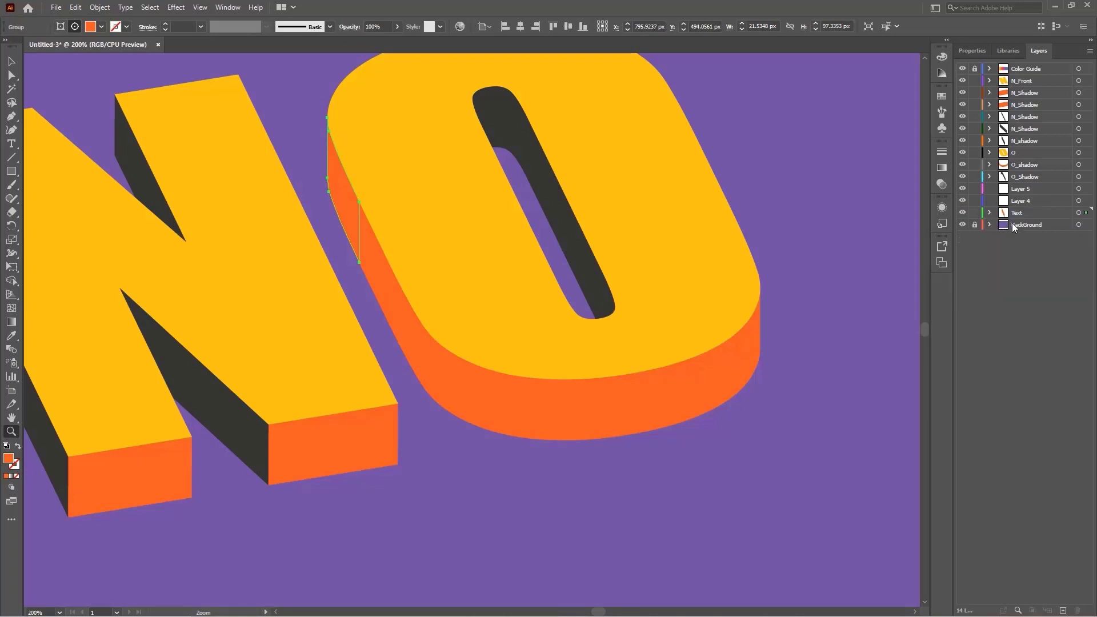
mouse_move(1010, 227)
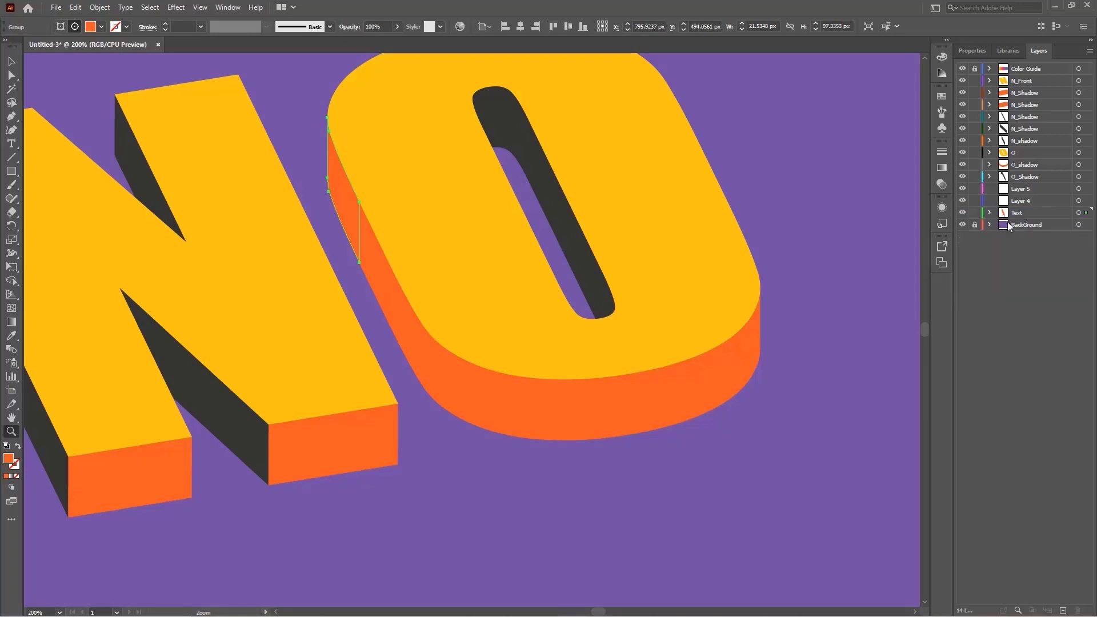
left_click(988, 212)
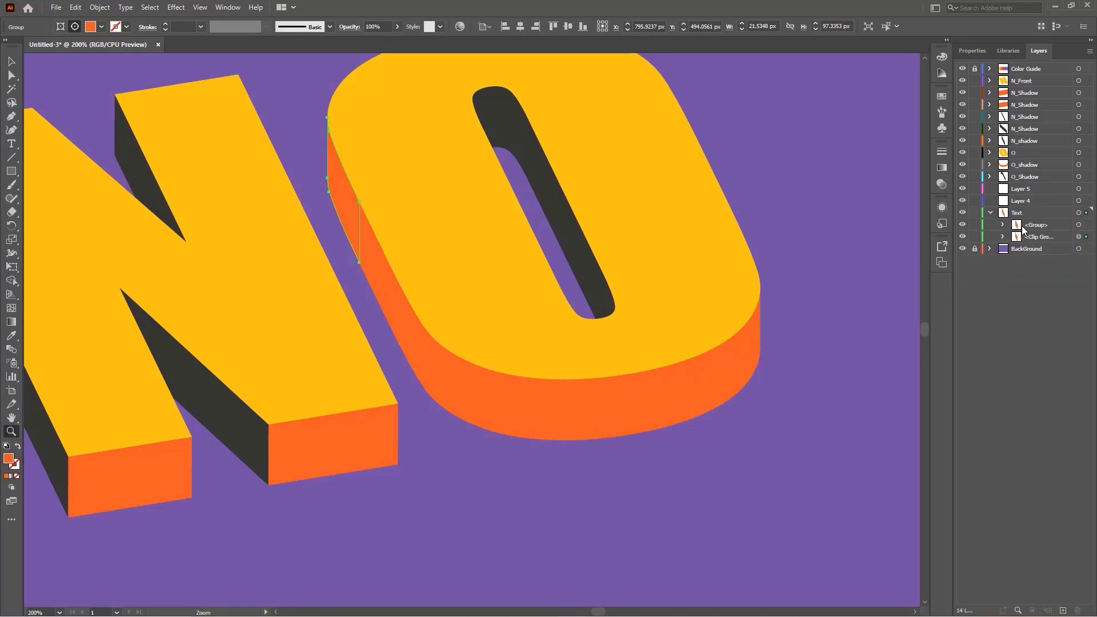
left_click(1016, 213)
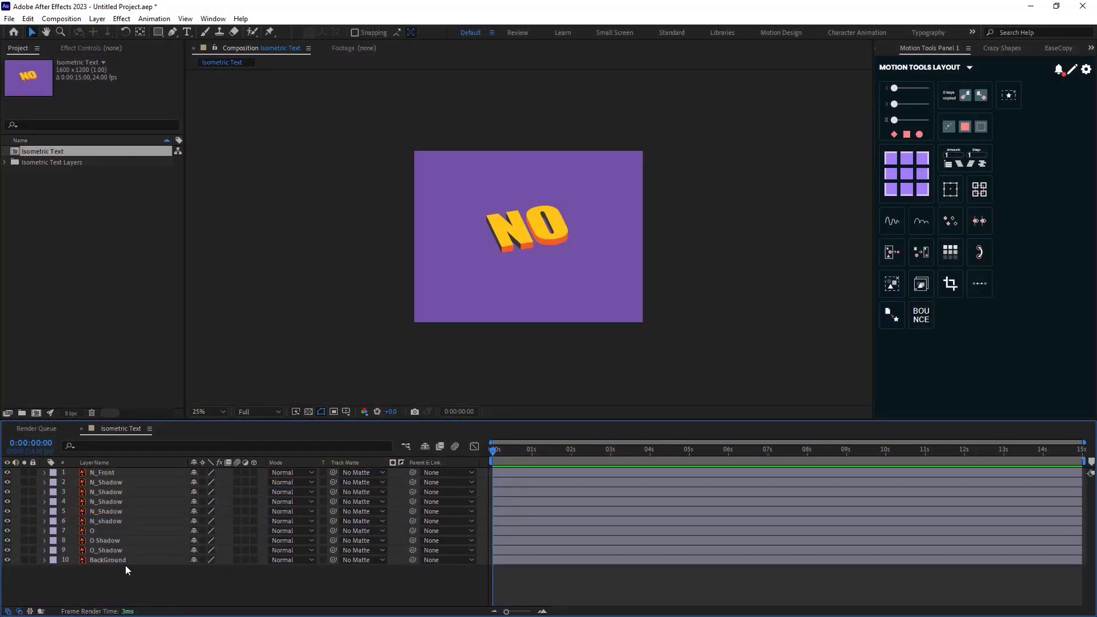
Convert the selected NO letter layers with Motion Tools' Convert Vector Layer to Shapes.
left_click(106, 550)
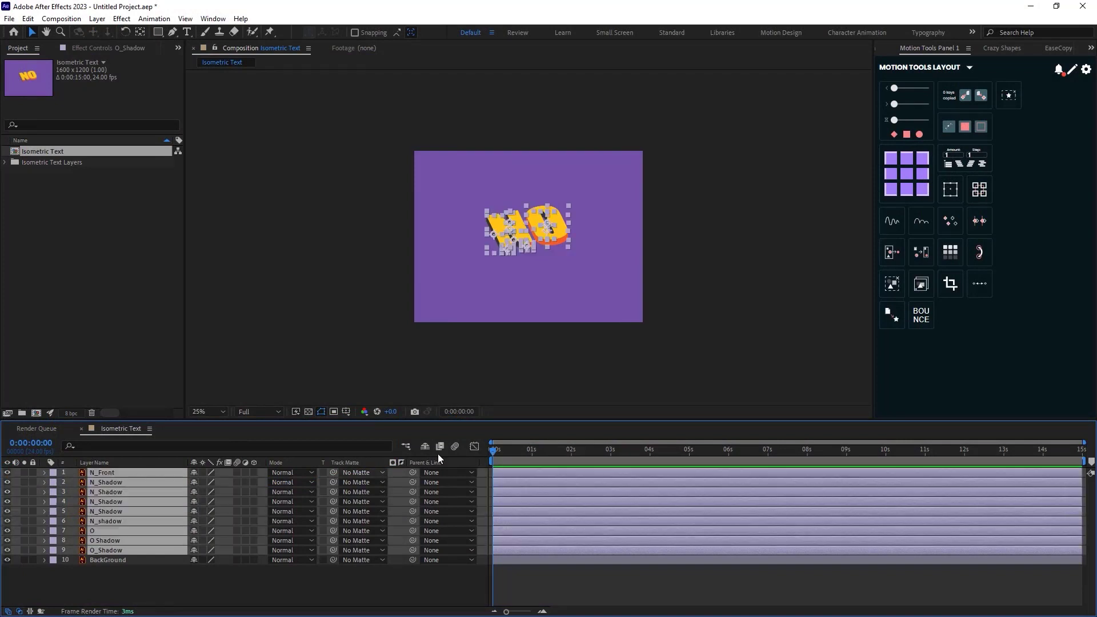
mouse_move(892, 315)
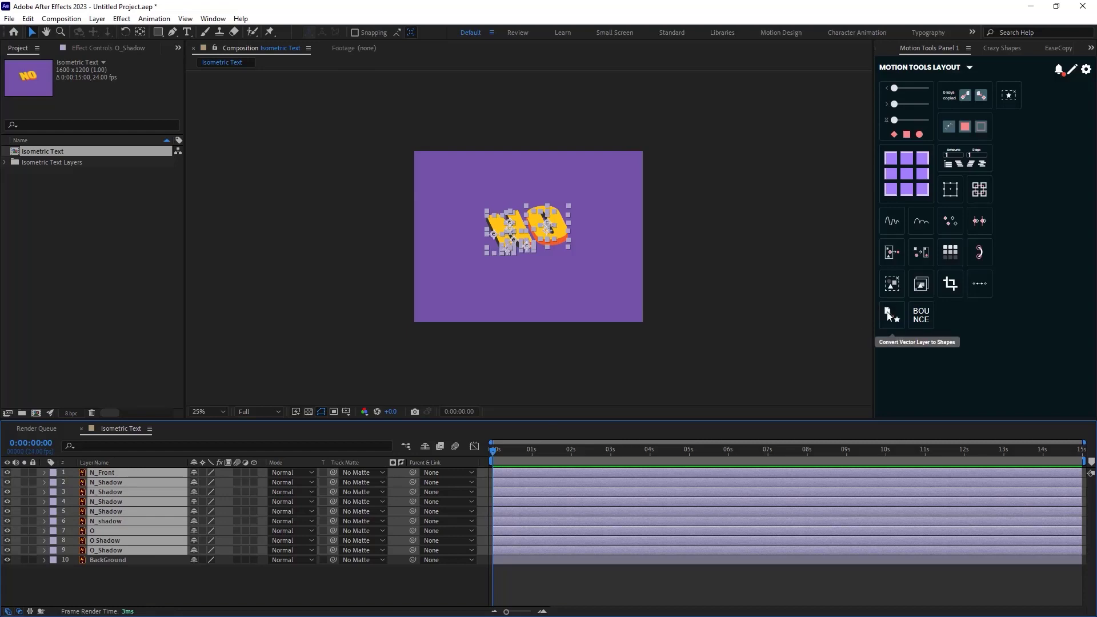
left_click(891, 315)
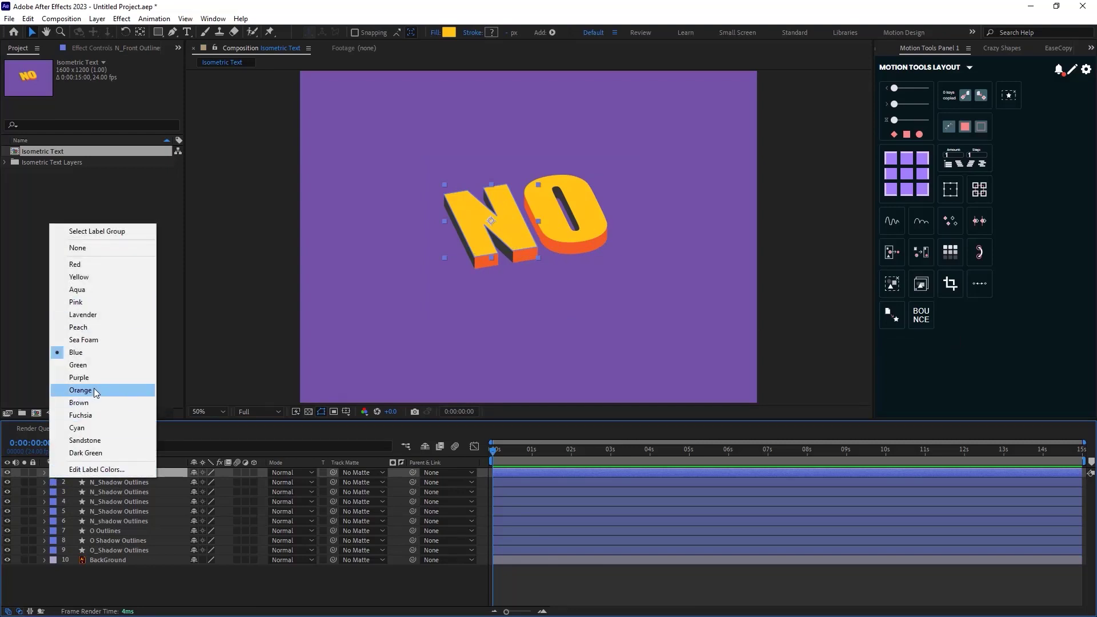
Set the front face layer's label colour and label the O shadow layers orange.
left_click(80, 391)
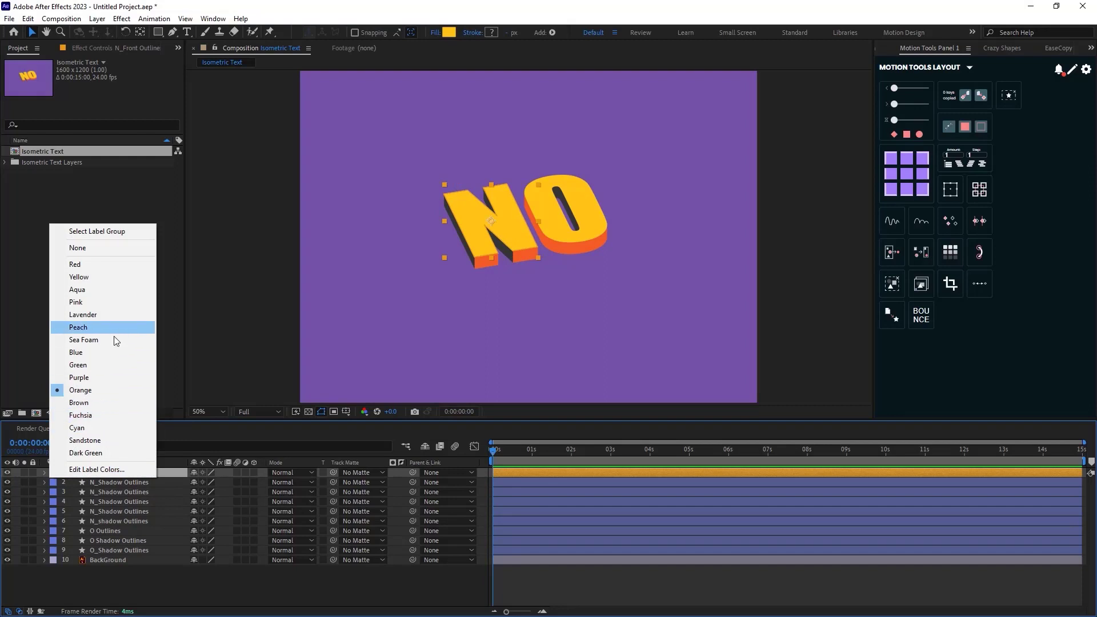
left_click(79, 276)
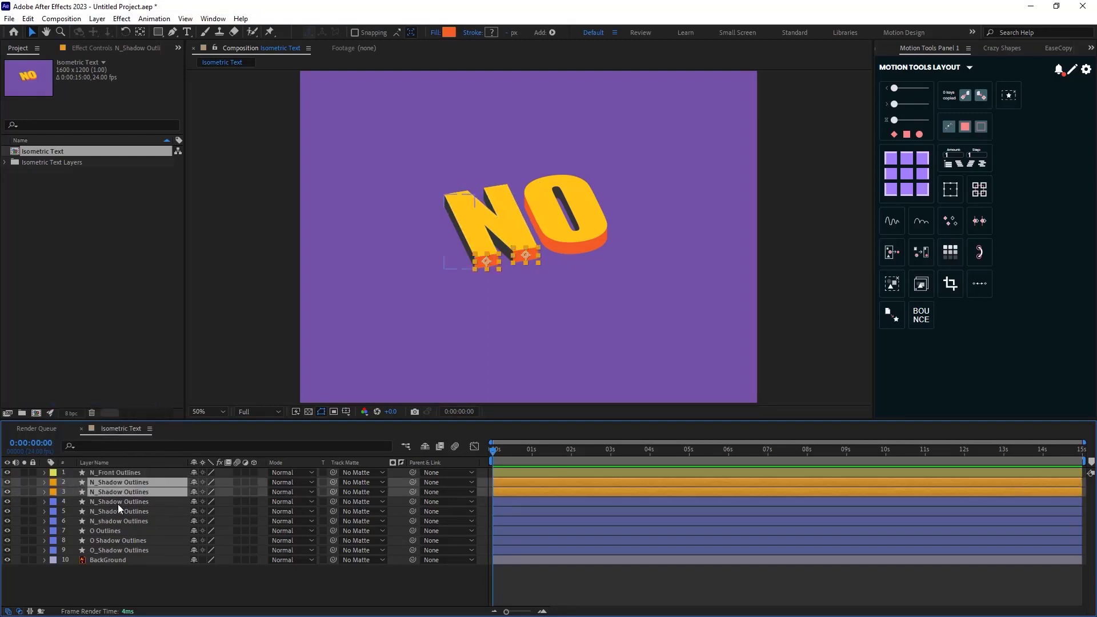
left_click(117, 541)
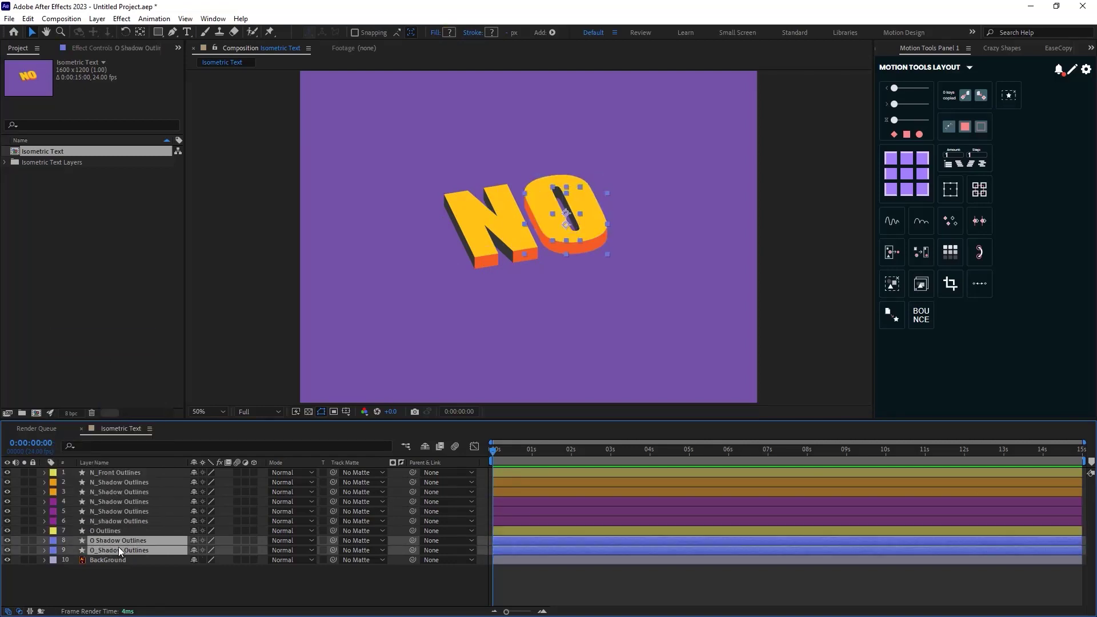
right_click(55, 550)
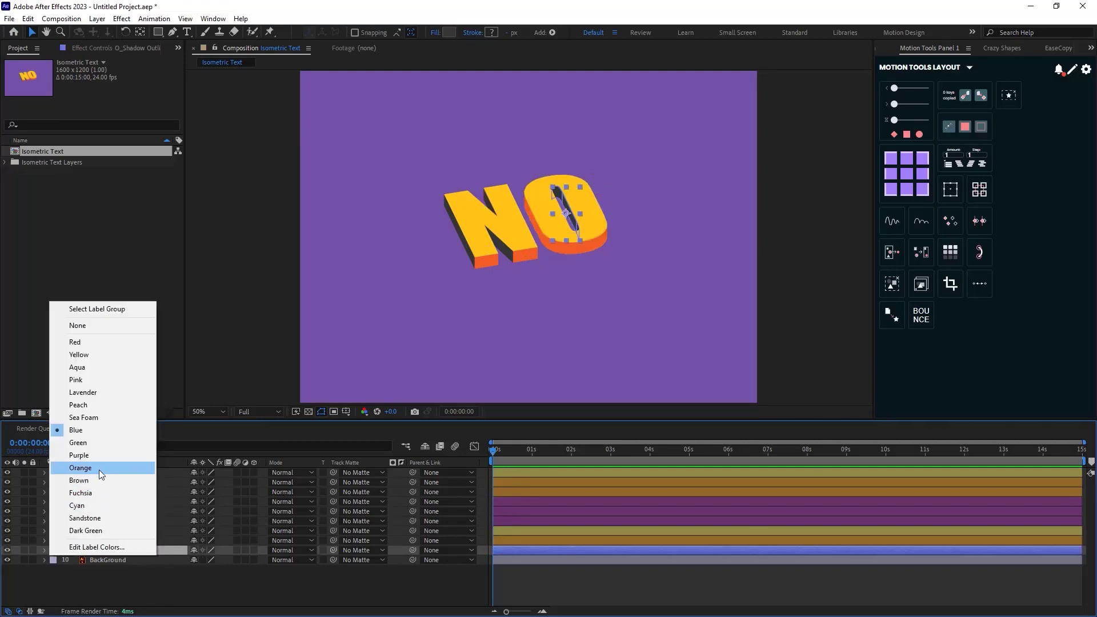
left_click(81, 467)
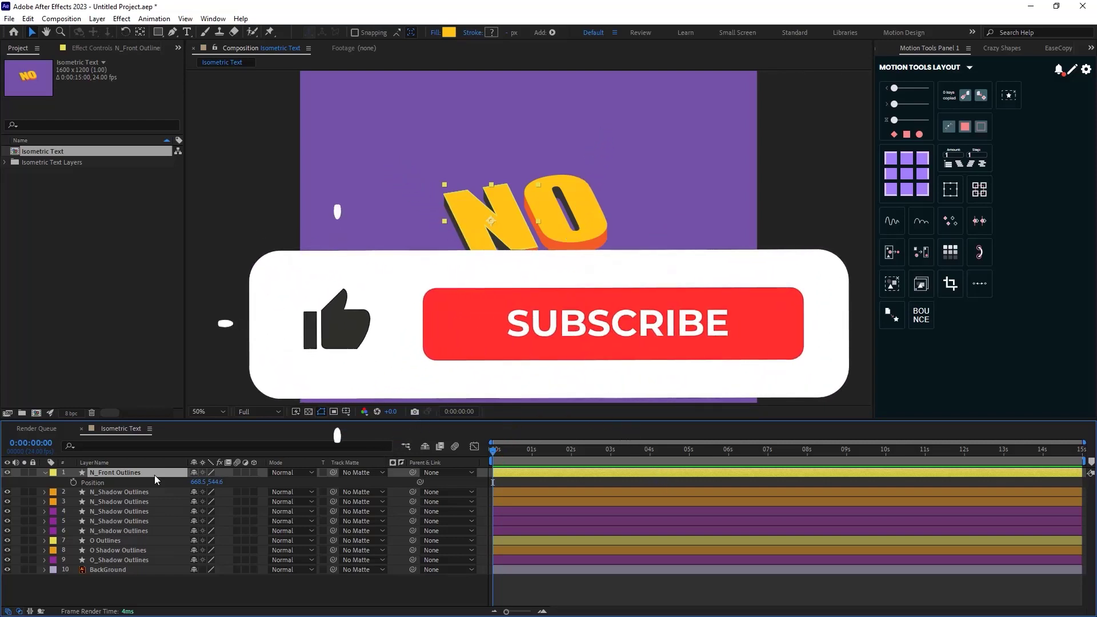
Keyframe N_Front Outlines Position at 4f, 14f and 1s, lowering Y at 14f.
left_click(613, 324)
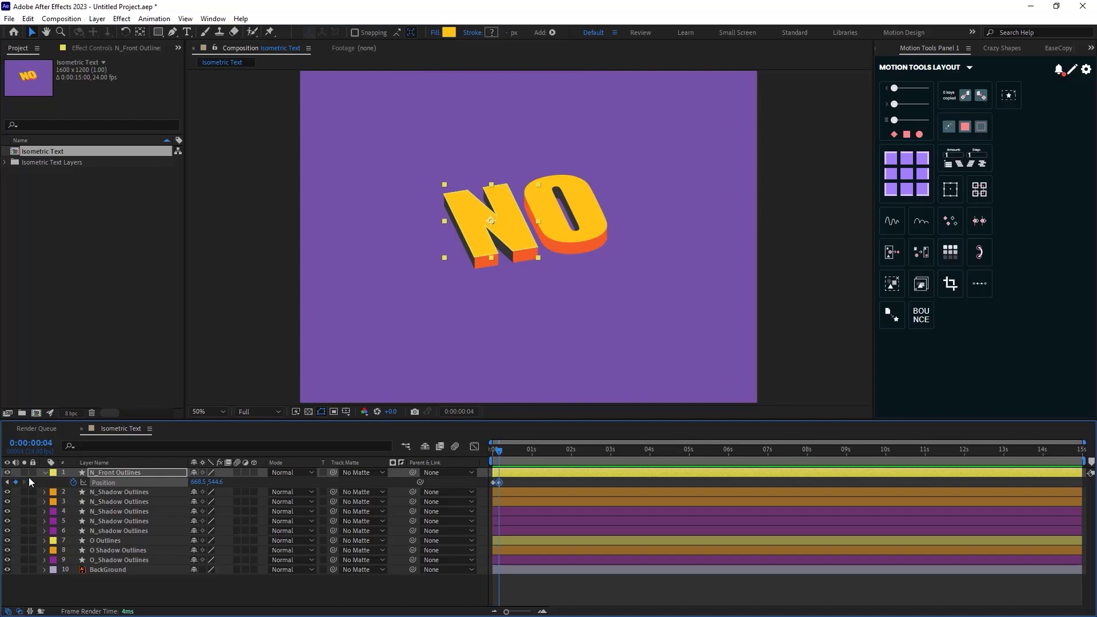
left_click(517, 449)
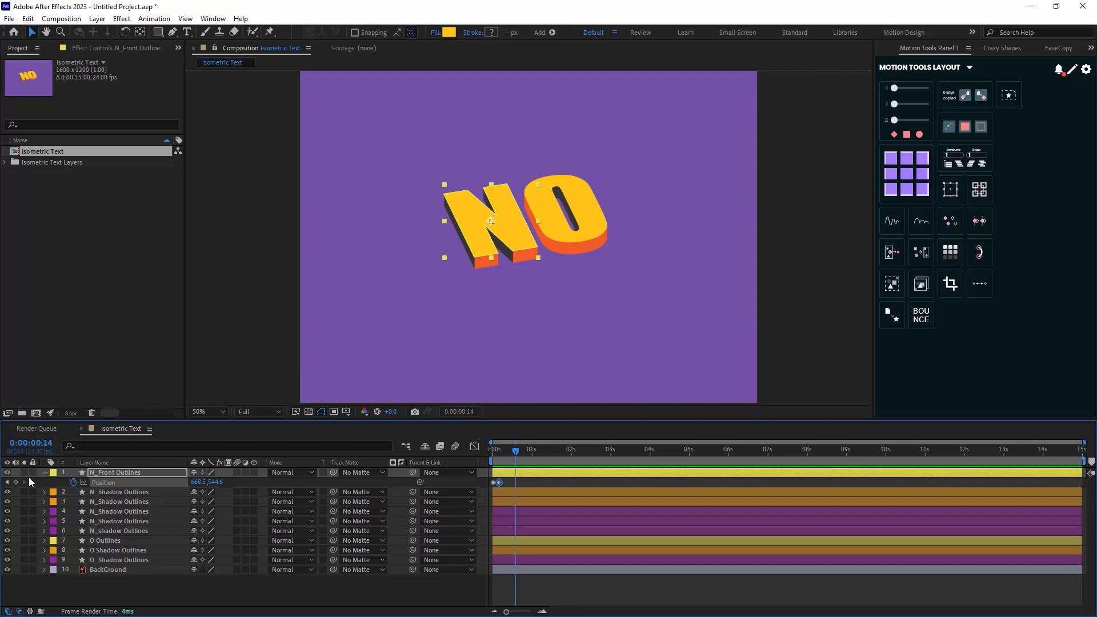
left_click(493, 482)
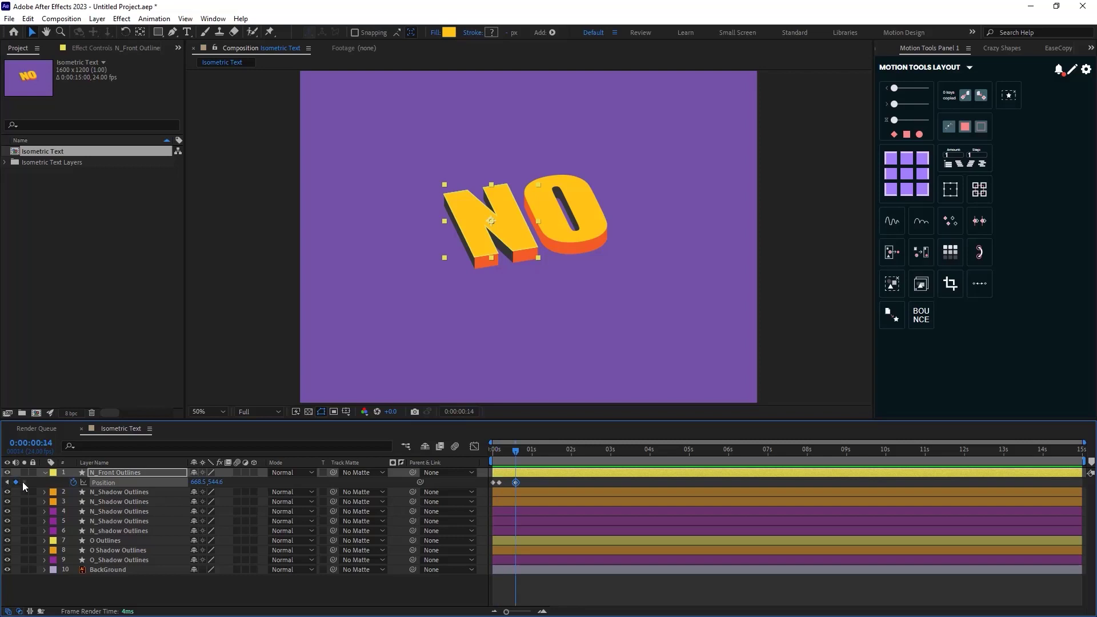
left_click(530, 449)
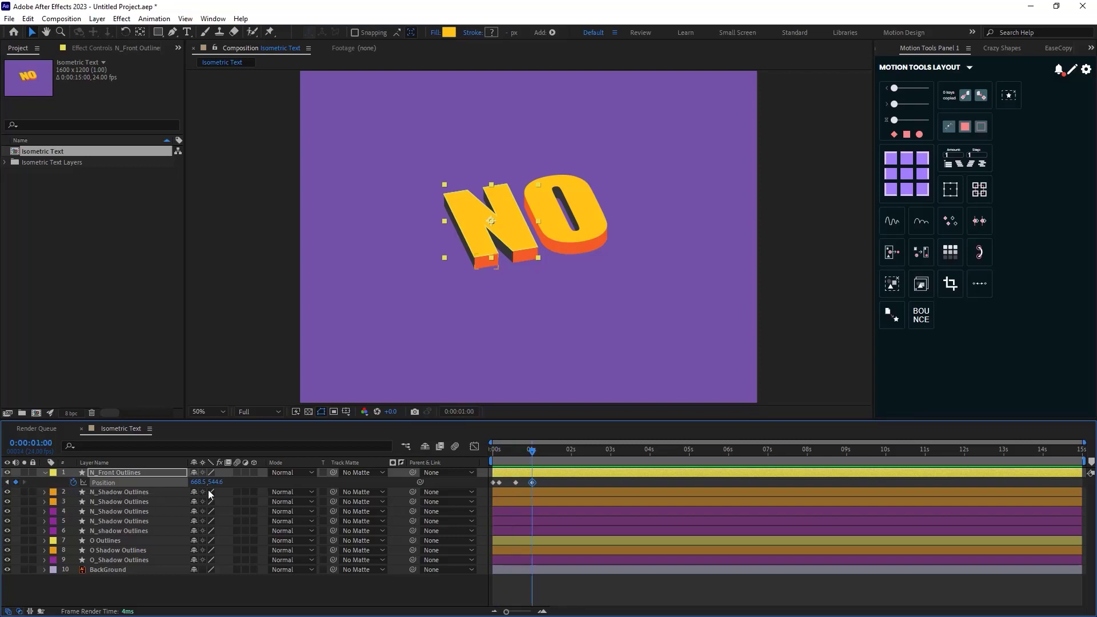
left_click(491, 450)
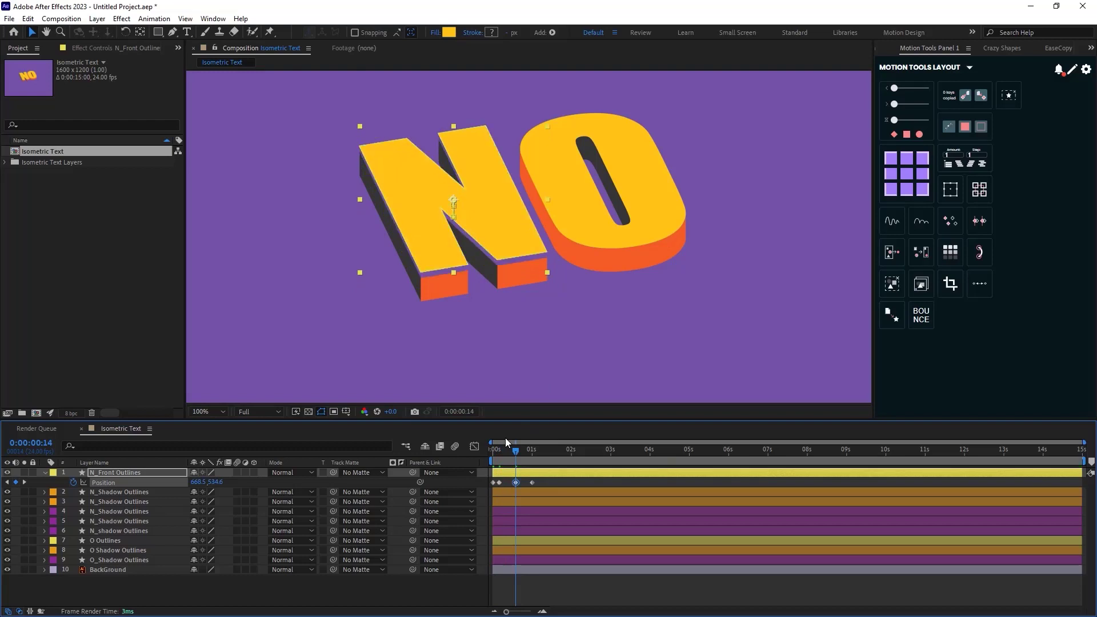
Scrub through the start of the N front face's drop animation.
left_click_drag(453, 217, 453, 189)
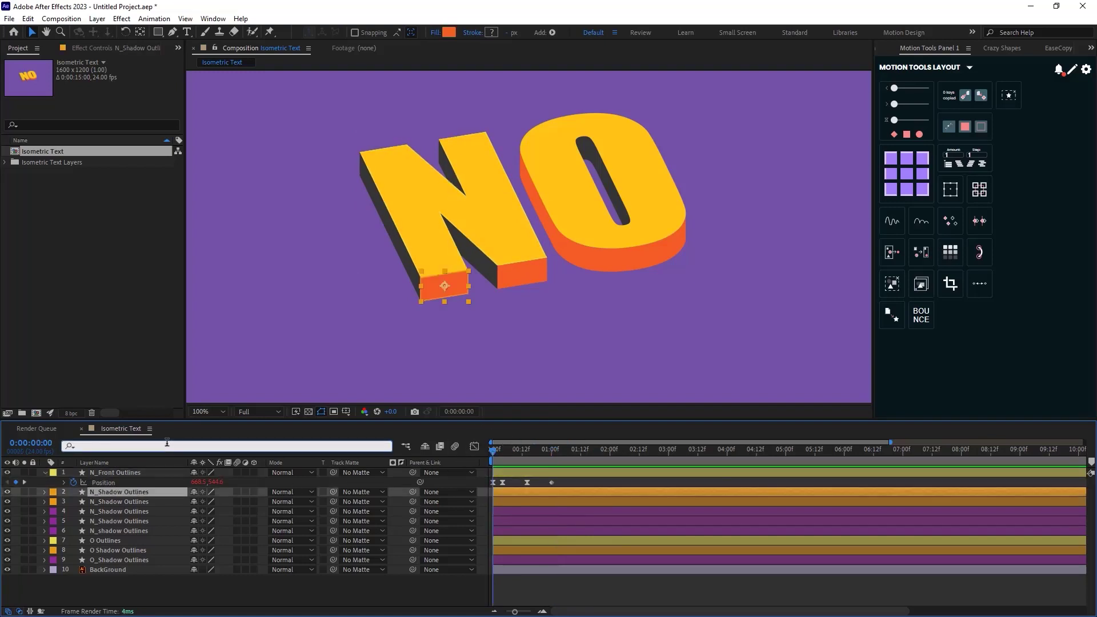
Keyframe N_Shadow Outlines' Path, stretching the orange side's top vertices up at 14f.
type("path")
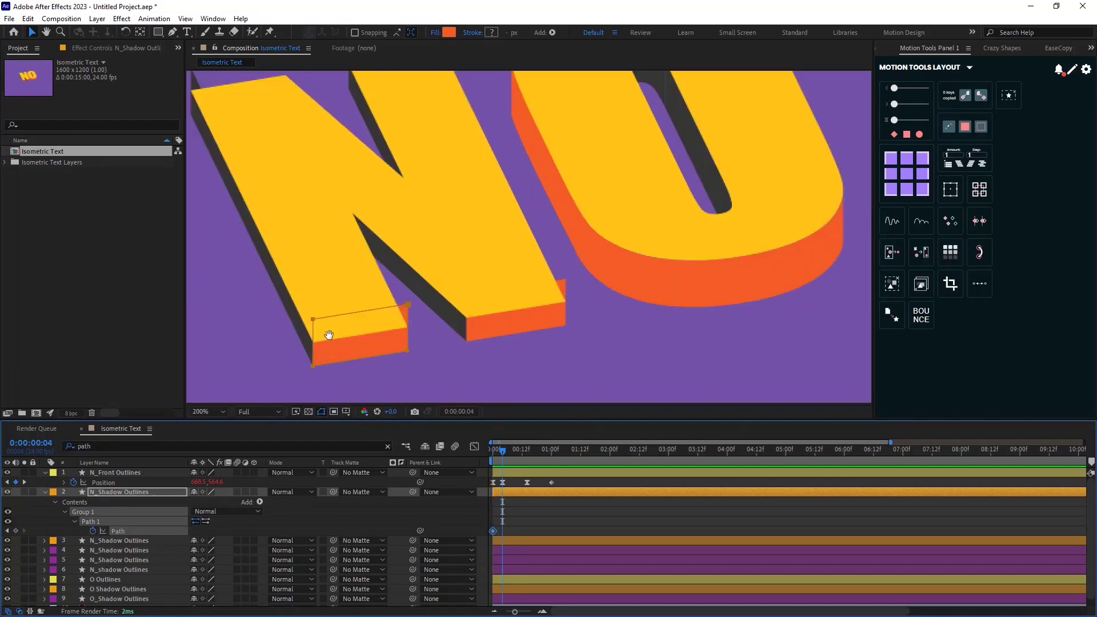
left_click(221, 412)
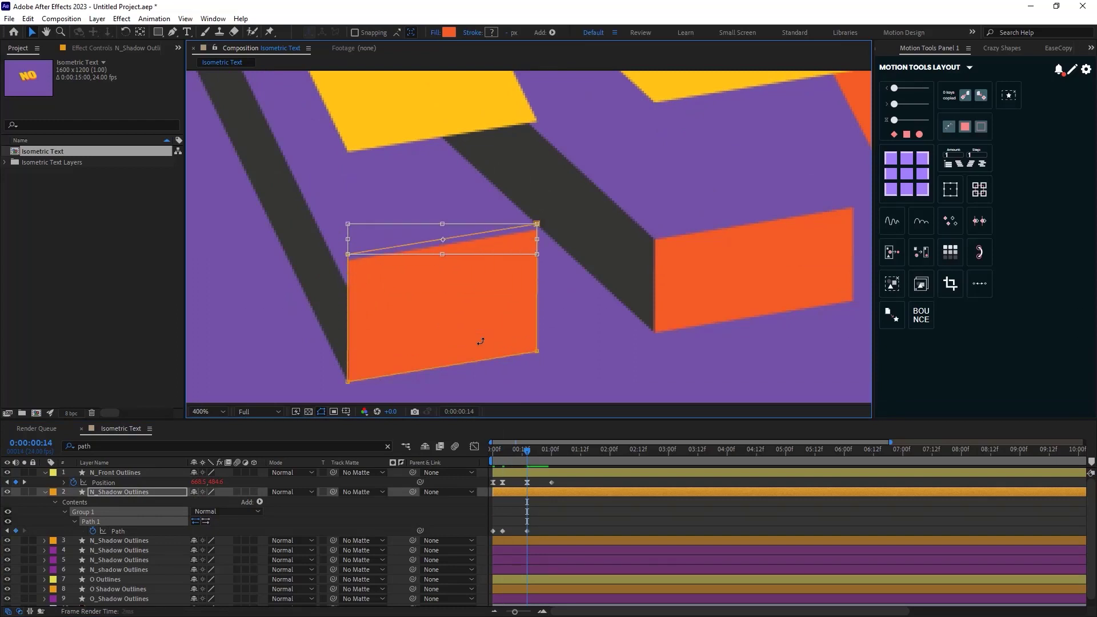
left_click_drag(442, 224, 442, 136)
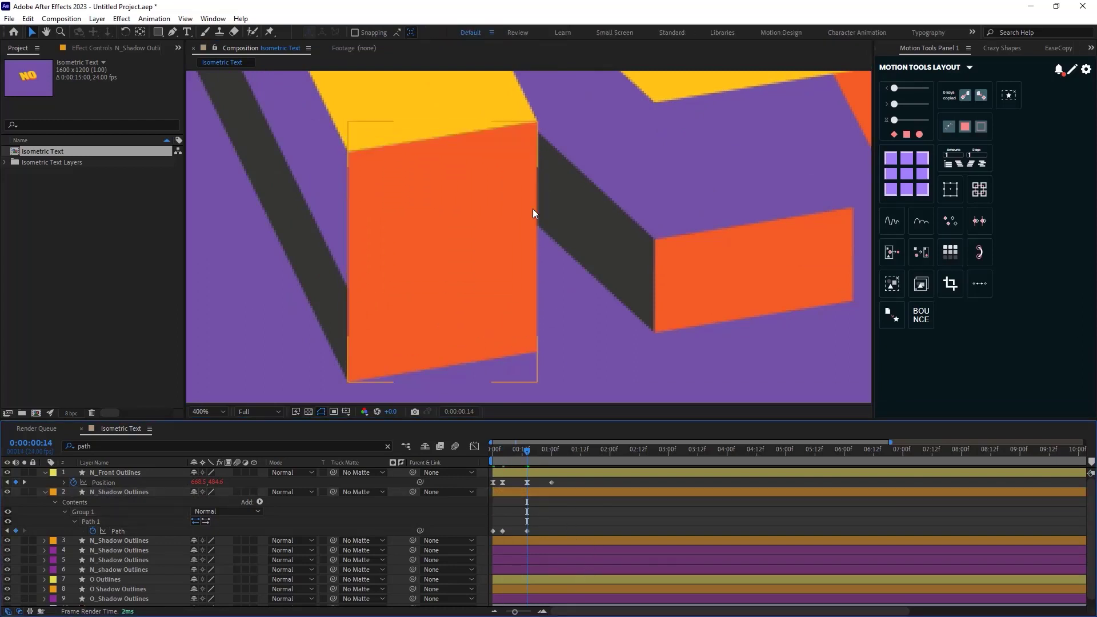
left_click(550, 457)
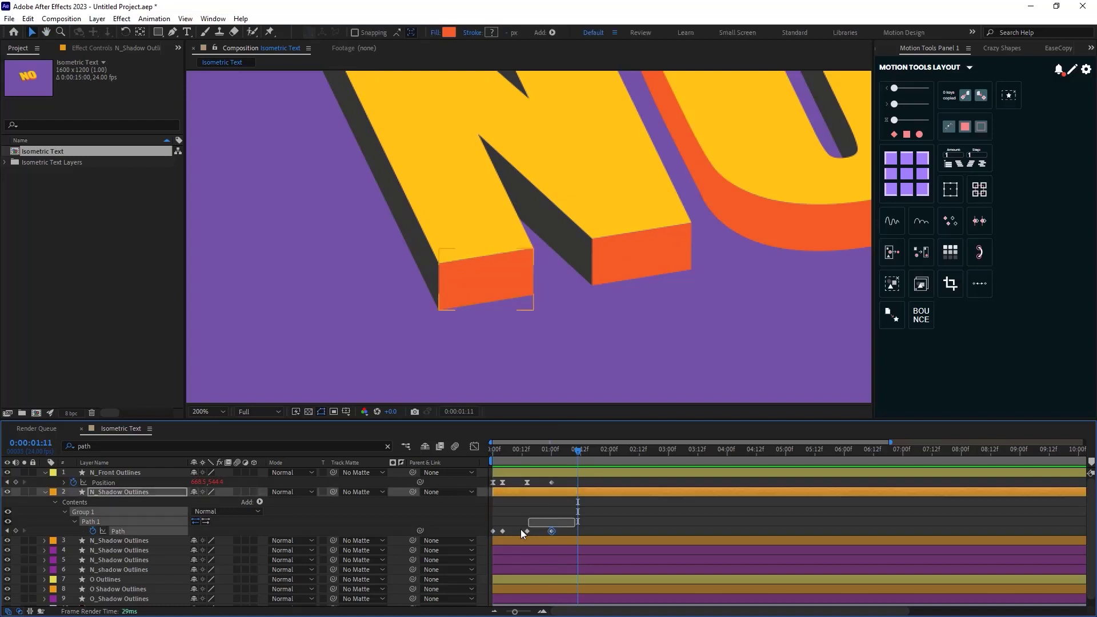
Add Path keyframes to another N_Shadow Outlines layer, reshaping its points over time.
left_click(114, 472)
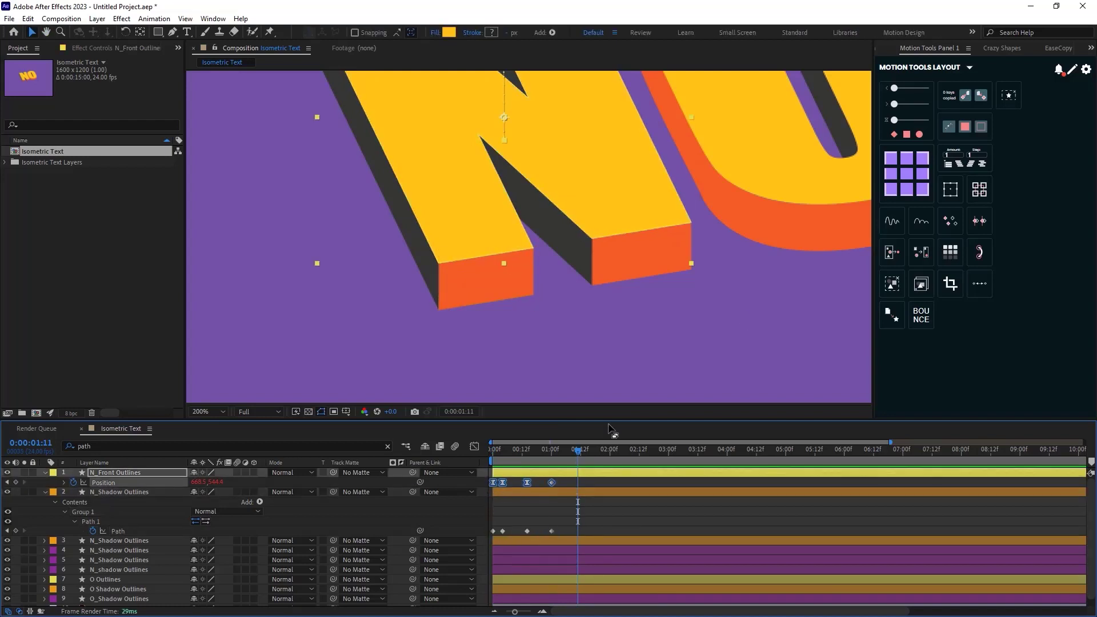
left_click(1053, 48)
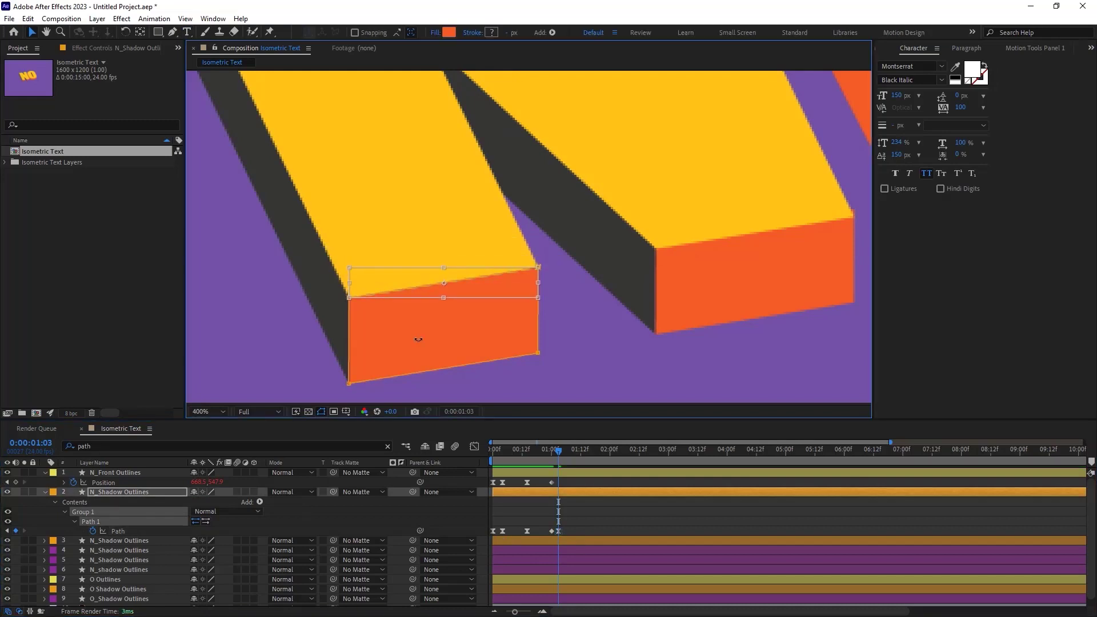
left_click(609, 450)
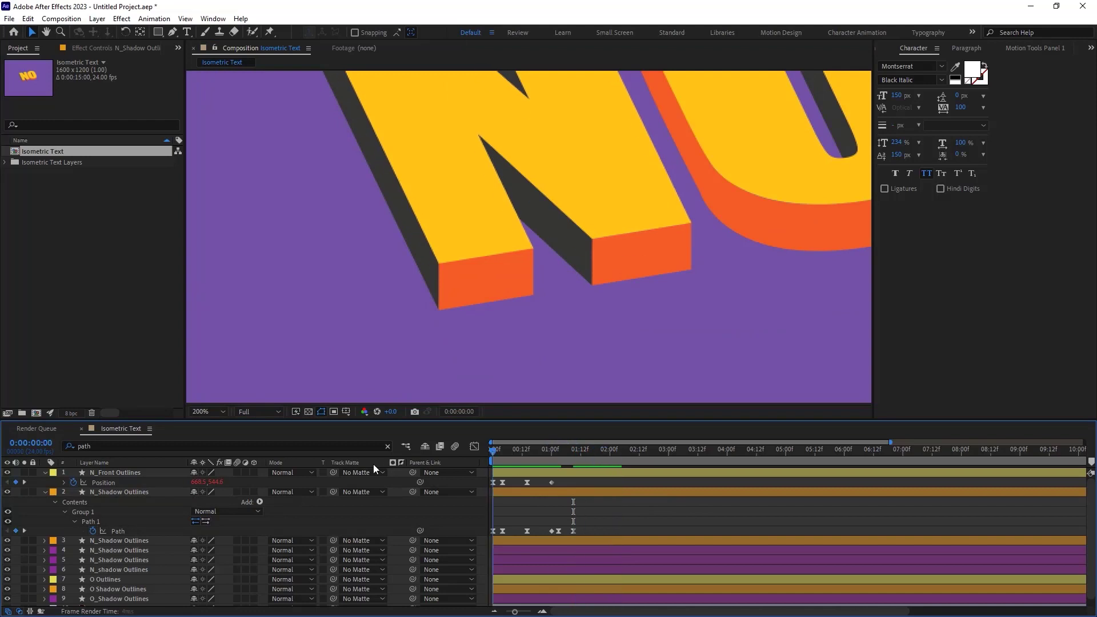
left_click(587, 449)
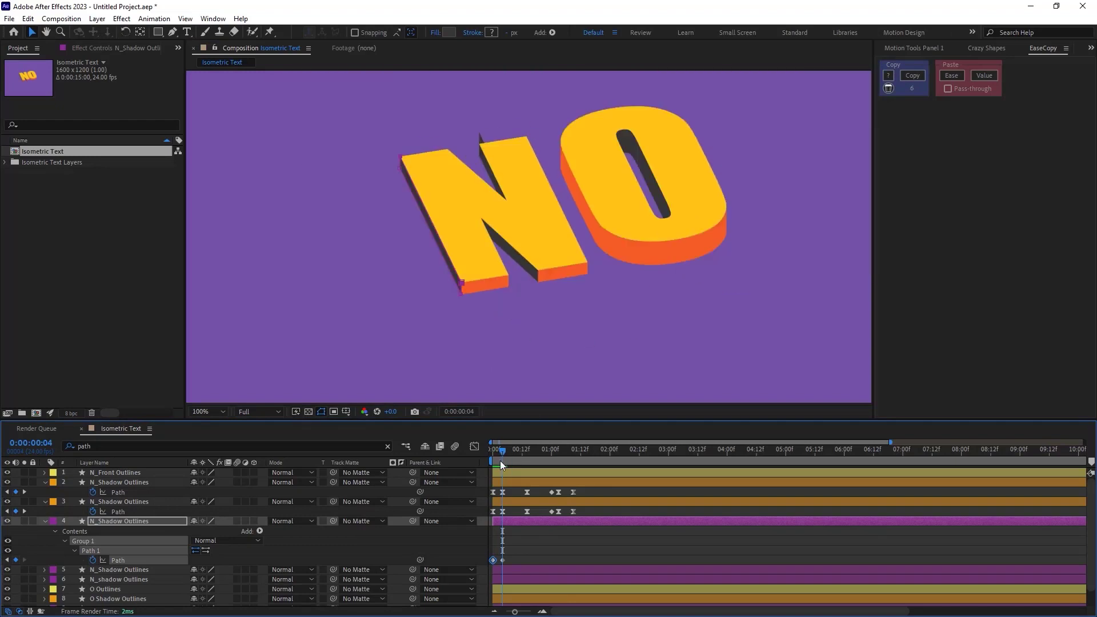
Add Path keyframes to the next N shadow and the O shadow layers, reshaping points.
left_click(574, 462)
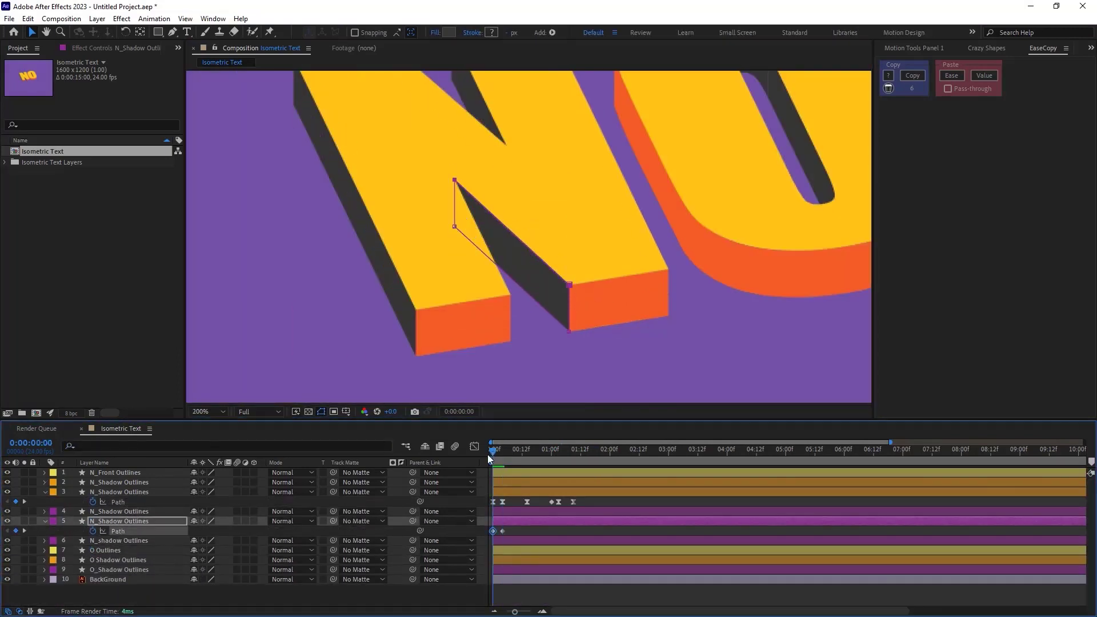
left_click(570, 449)
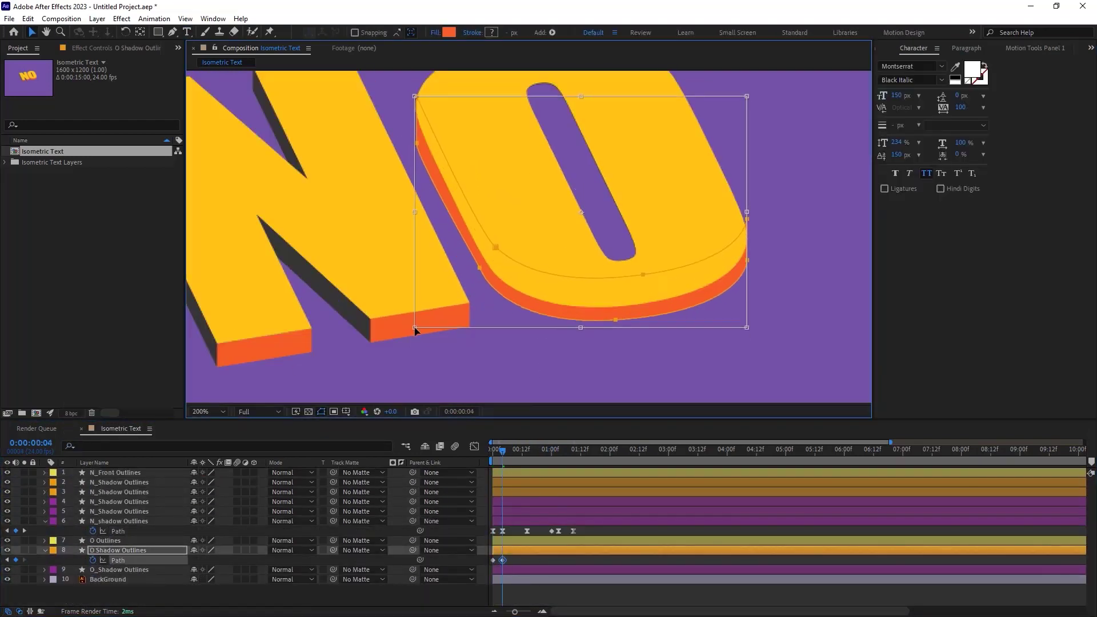
left_click(525, 450)
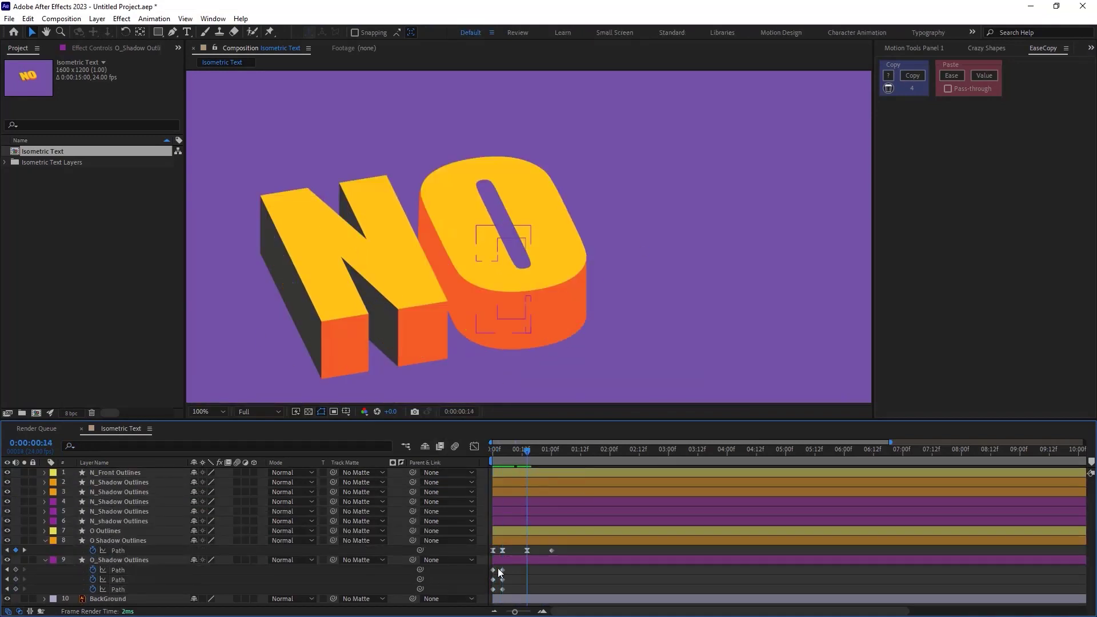
left_click(549, 449)
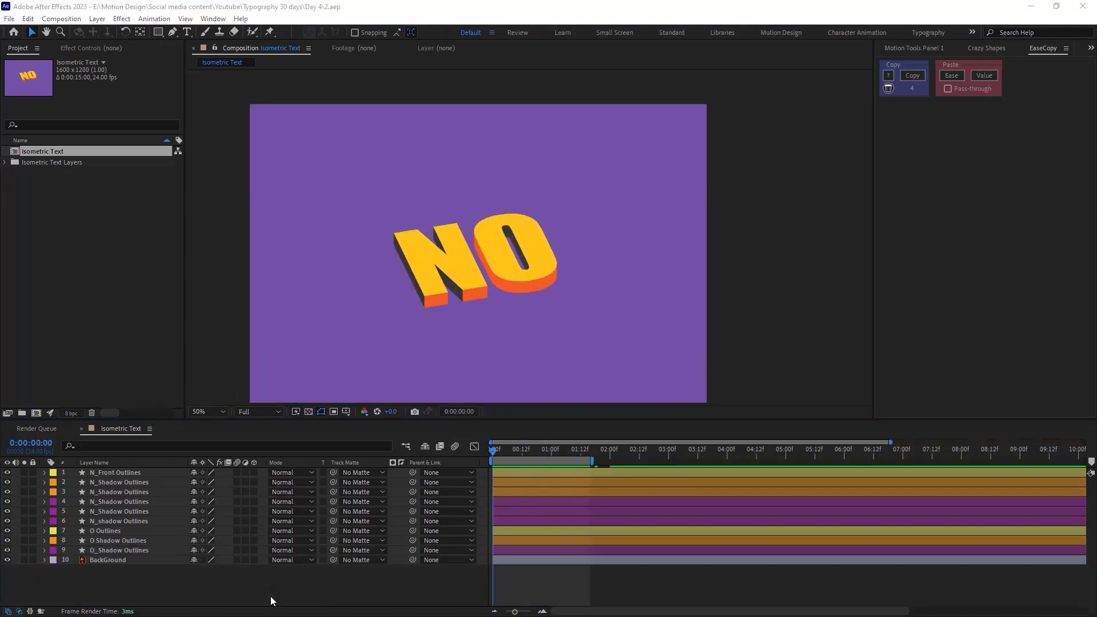
mouse_move(280, 594)
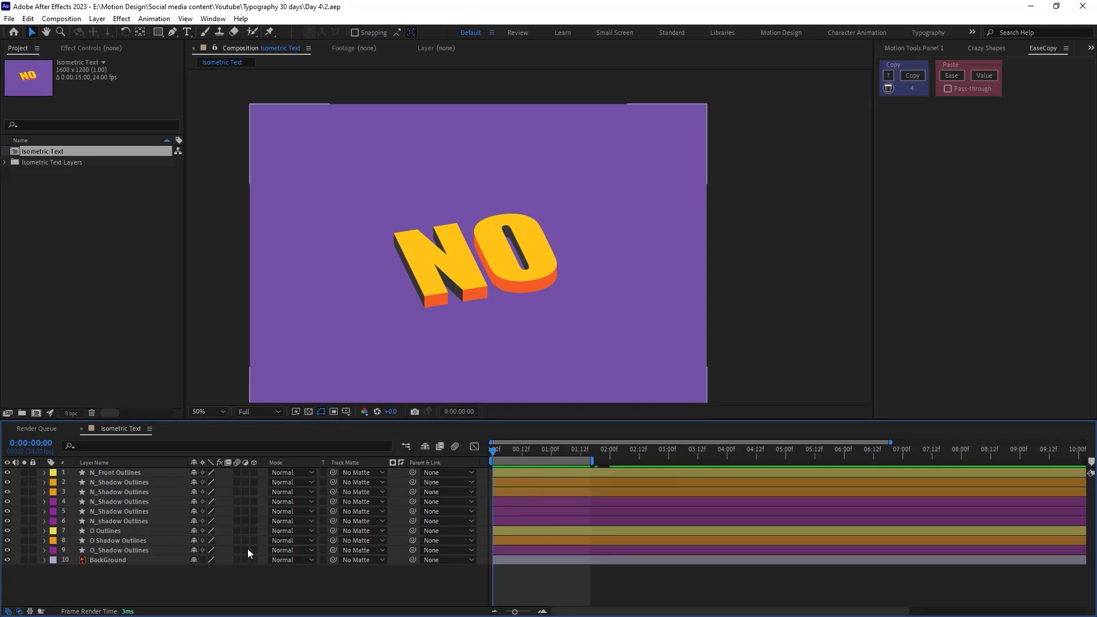
Keyframe Position offsets on the duplicated N front face copies.
left_click(114, 473)
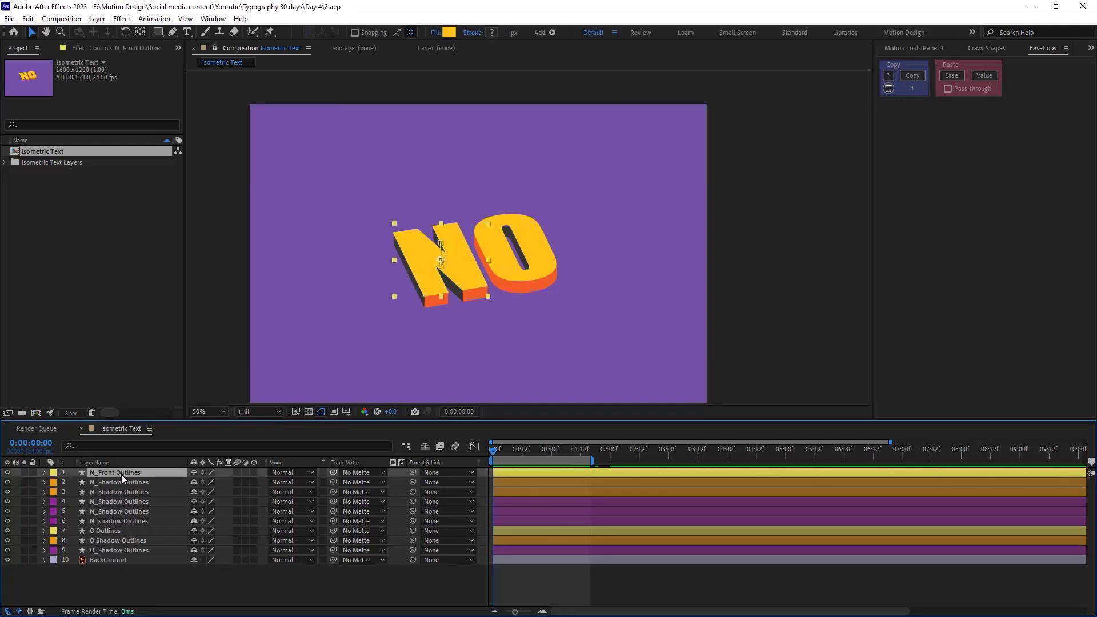
left_click(536, 449)
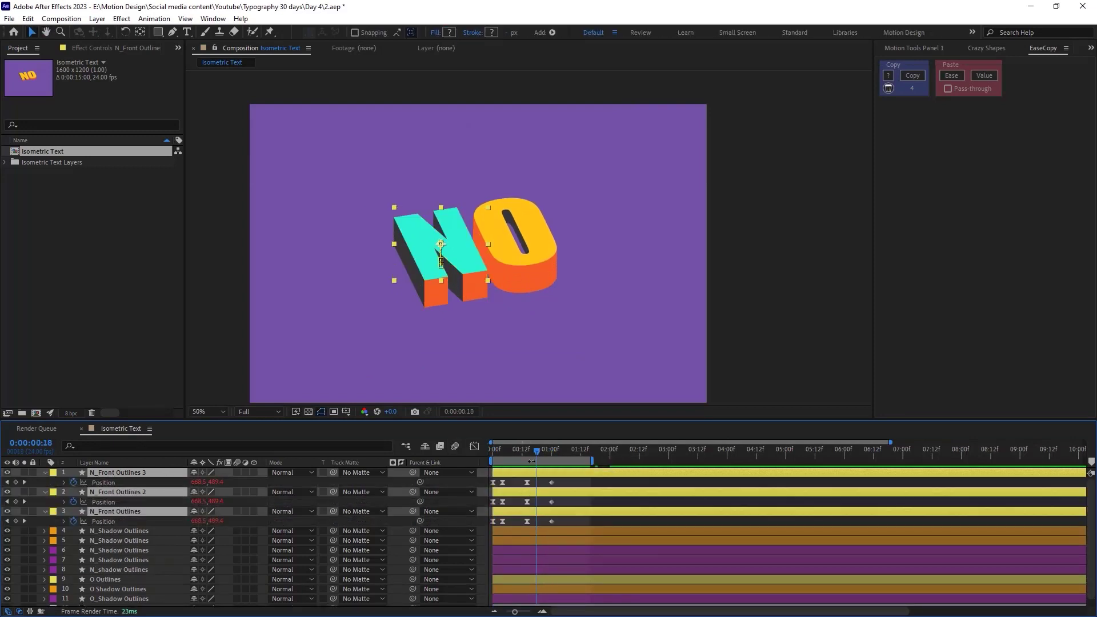
left_click(528, 449)
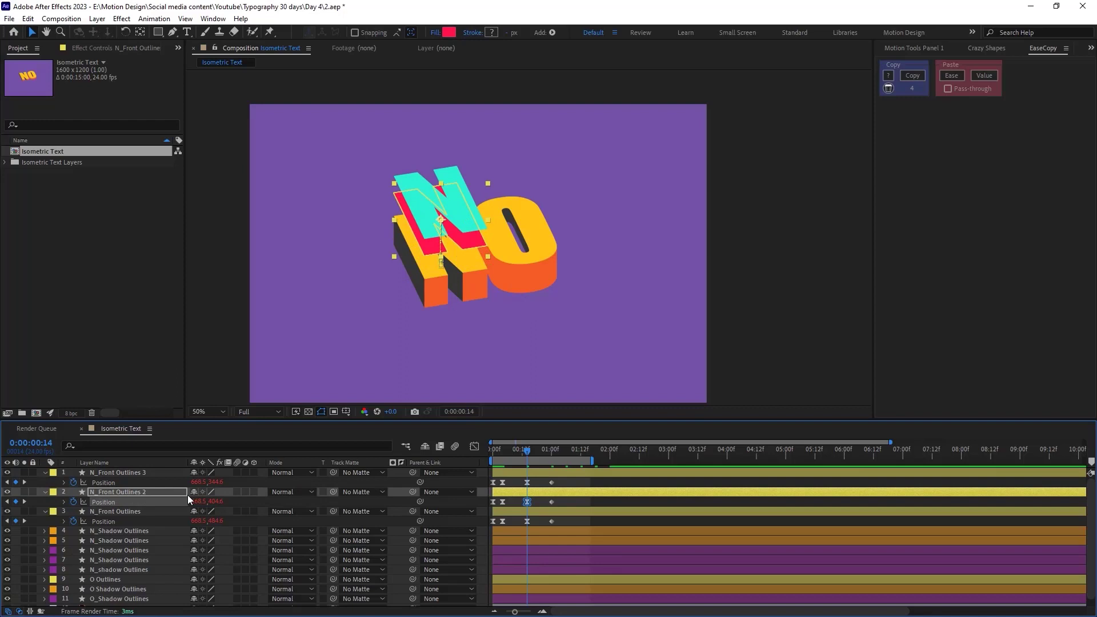
left_click(492, 449)
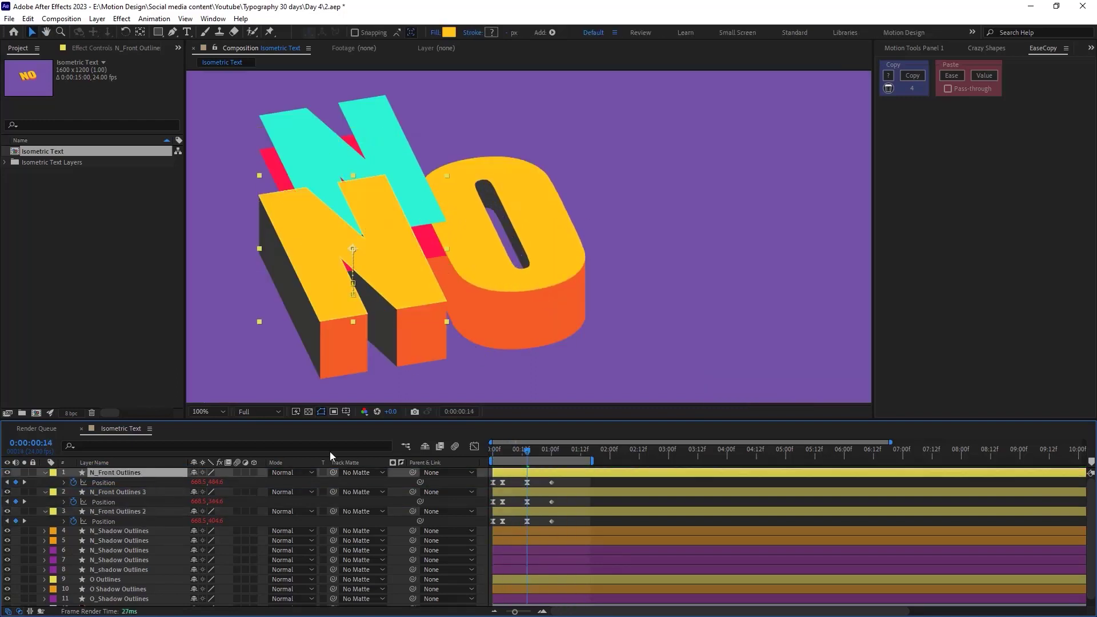
Change the two N copies' fill colours to teal and red.
left_click(450, 33)
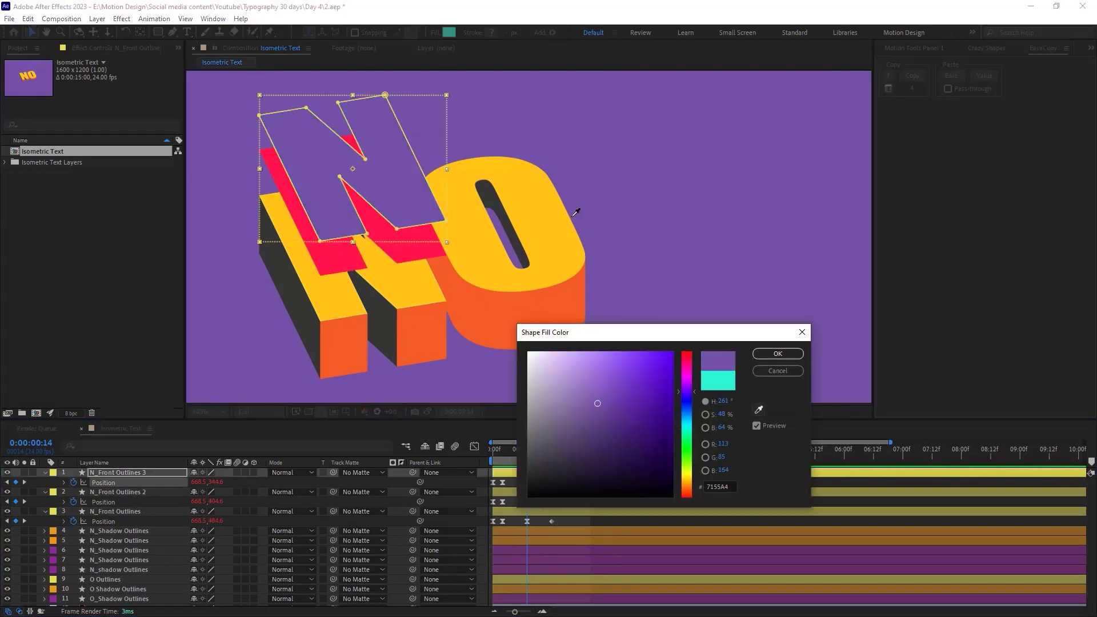
left_click(777, 353)
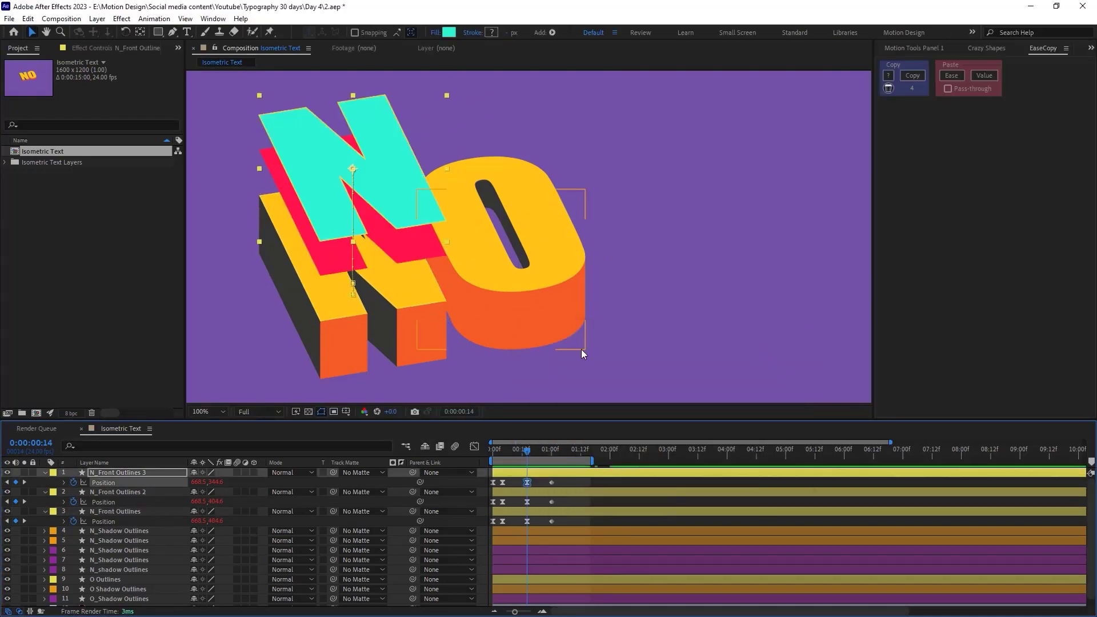
left_click(452, 32)
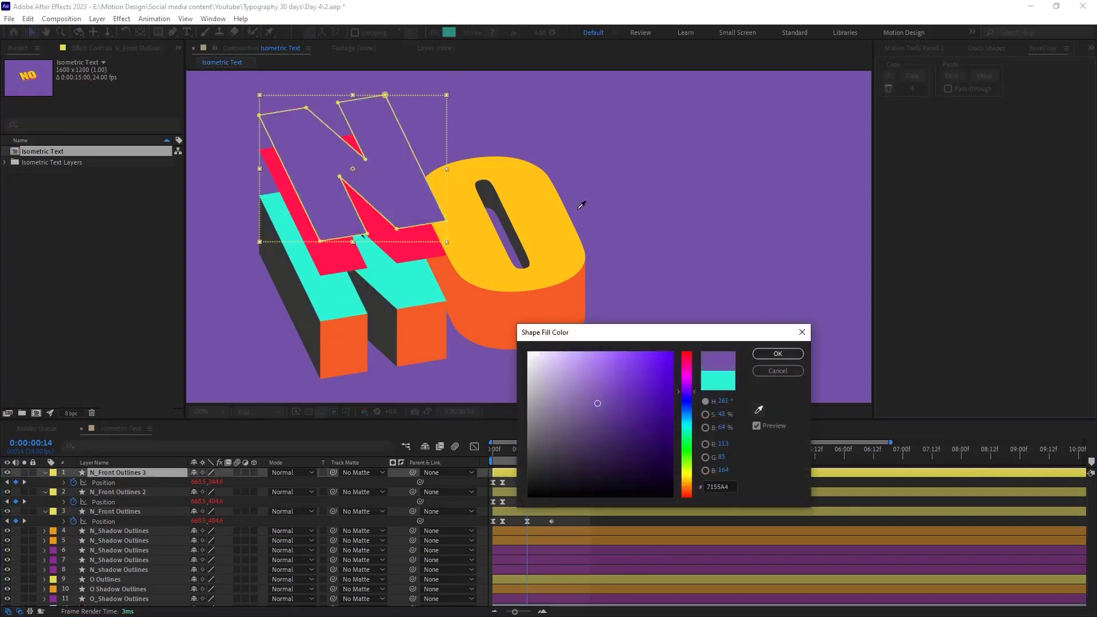
left_click(777, 353)
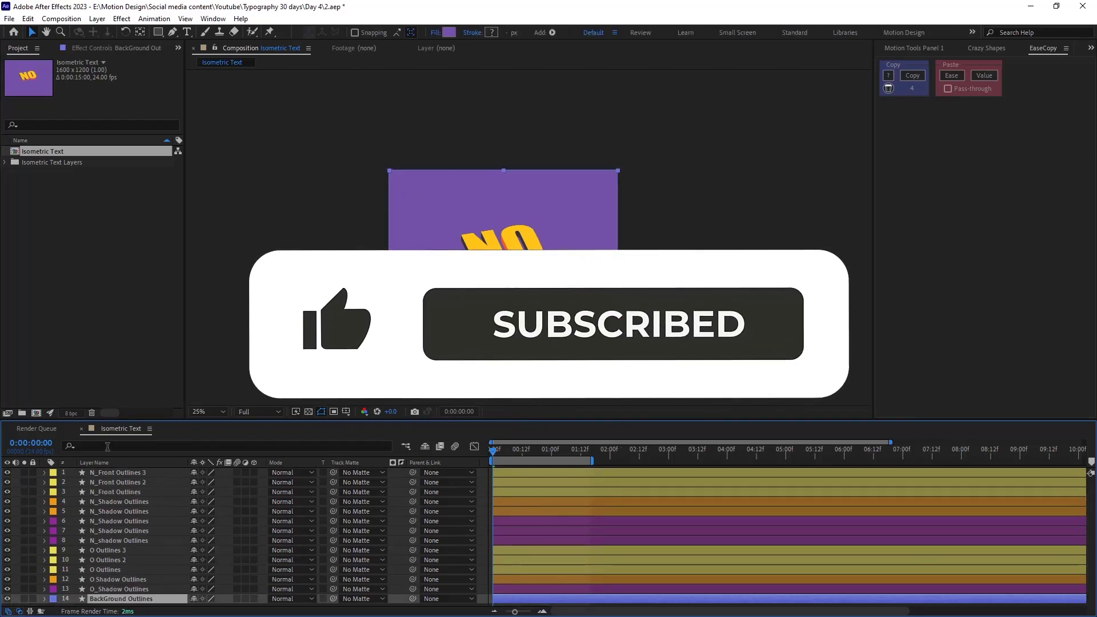
Find the BackGround Outlines Fill Color and shift it to a warm orange-yellow shade.
type("color")
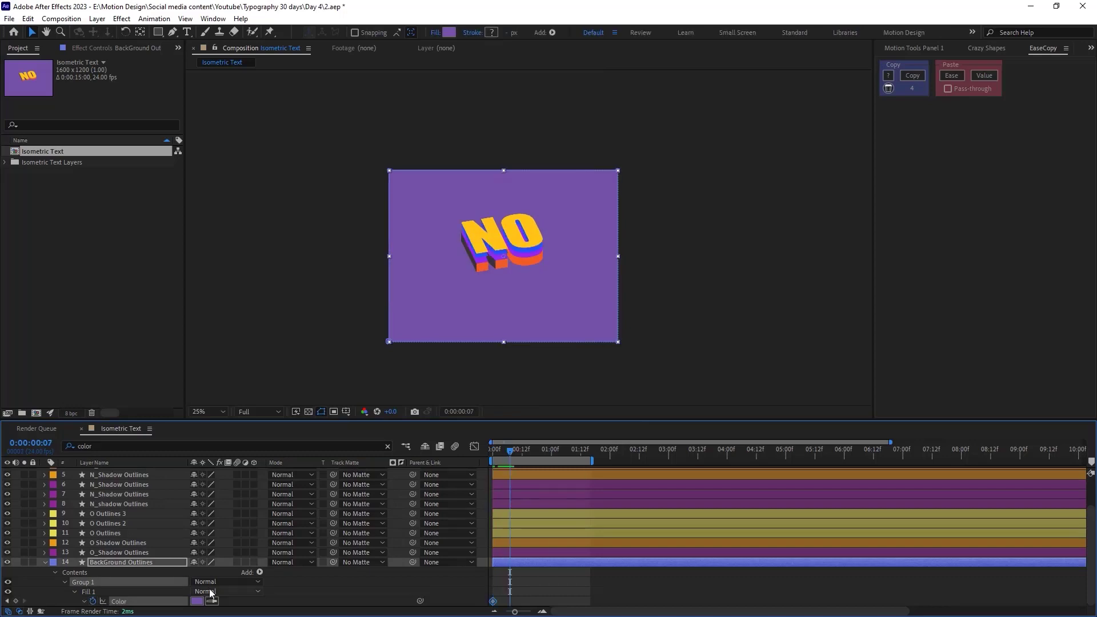
left_click(197, 601)
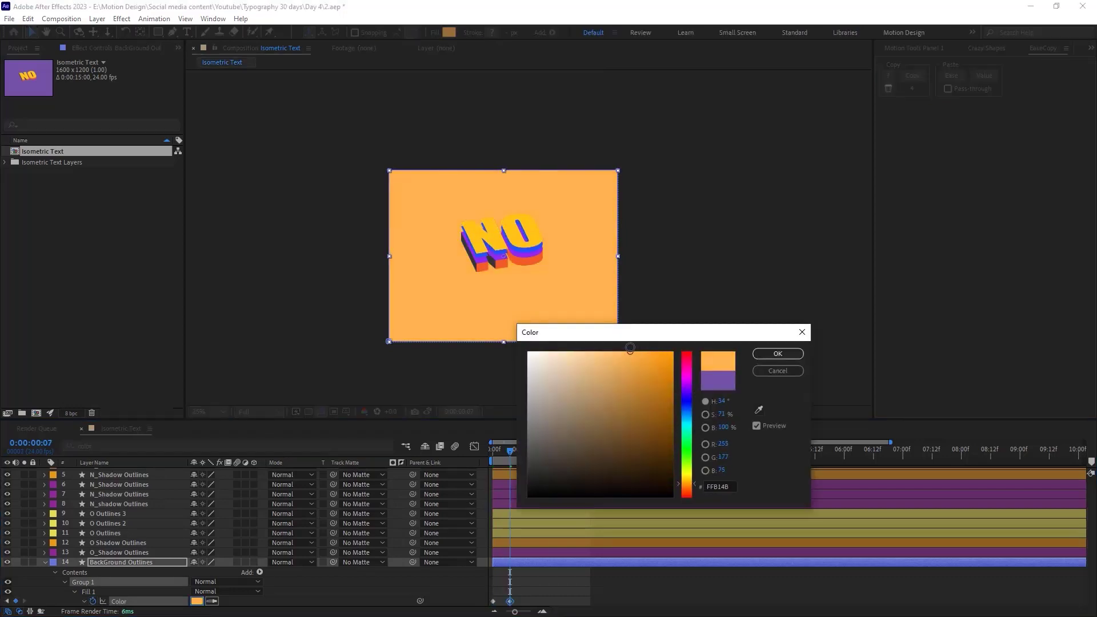
left_click(626, 366)
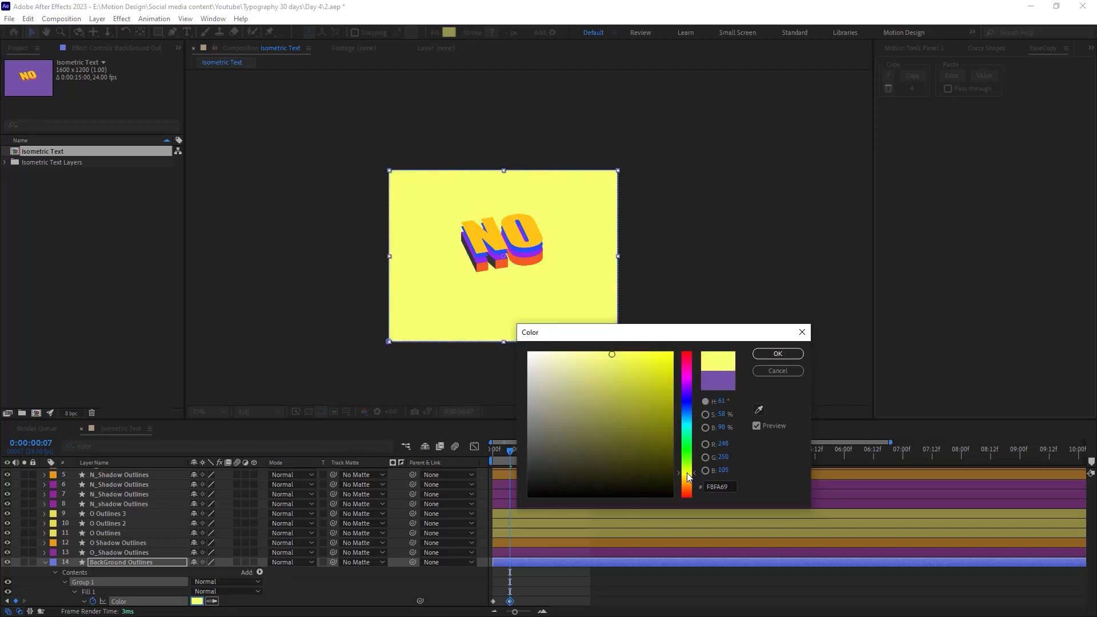
left_click(778, 353)
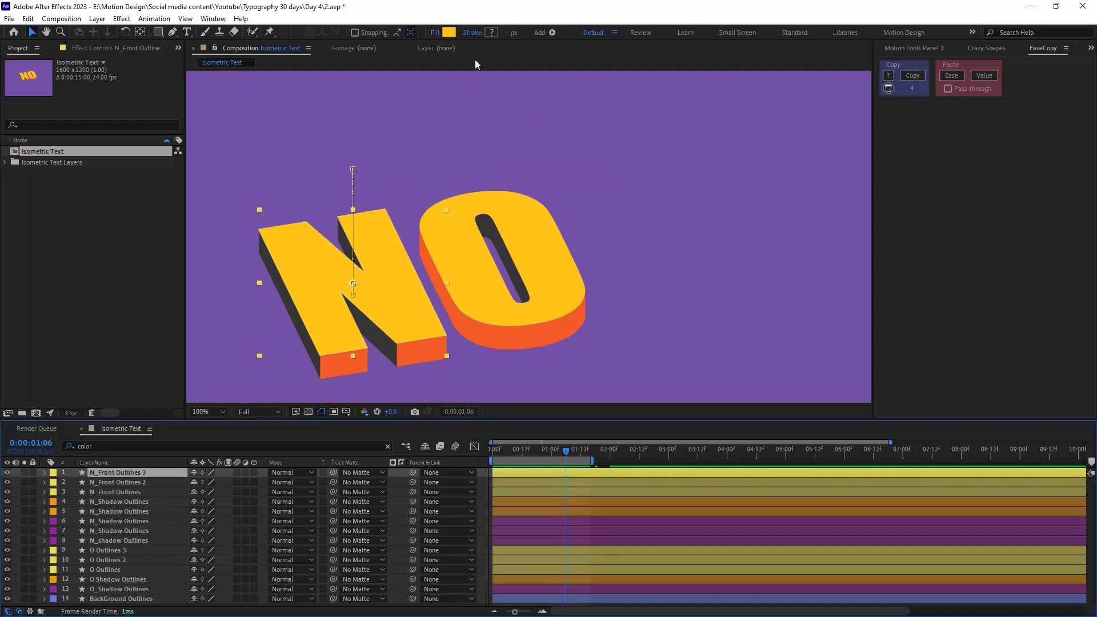
Add an 8 px stroke to the N_Front Outlines 3 top face.
left_click(554, 32)
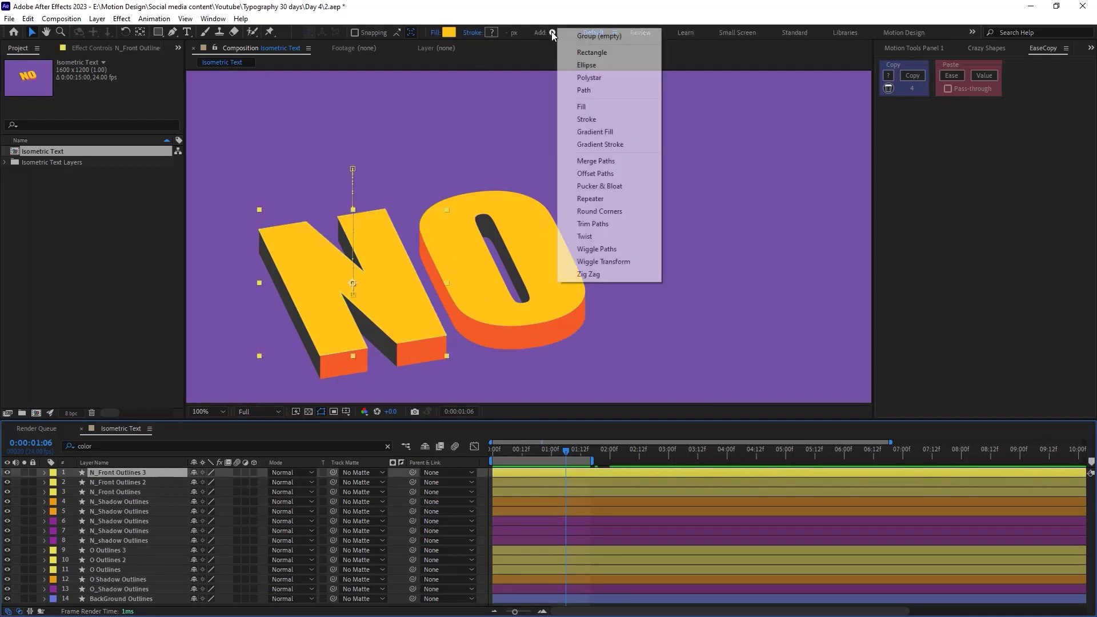
mouse_move(596, 132)
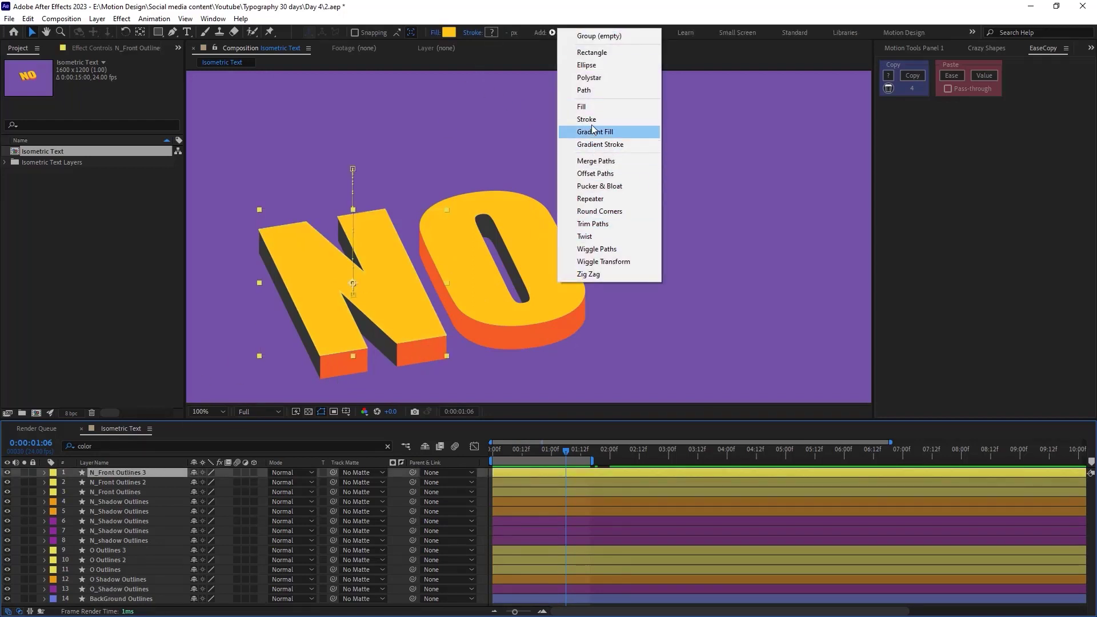
left_click(586, 119)
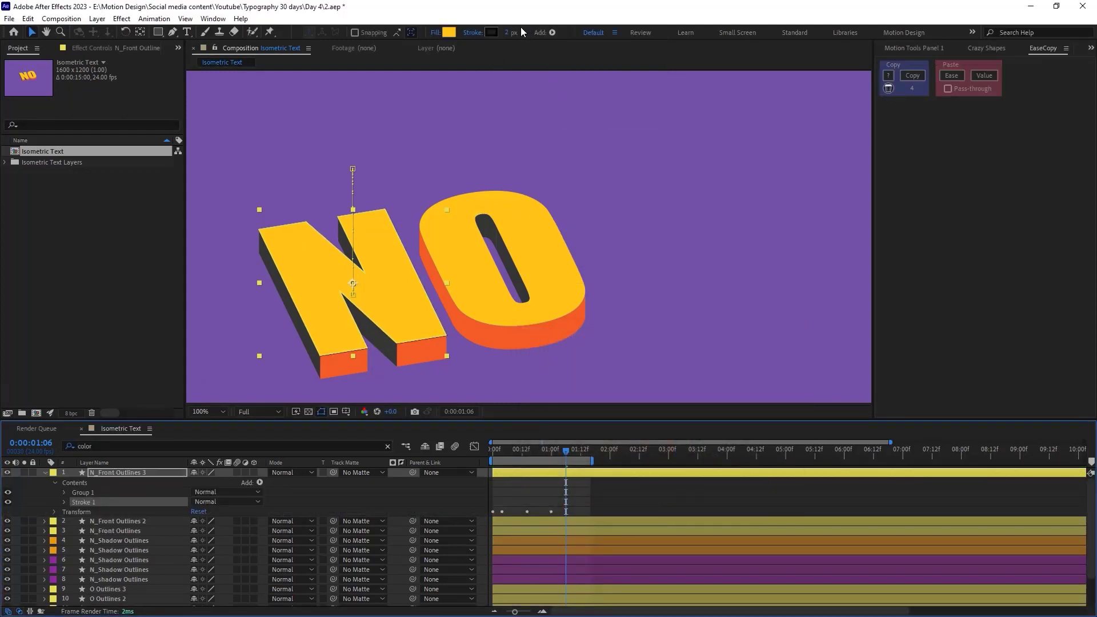
left_click(509, 32)
type("8")
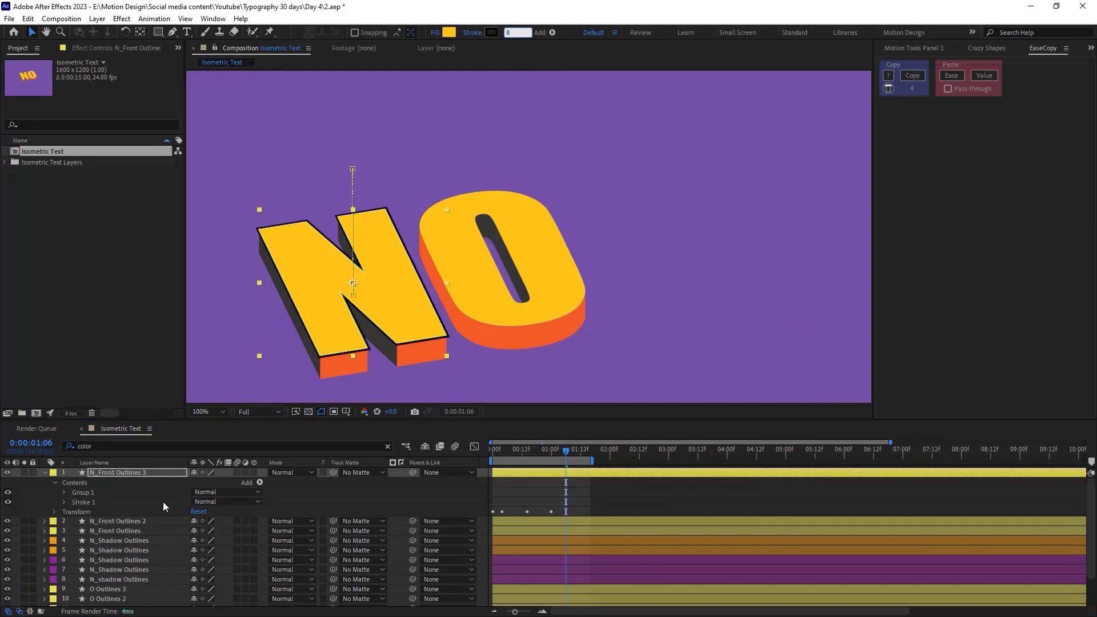
Set the N face stroke's line cap and line join to Round.
left_click(56, 502)
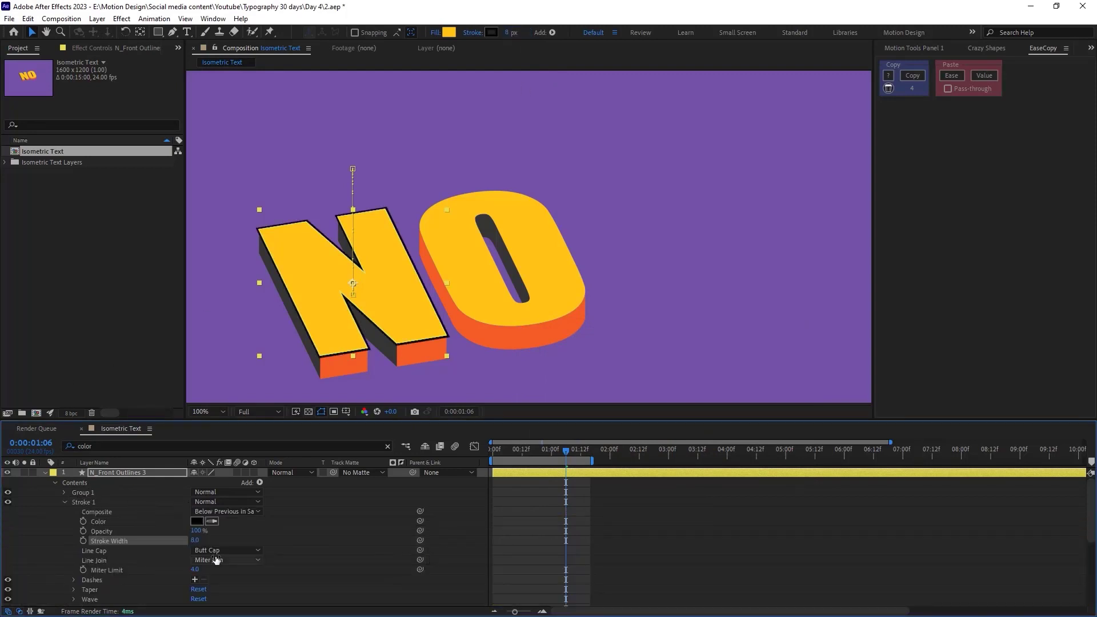
left_click(225, 560)
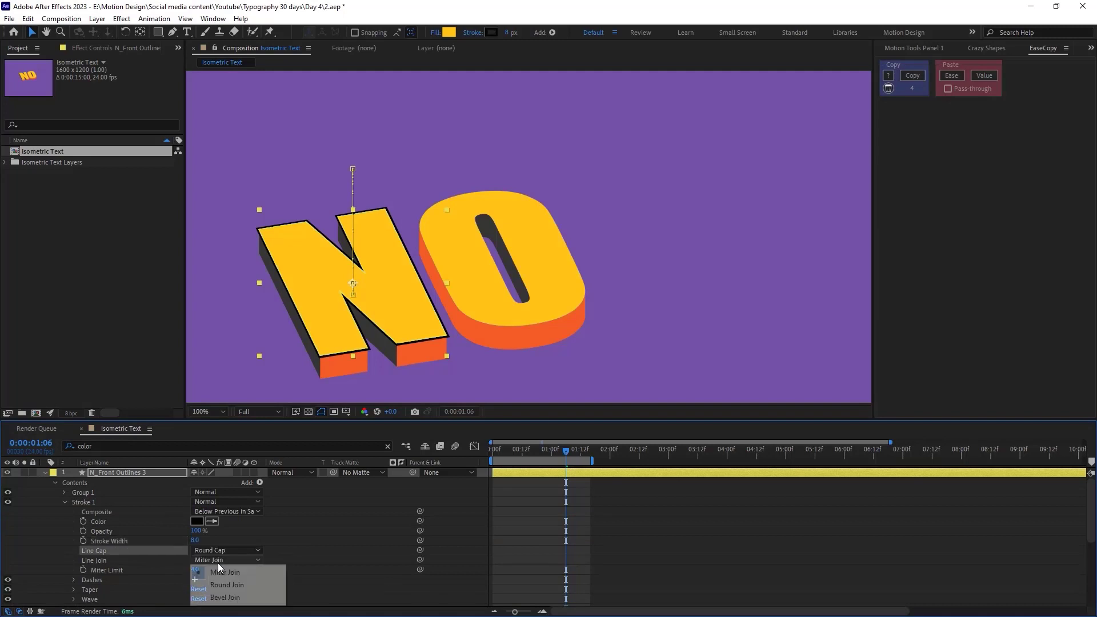
left_click(226, 584)
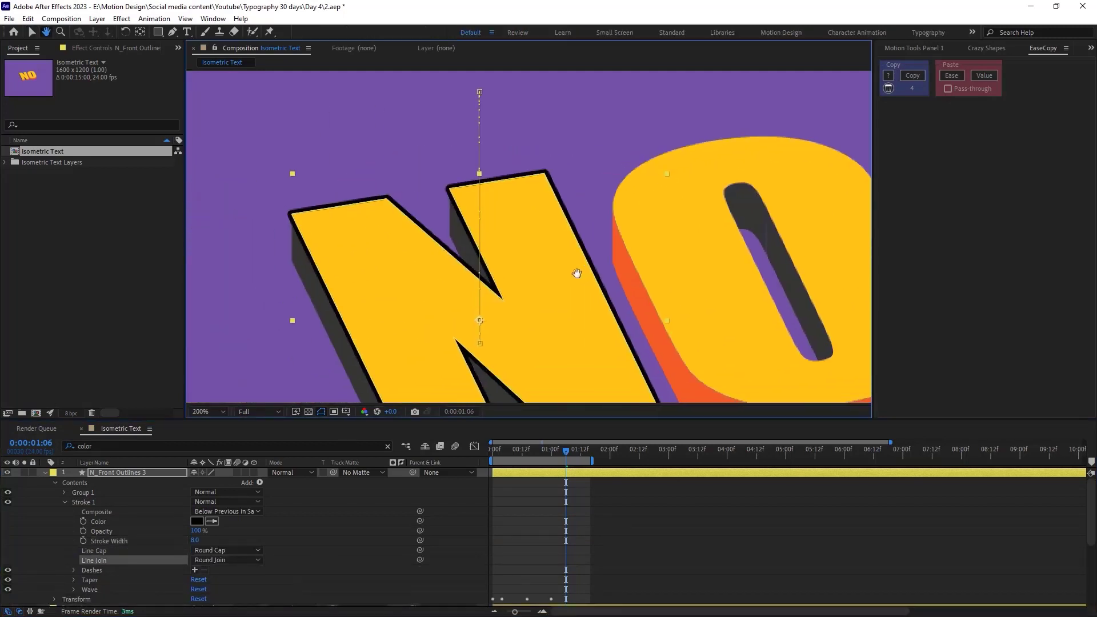
left_click_drag(577, 273, 411, 240)
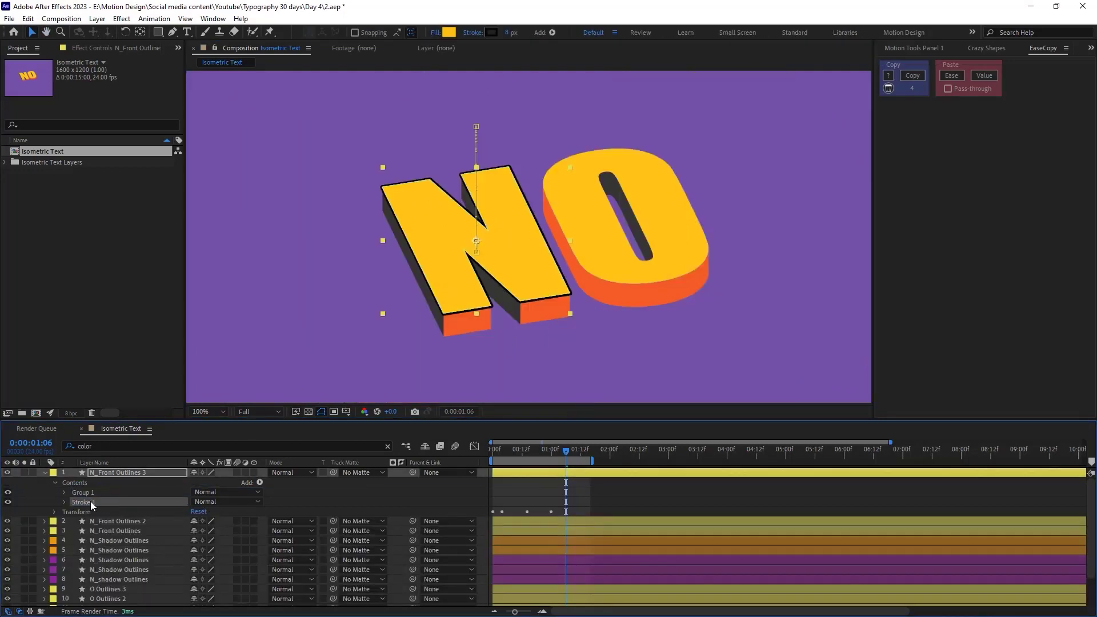
left_click(119, 550)
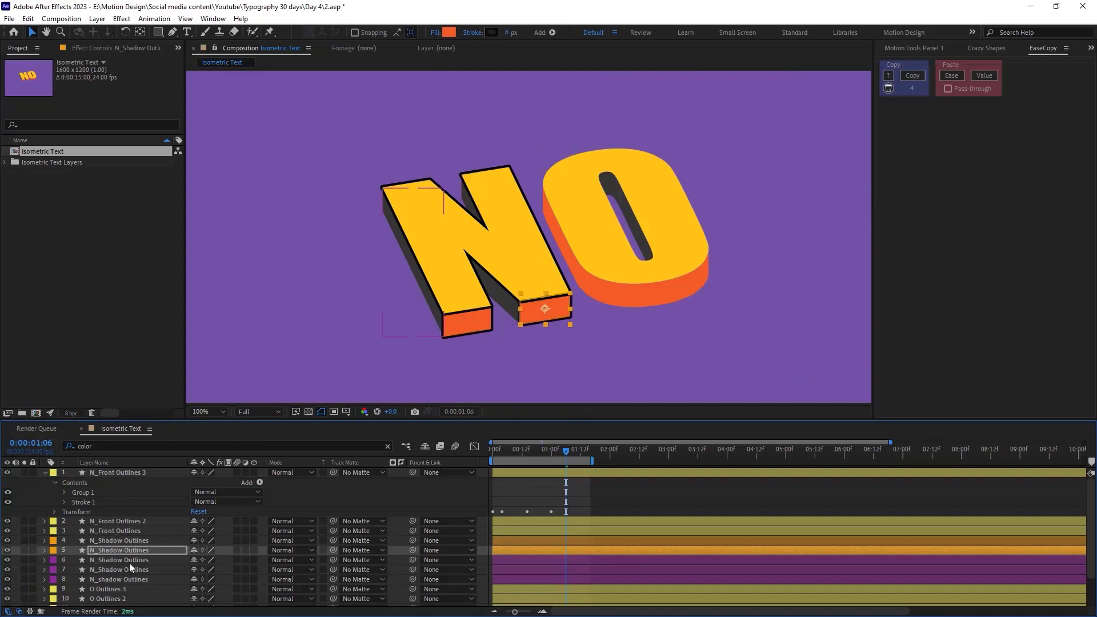
left_click(118, 588)
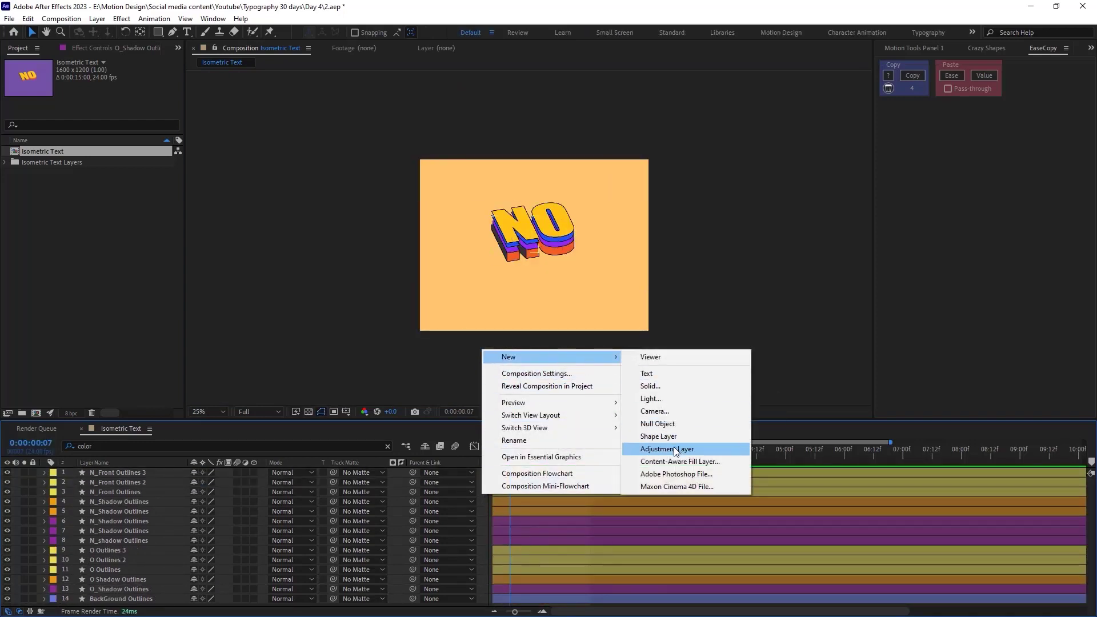
Create a new adjustment layer at the top of the layer stack.
left_click(668, 449)
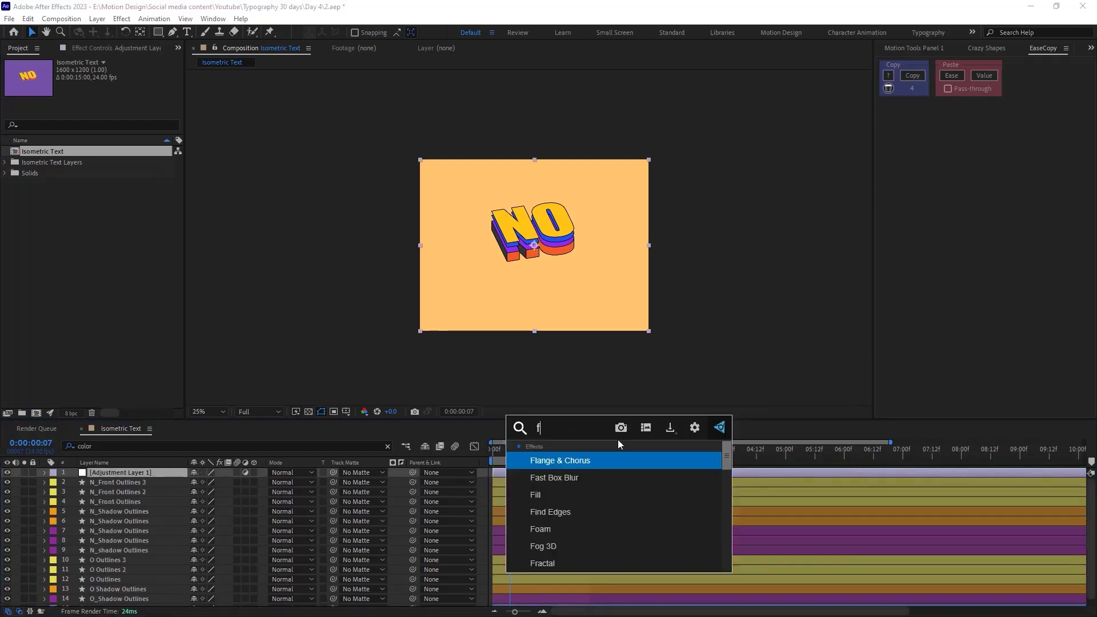